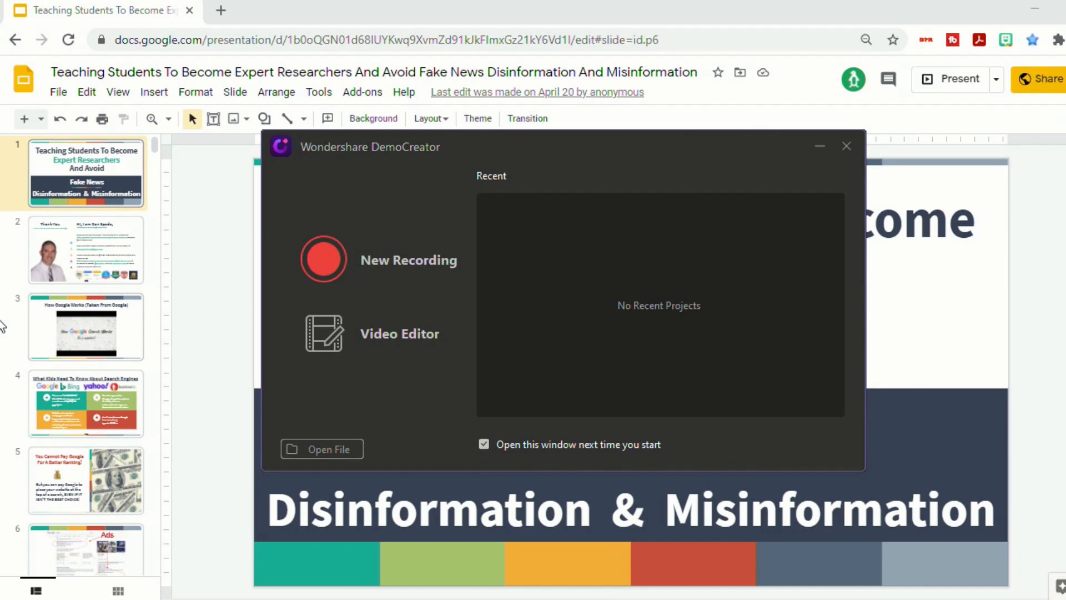
mouse_move(31, 325)
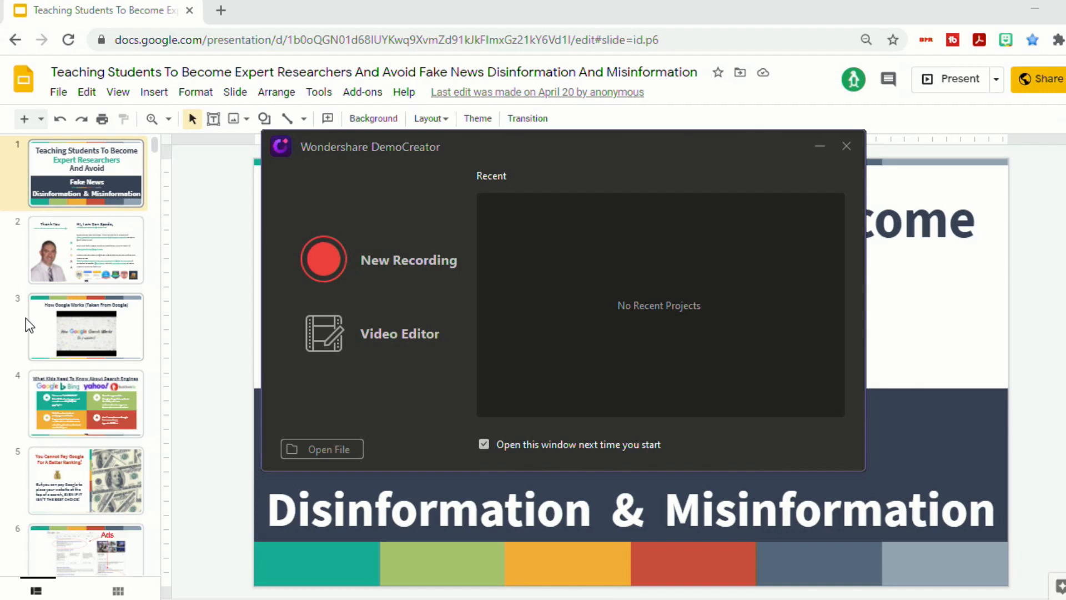
mouse_move(438, 280)
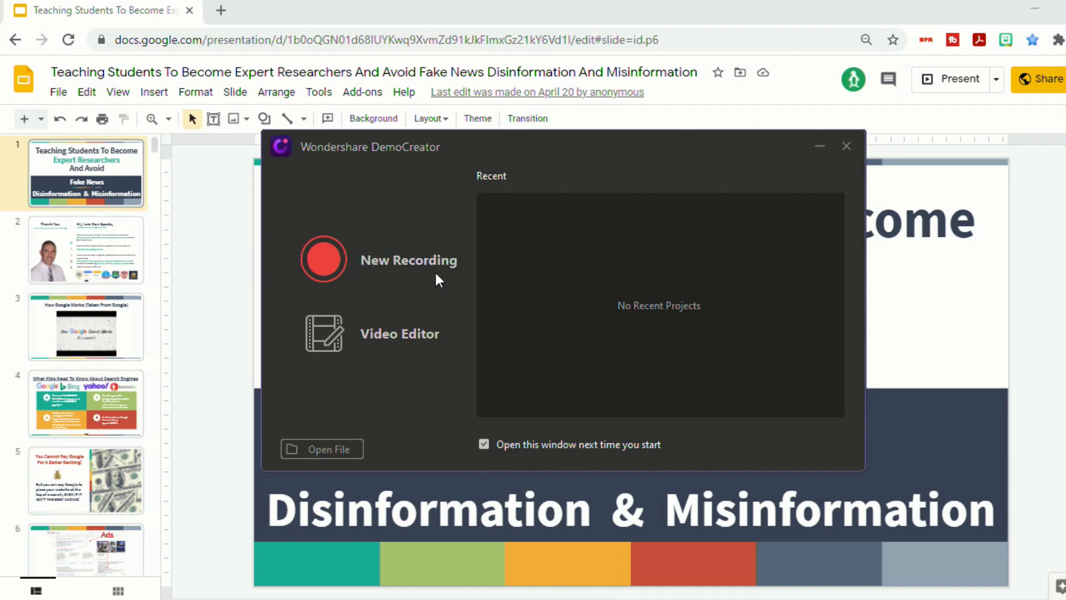
mouse_move(391, 269)
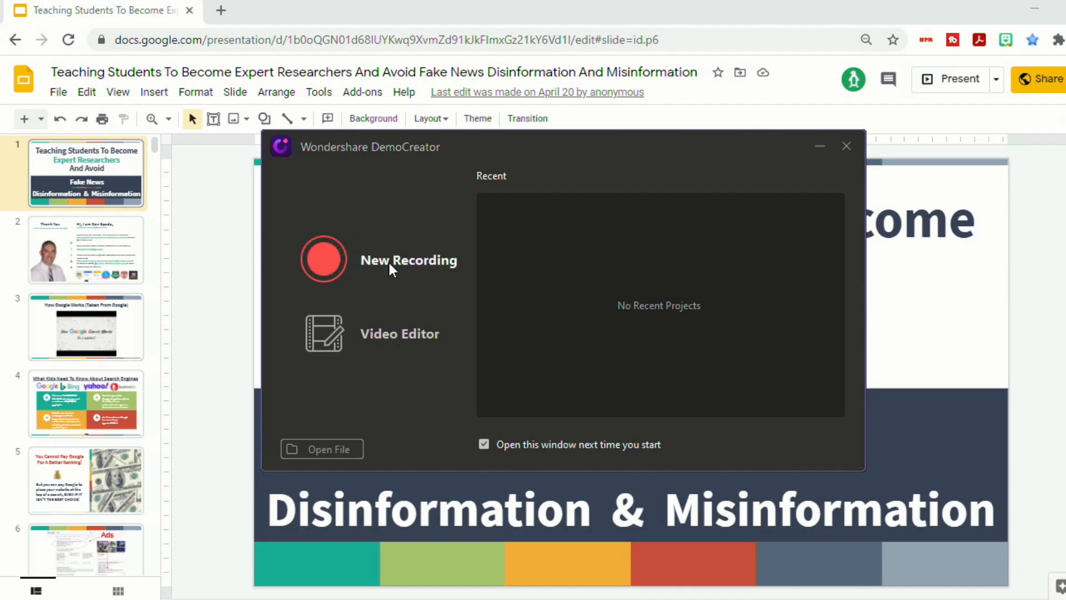
Start a New Recording from the launcher, bringing up the Record User Guide.
click(407, 260)
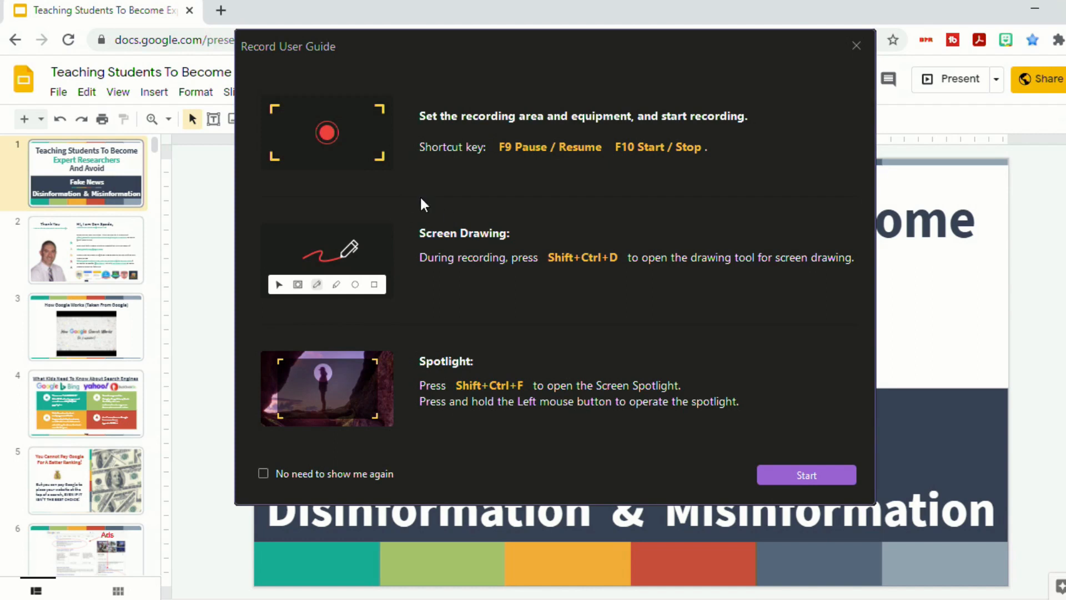
mouse_move(483, 208)
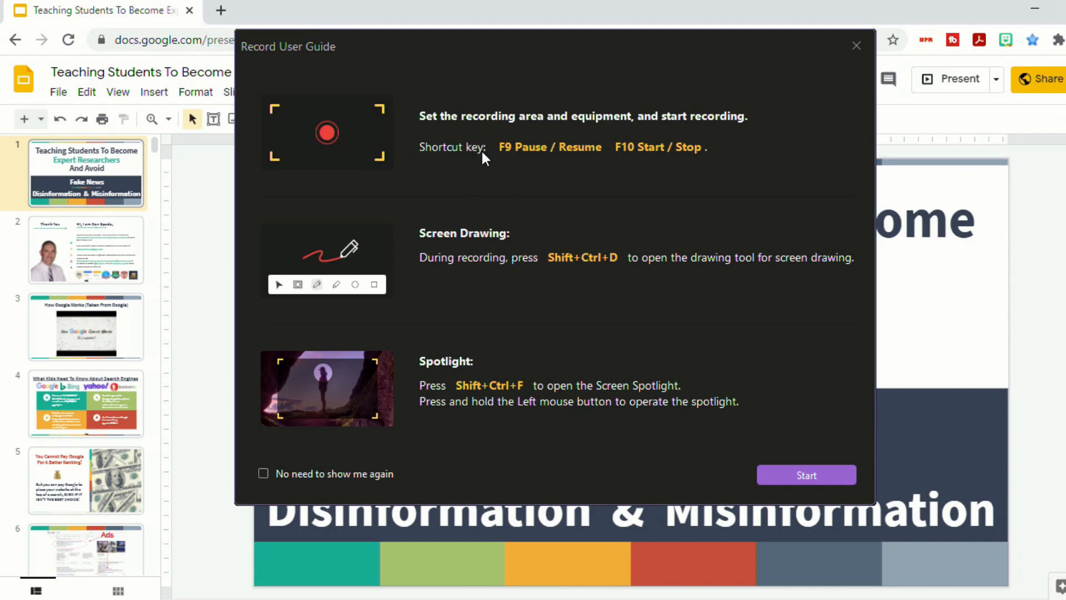
mouse_move(492, 317)
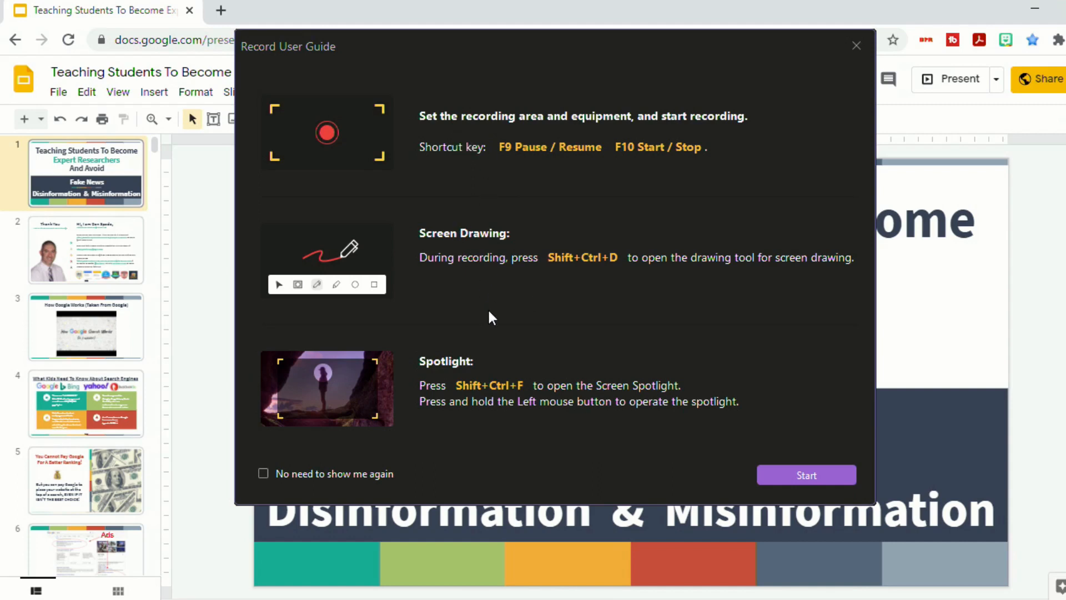
mouse_move(506, 311)
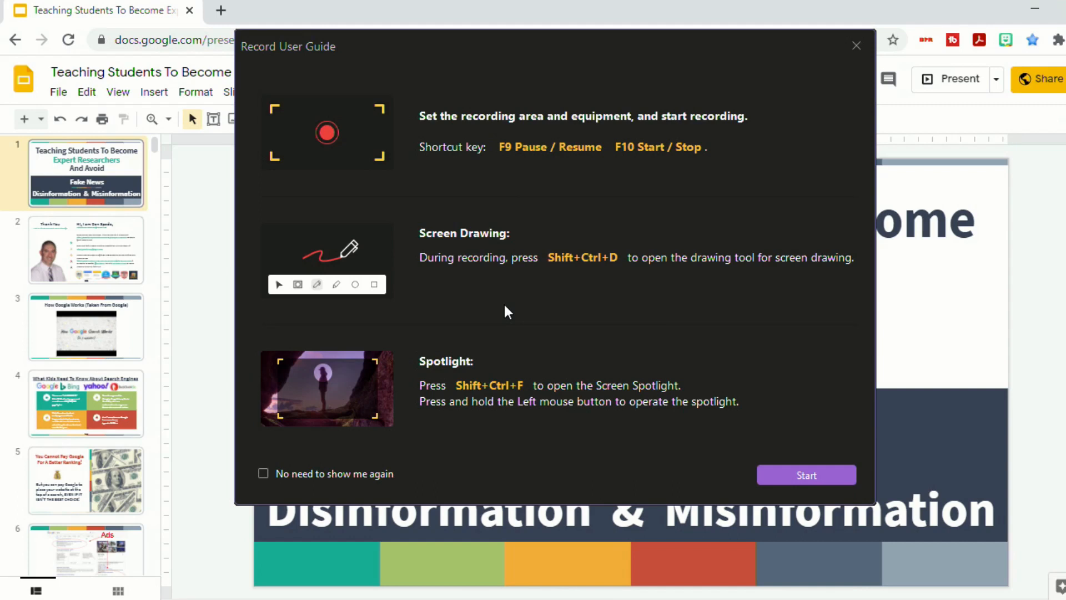
mouse_move(614, 285)
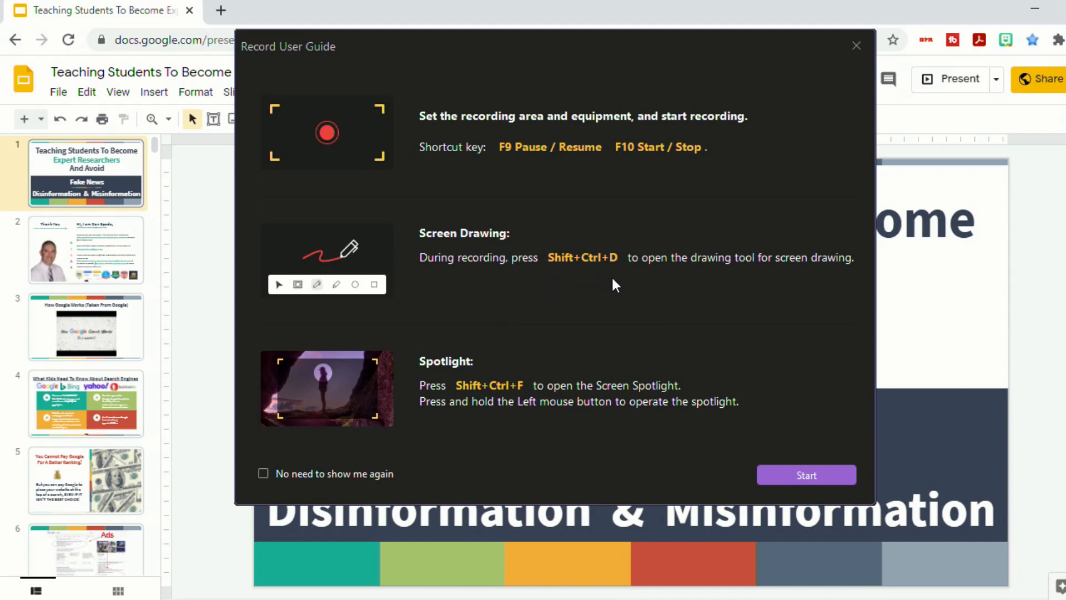
mouse_move(519, 346)
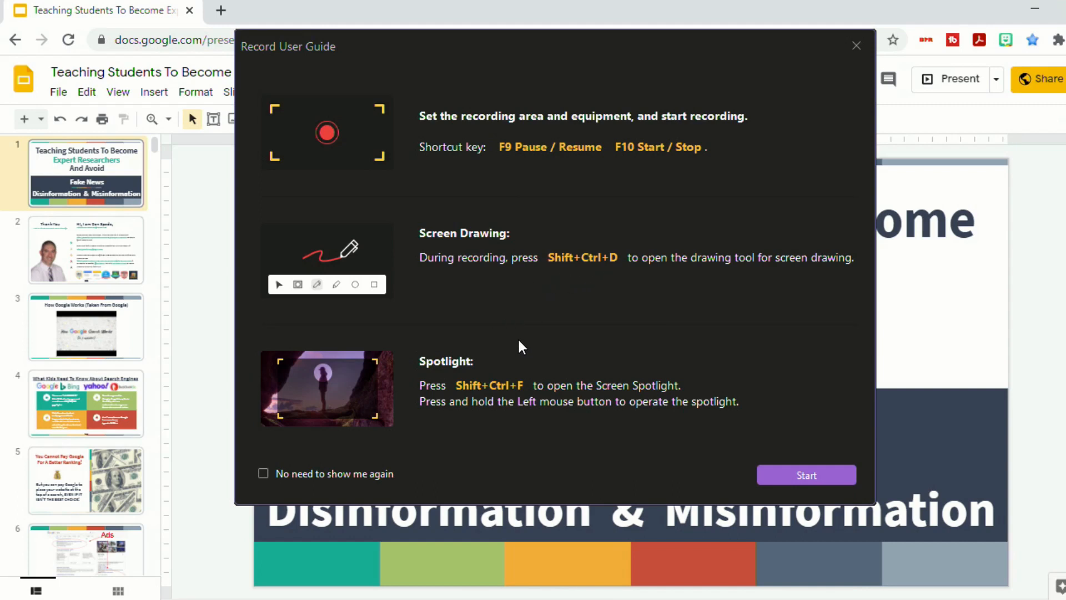
mouse_move(516, 417)
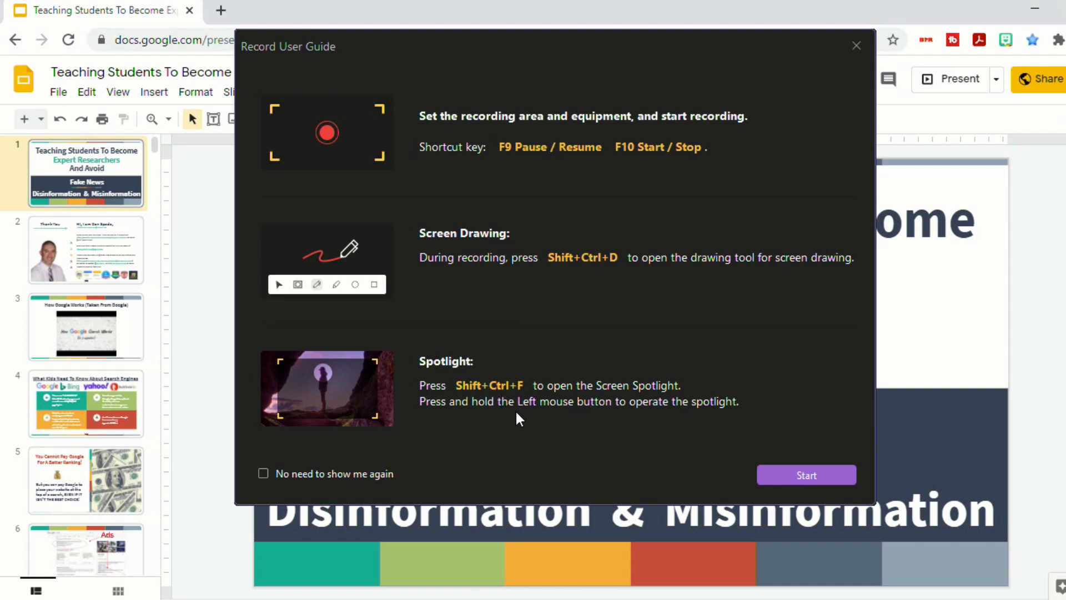
mouse_move(761, 463)
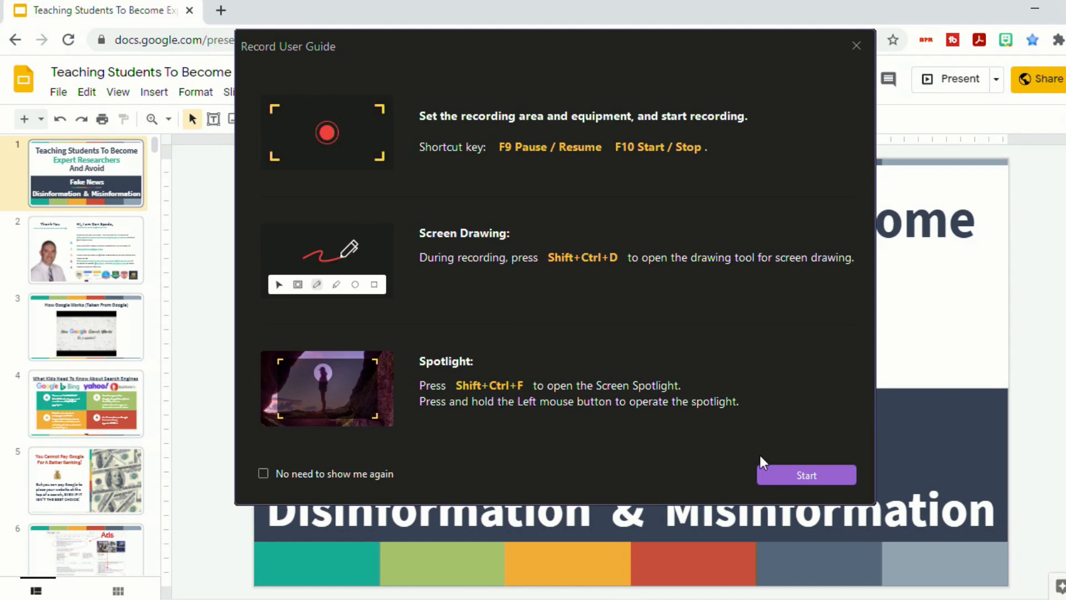
Dismiss the guide and keep the recording area set to Full screen 1366×768.
click(805, 474)
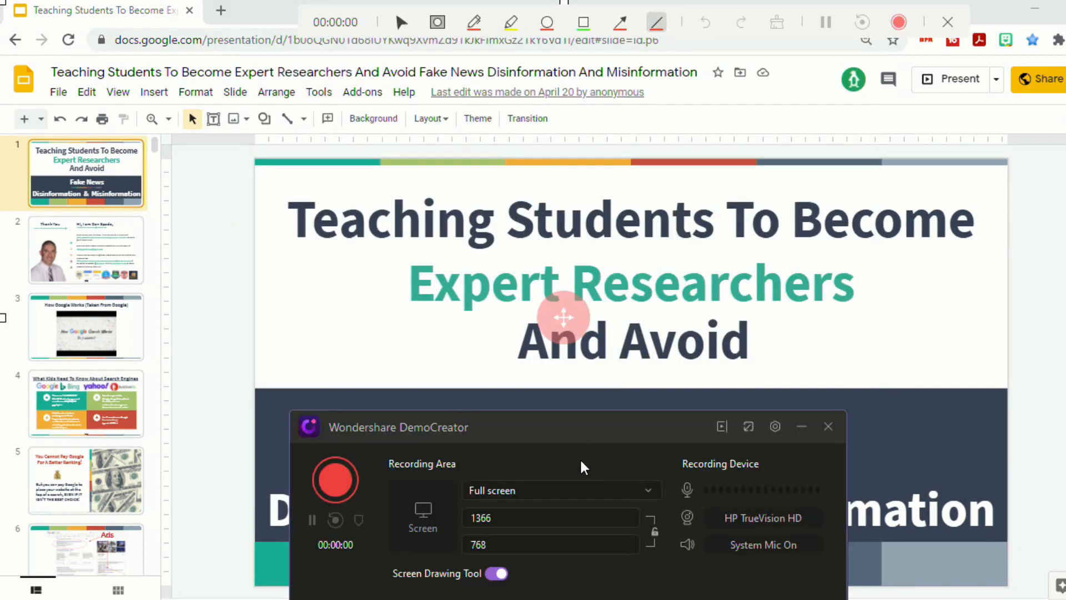
mouse_move(561, 469)
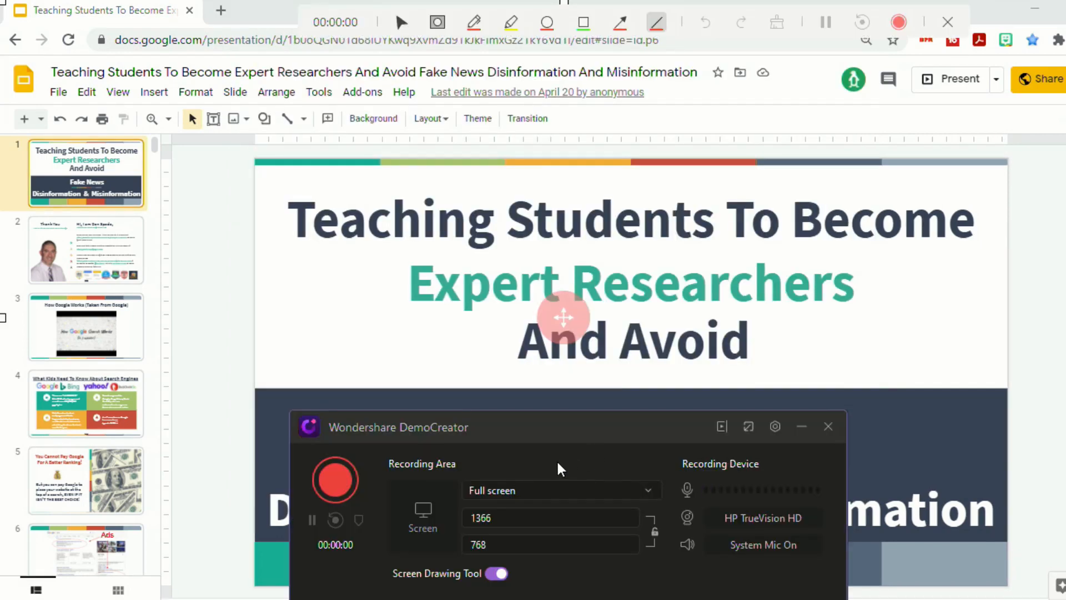
mouse_move(465, 459)
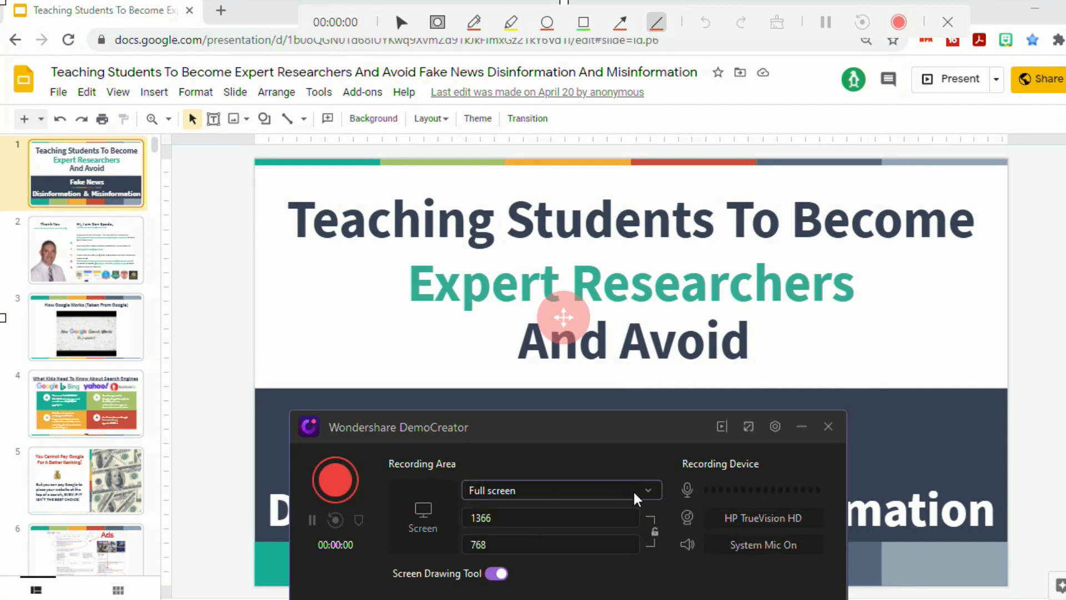
click(557, 490)
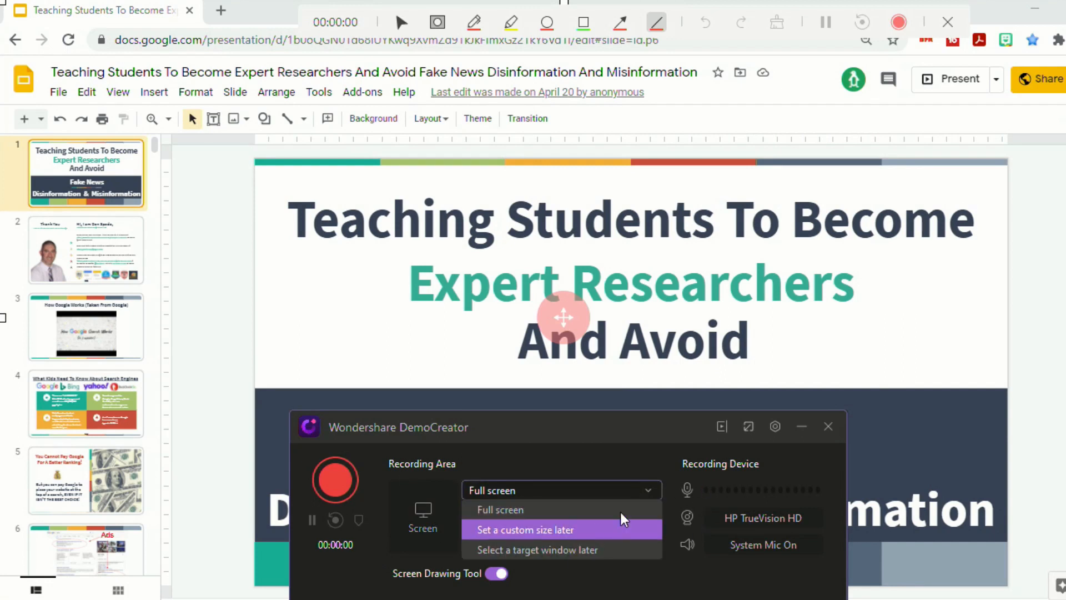
click(523, 528)
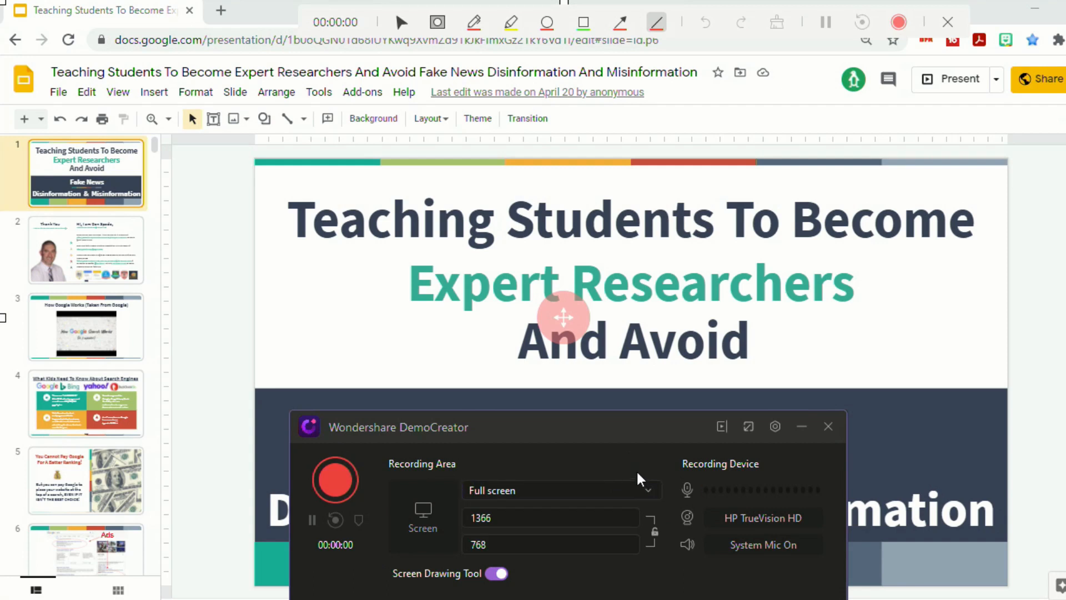
mouse_move(643, 471)
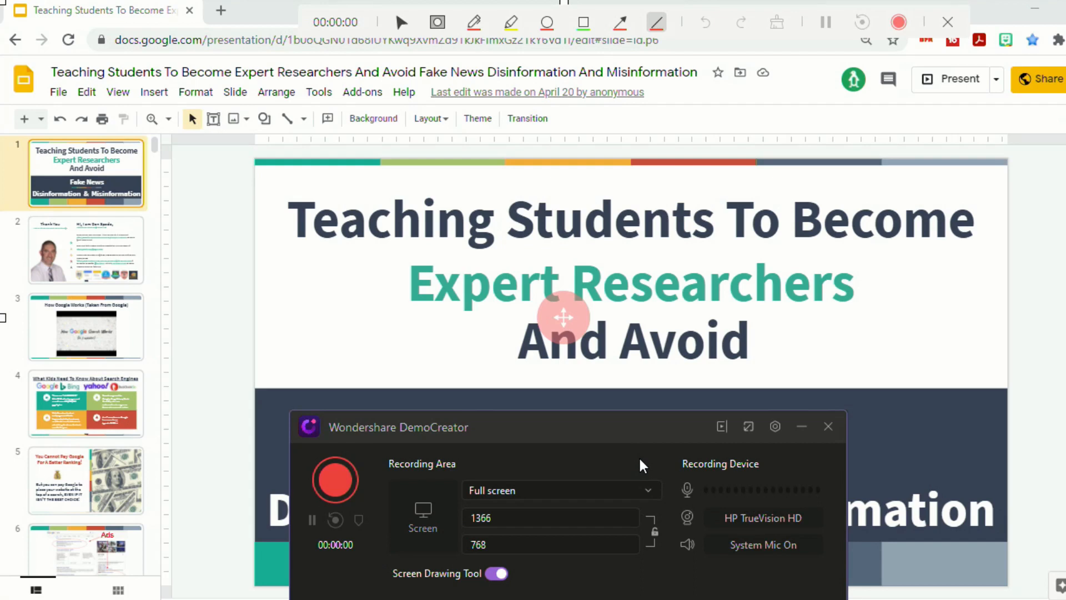
mouse_move(676, 486)
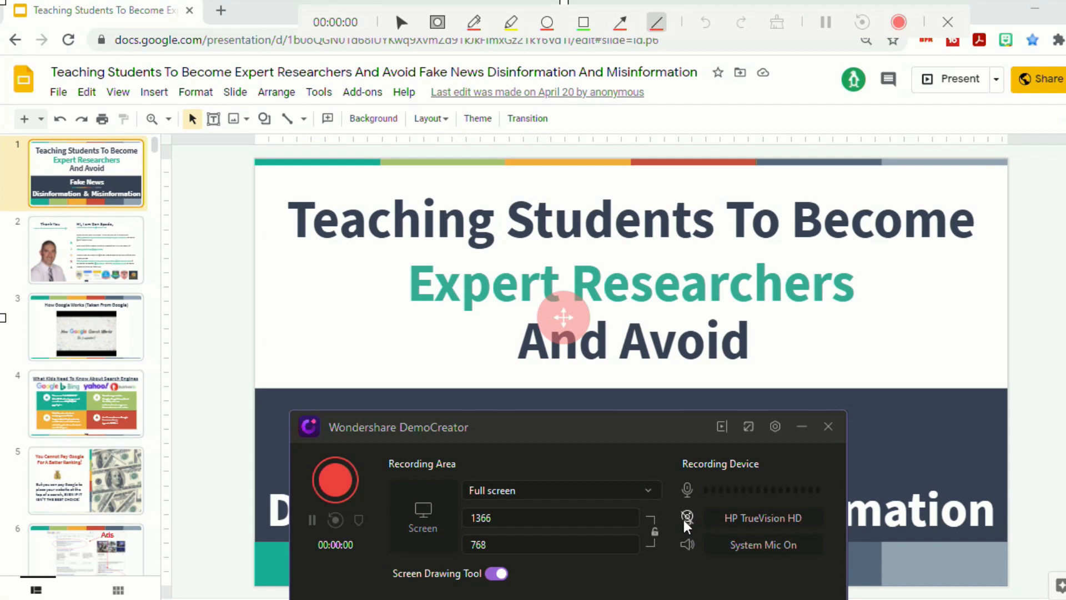
Turn on the HP TrueVision HD webcam, check its green-screen preview and close it.
click(686, 517)
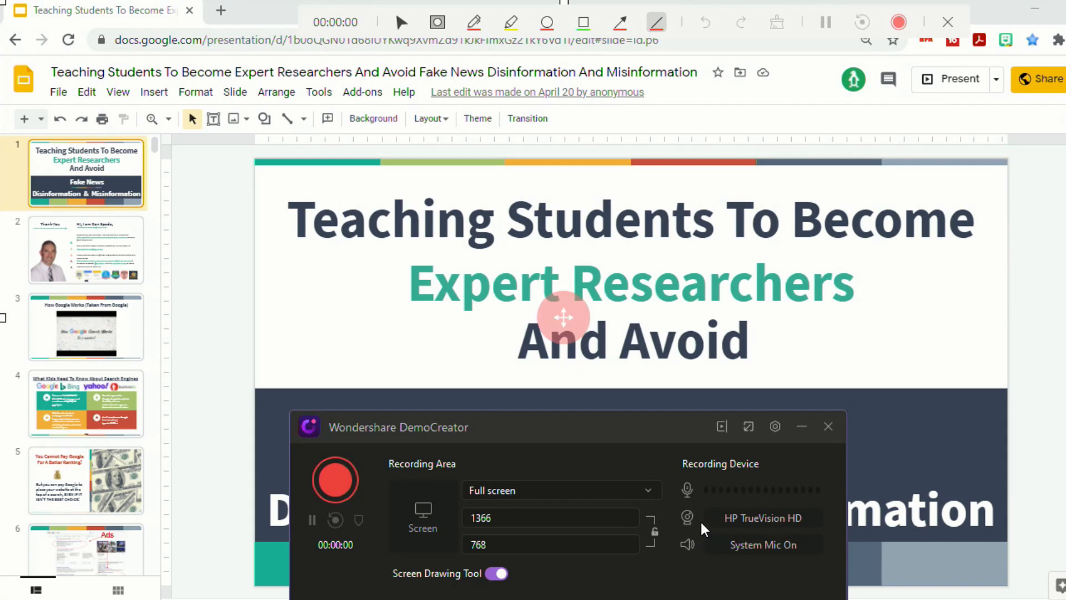
mouse_move(687, 516)
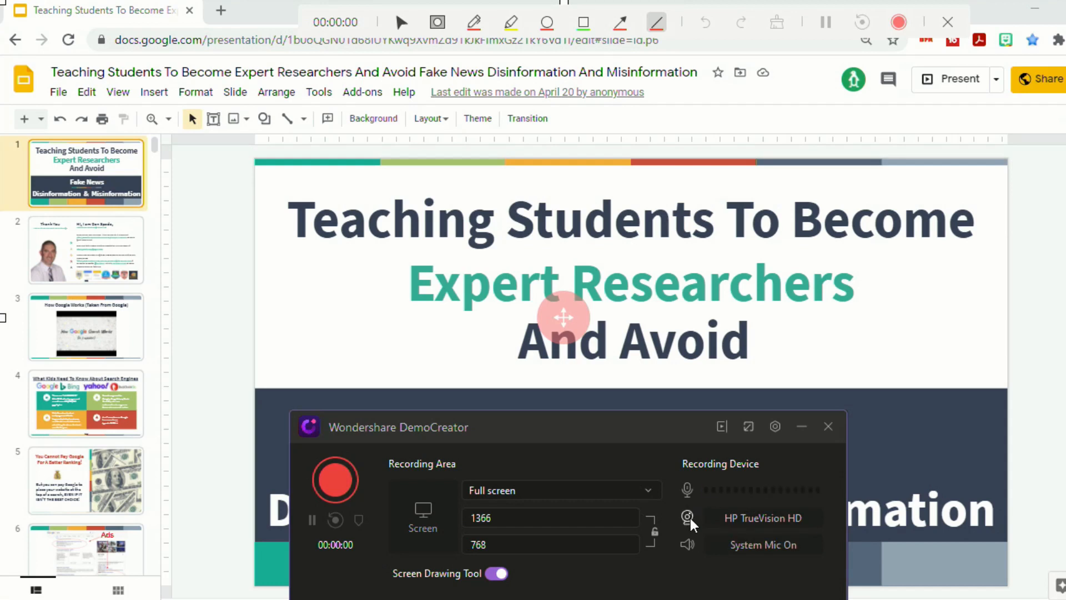
click(687, 518)
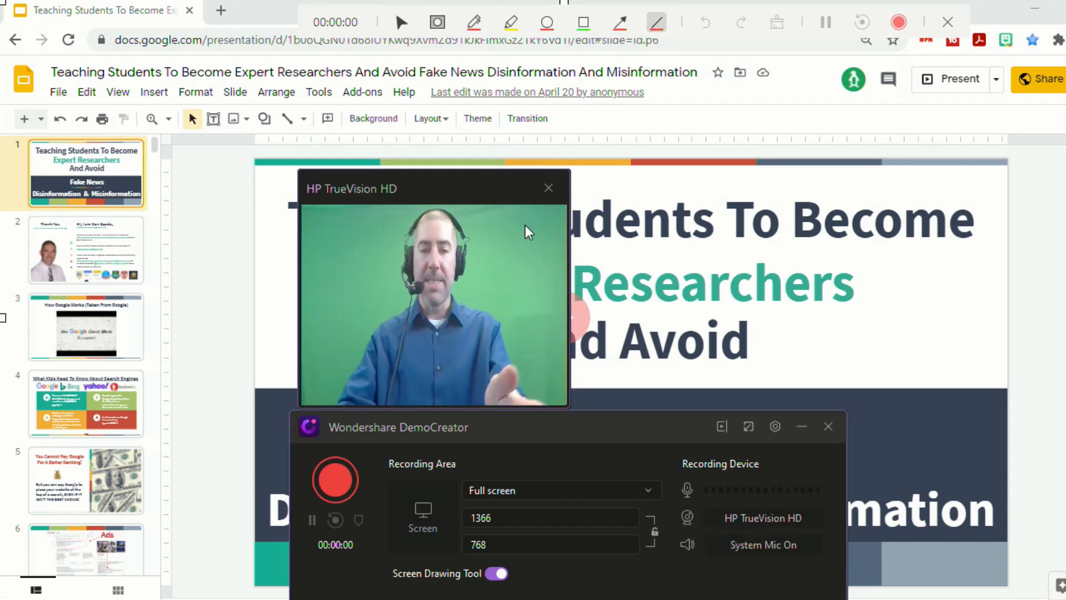
click(548, 187)
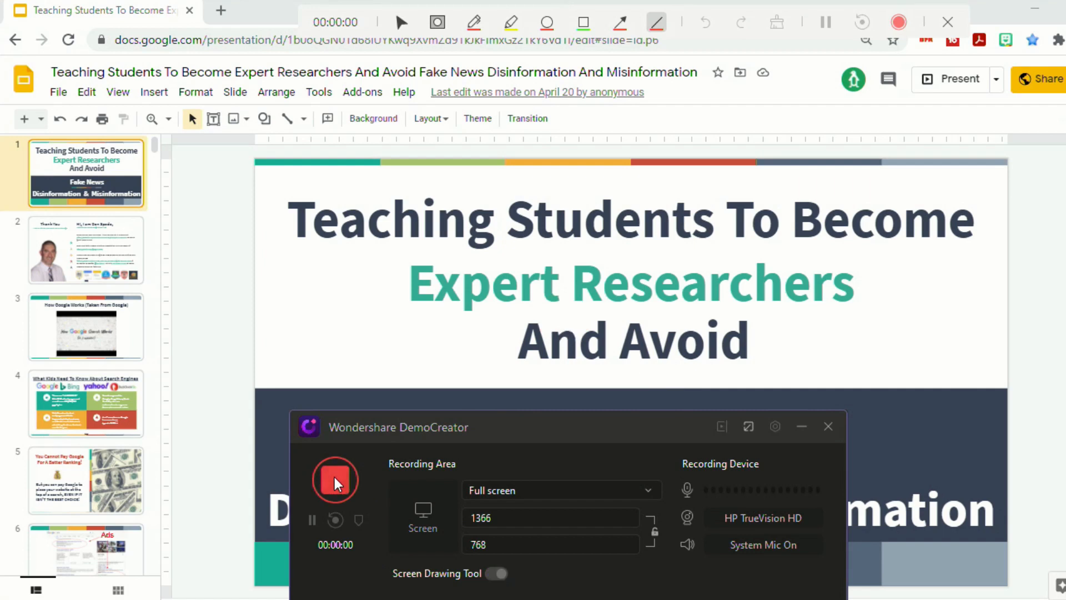
Start capturing the screen so the recording runs over the Google Slides title slide.
click(334, 480)
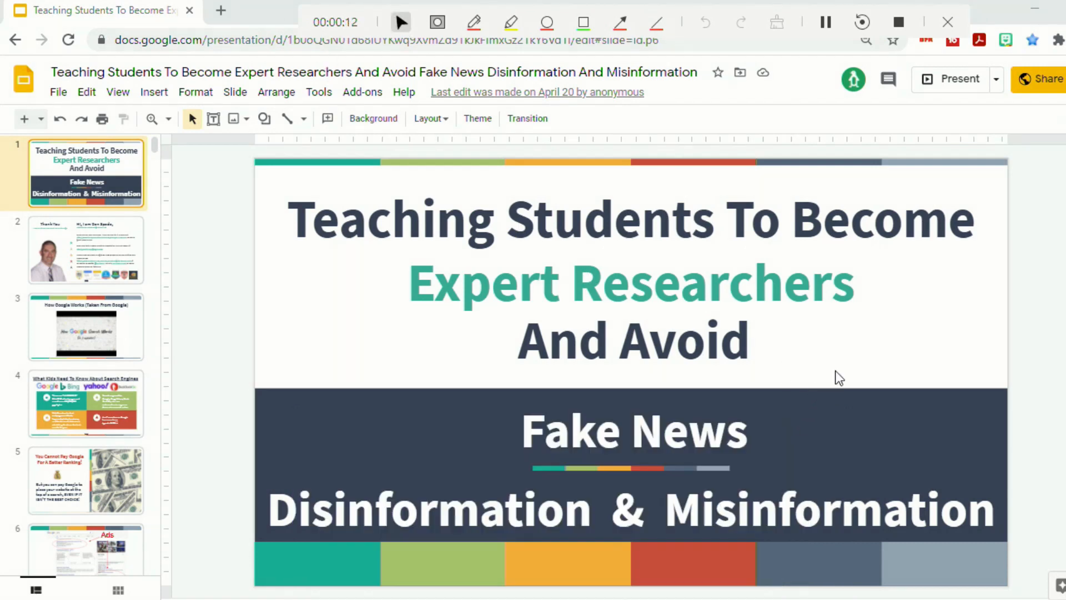
mouse_move(643, 168)
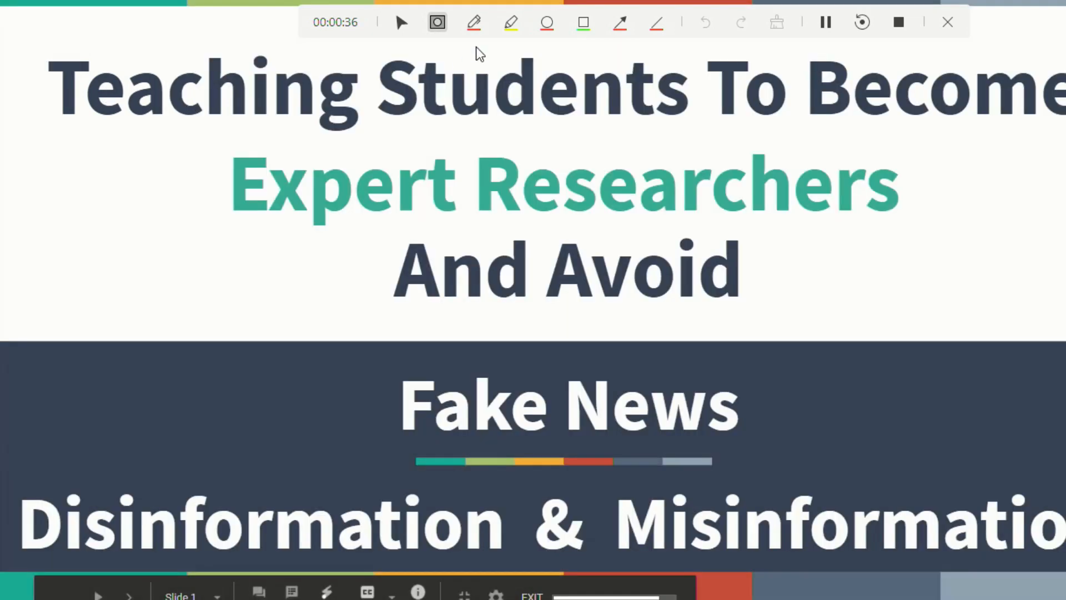
mouse_move(92, 87)
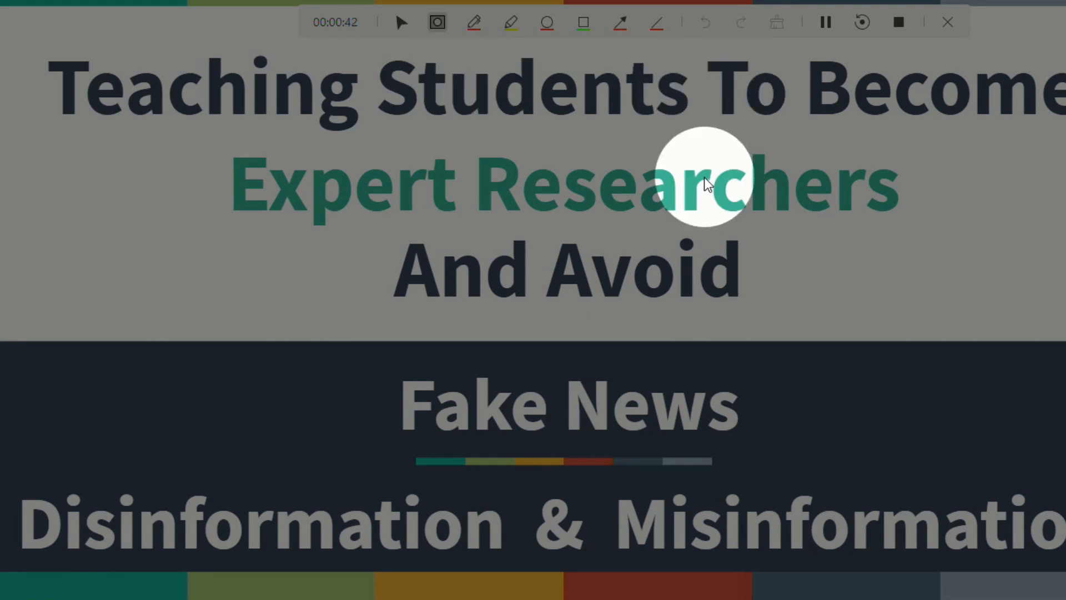
mouse_move(561, 272)
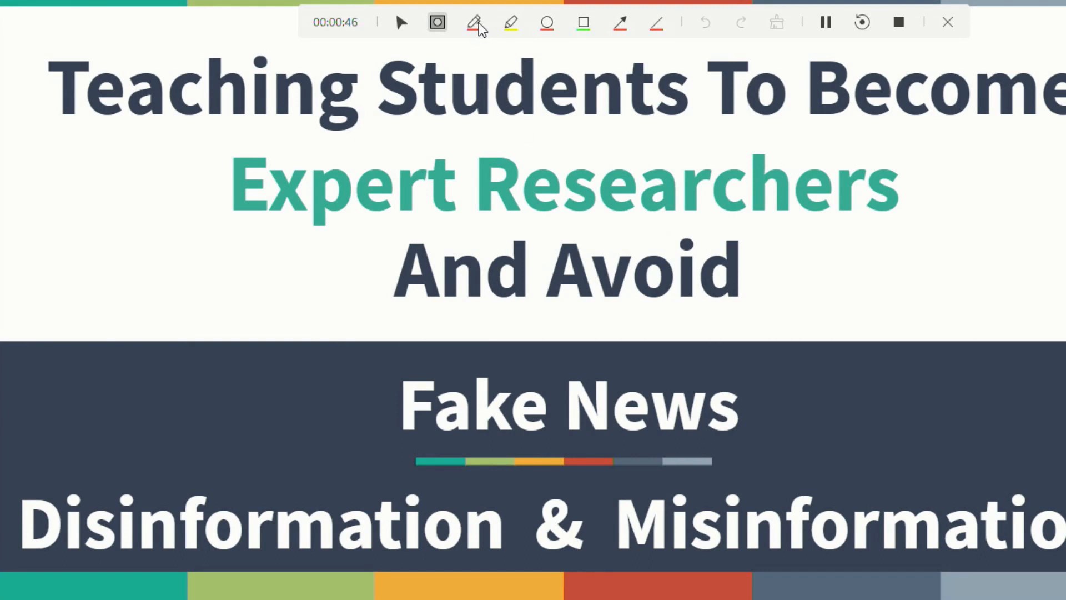
Choose the freehand pen at 16px in light blue for writing LOOK beside 'And Avoid'.
click(474, 22)
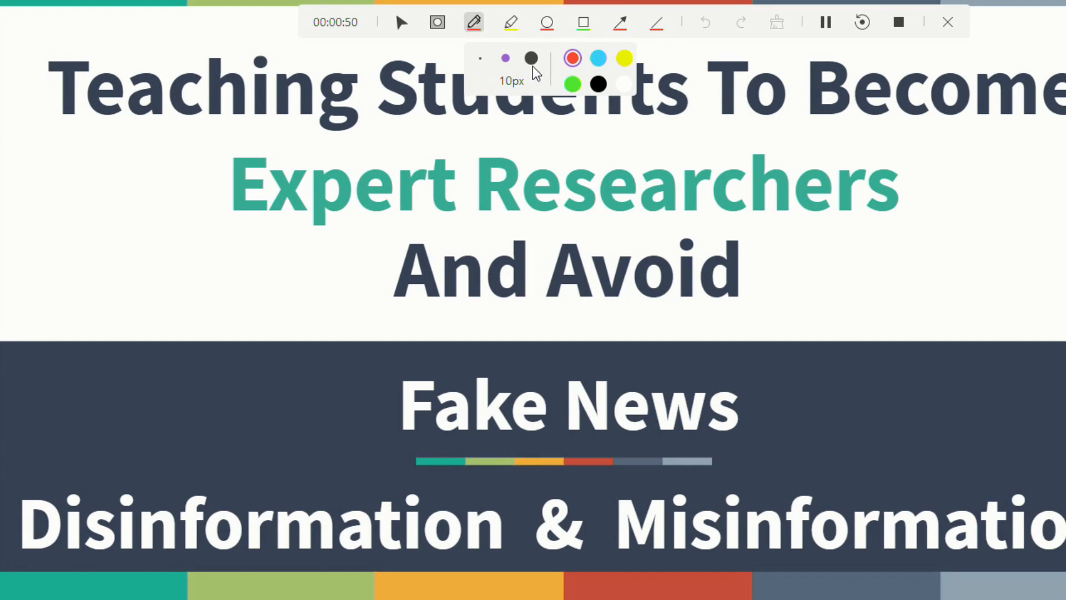
click(597, 58)
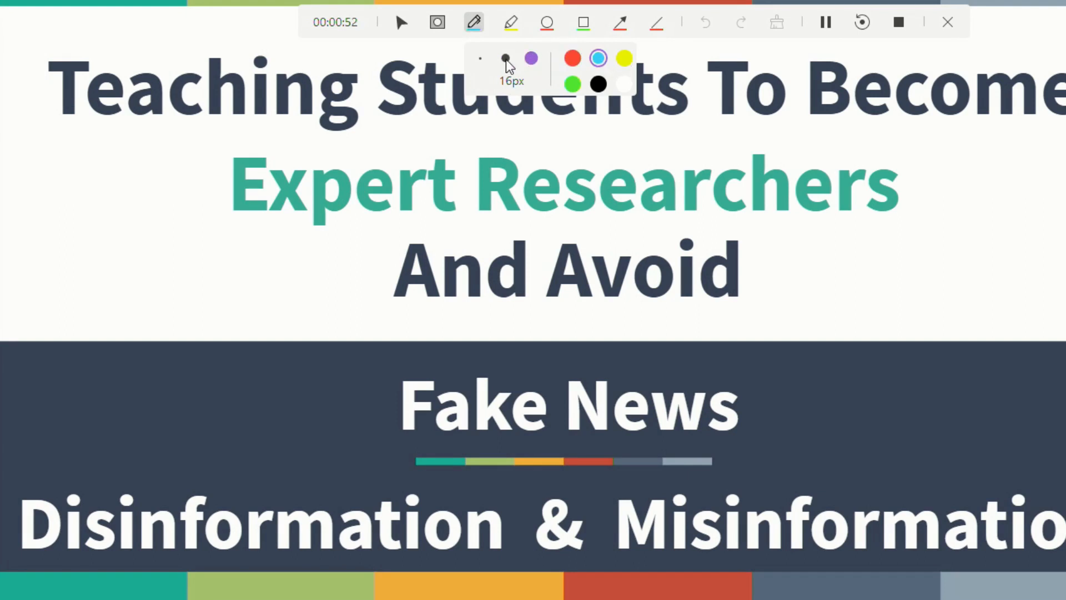
click(504, 59)
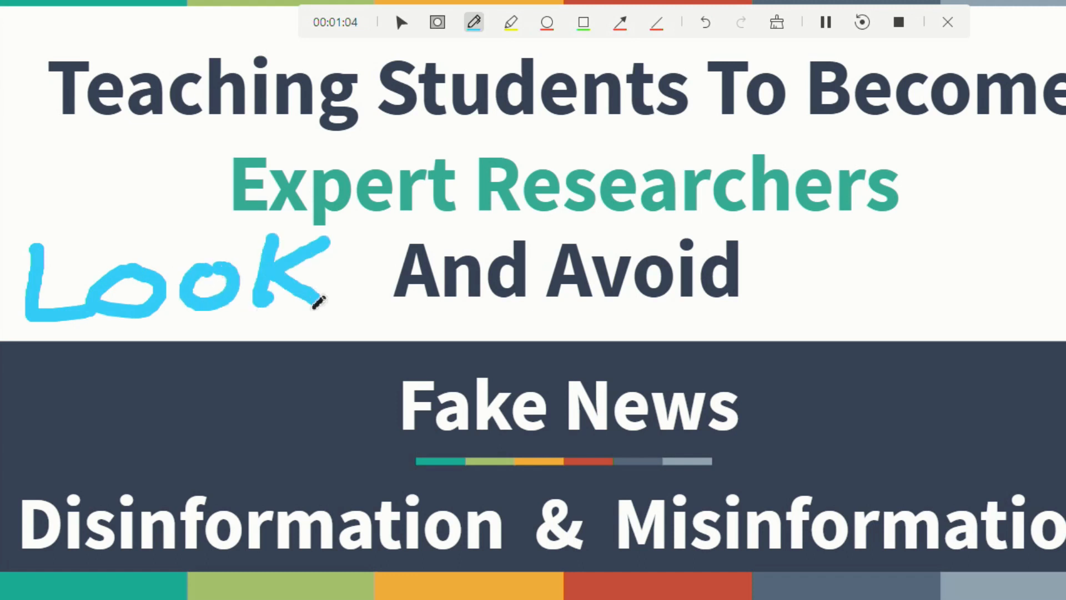
mouse_move(480, 122)
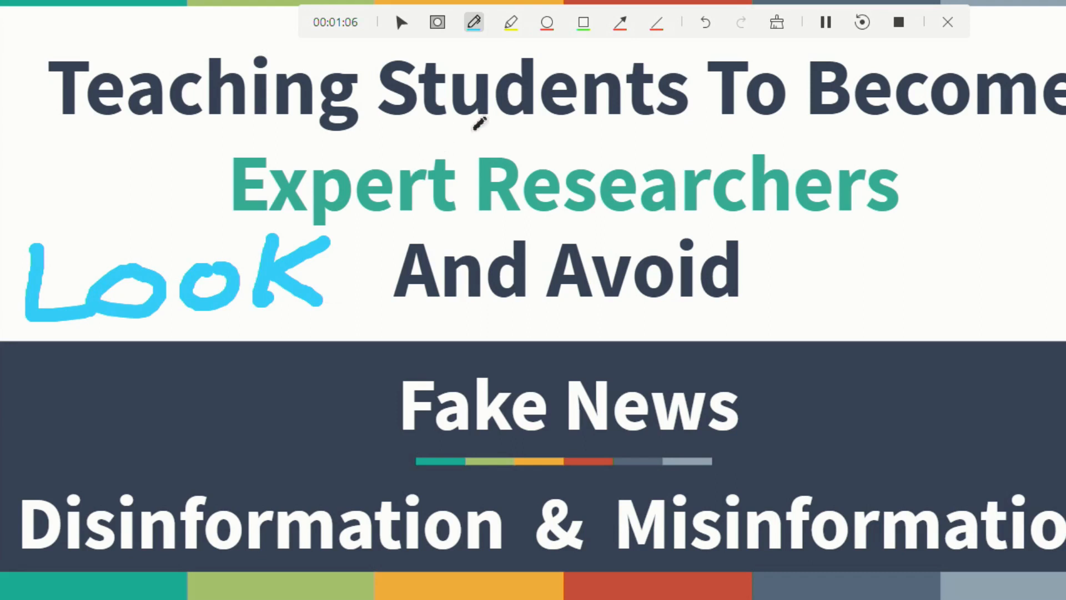
Highlight the word Avoid in yellow with the highlighter.
click(510, 22)
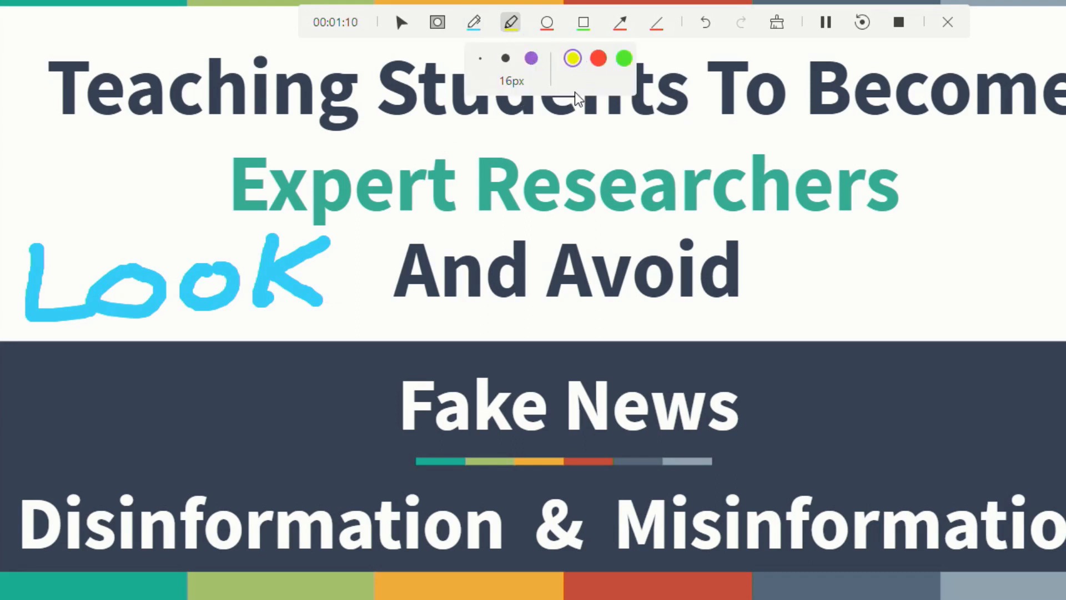
drag(561, 285, 659, 285)
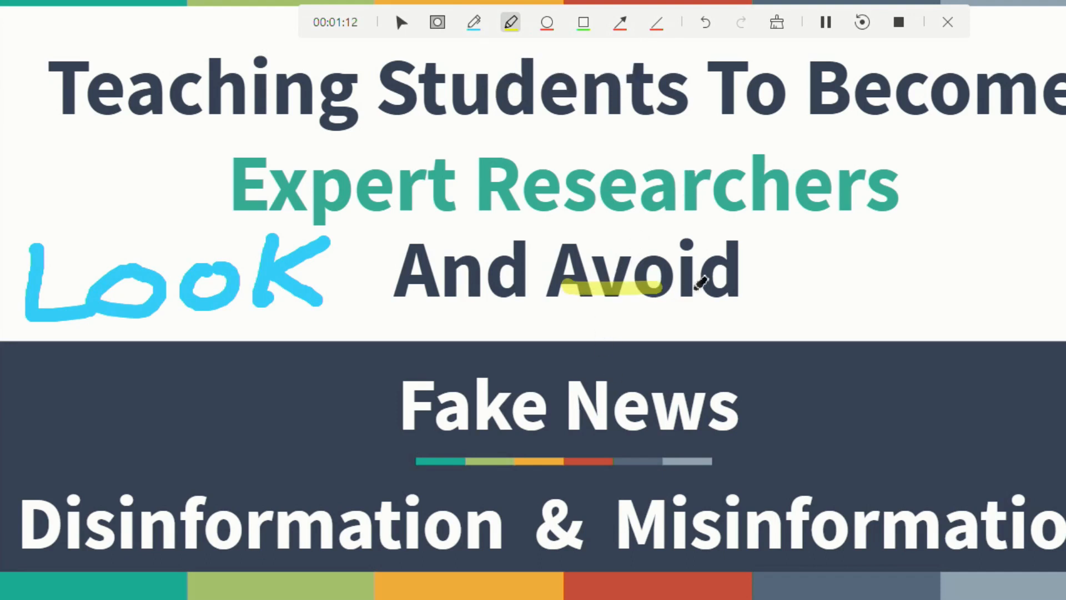
drag(564, 286, 755, 259)
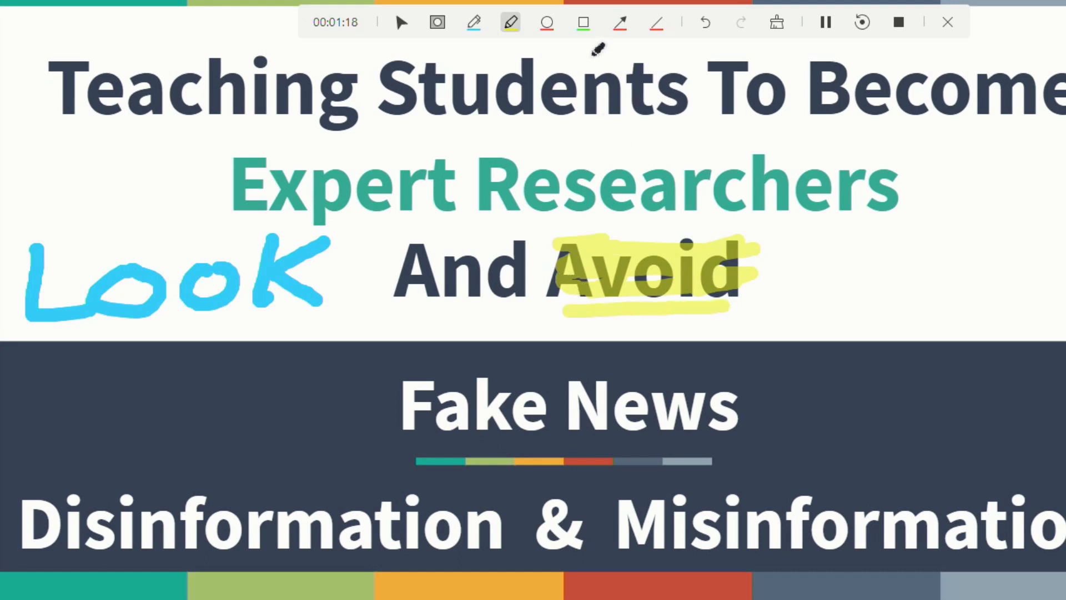
Circle 'And' with a red ellipse and draw a green rectangle around 'Fake News'.
click(547, 22)
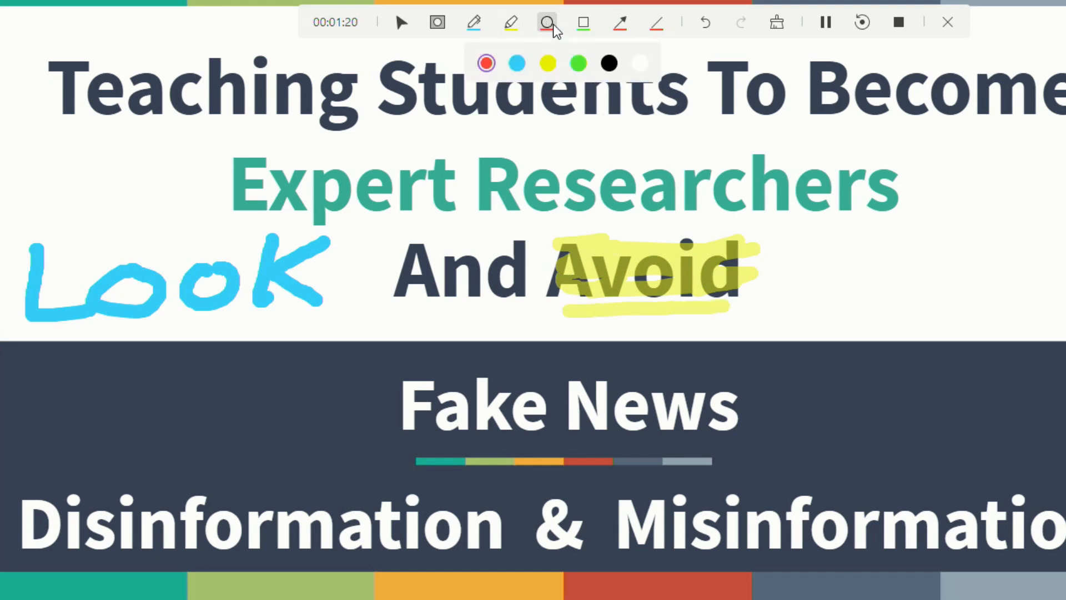
click(547, 22)
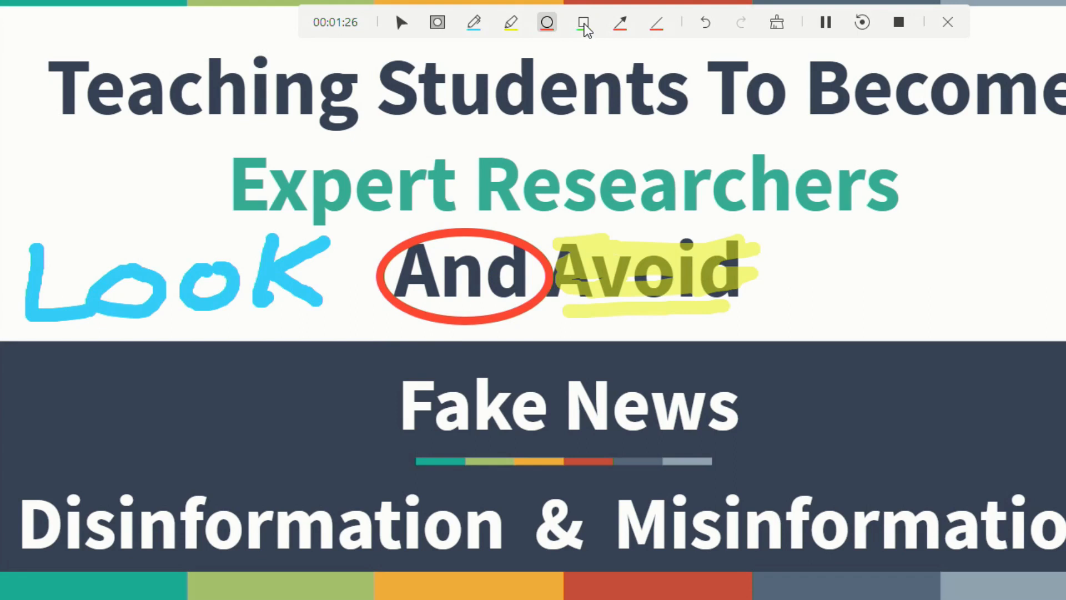
click(583, 22)
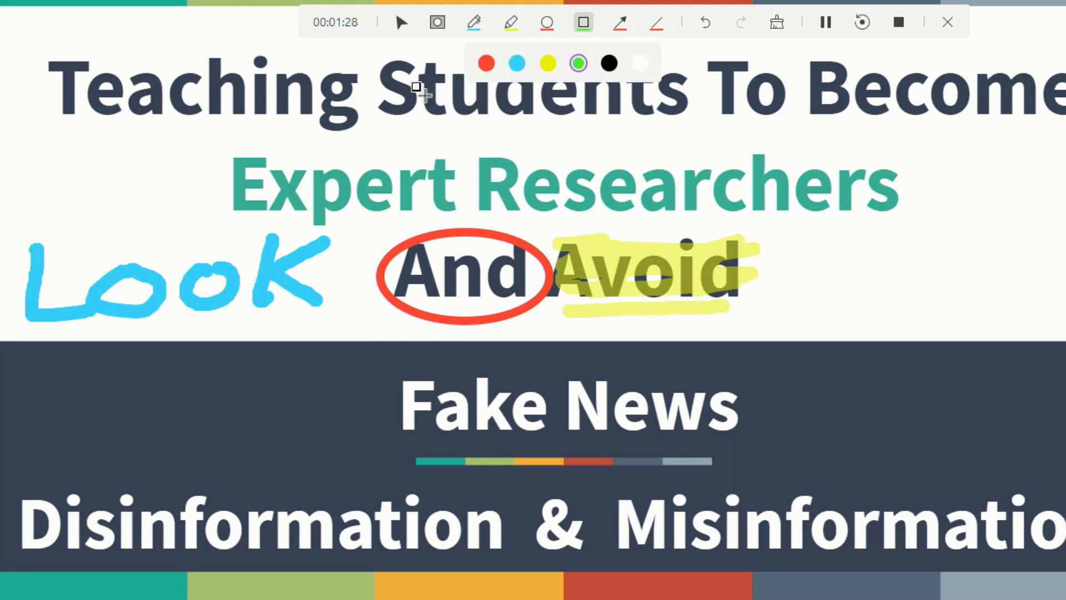
drag(381, 356, 516, 418)
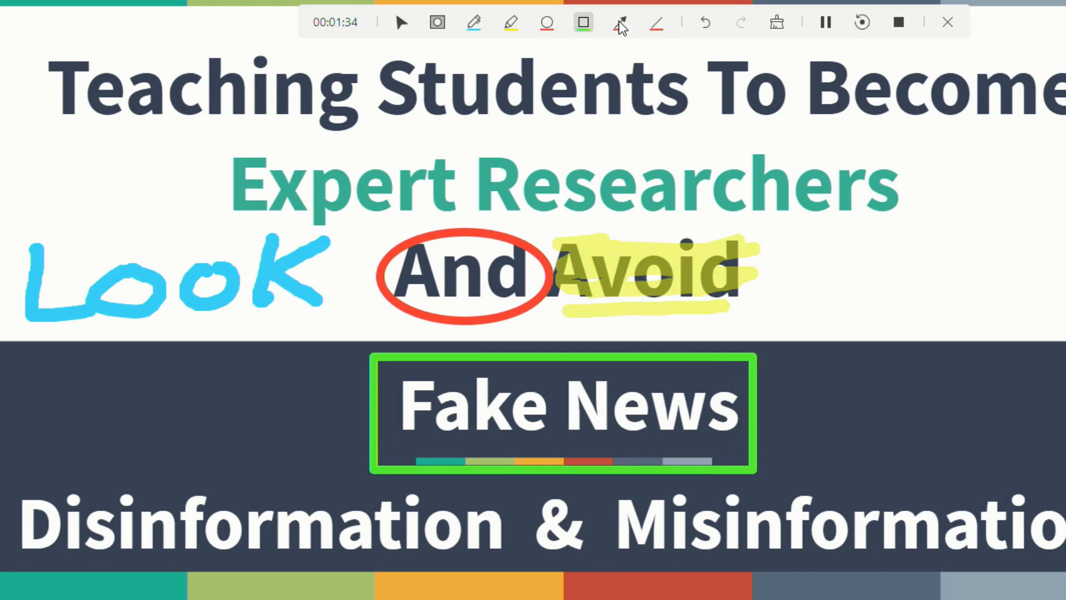
Draw a red arrow from LOOK toward 'Expert Researchers'.
click(620, 22)
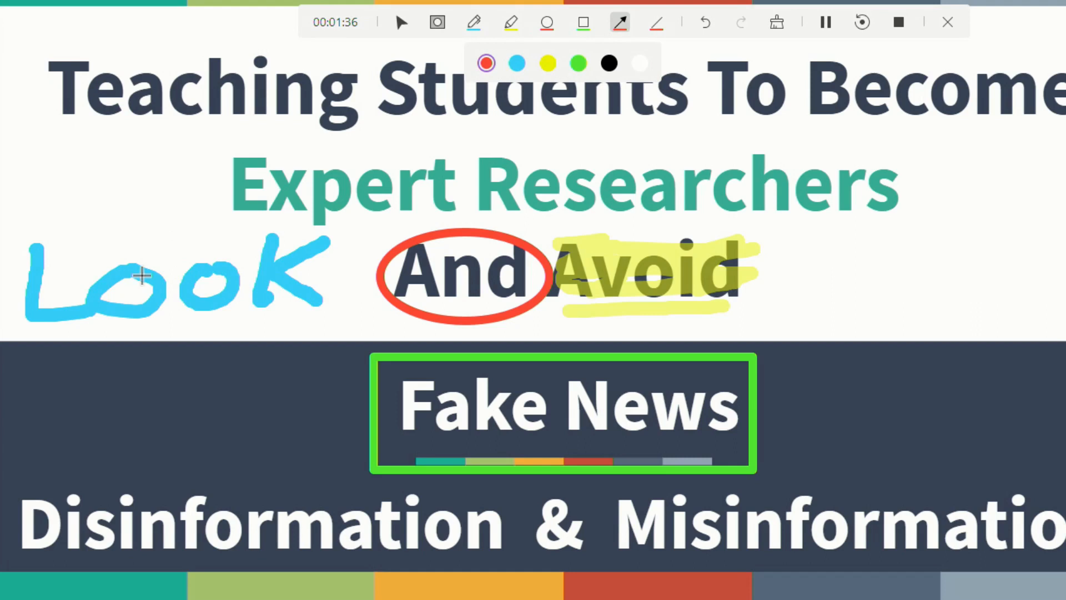
mouse_move(103, 247)
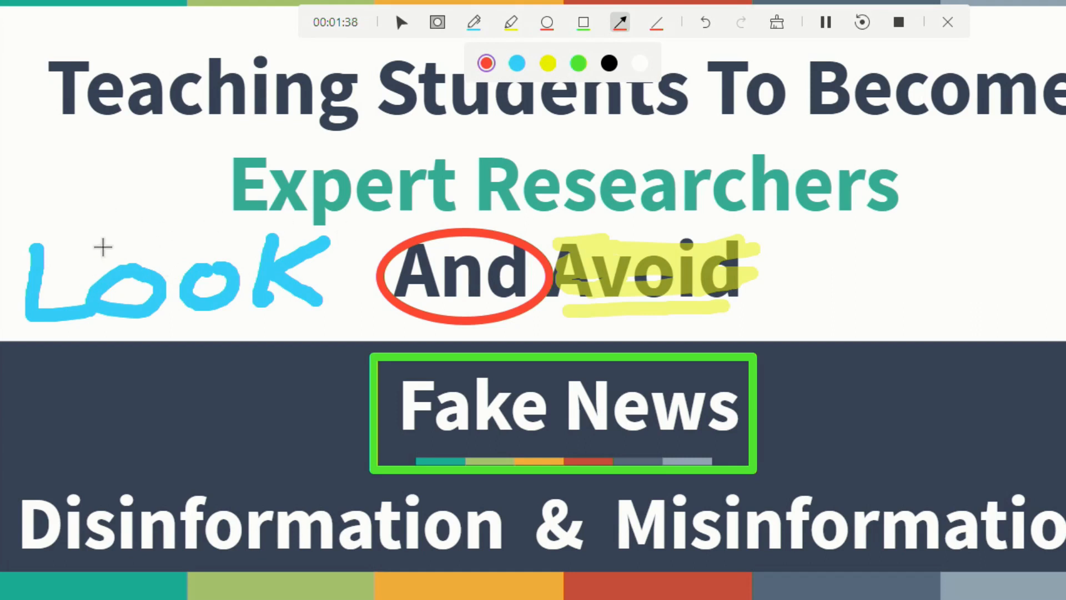
drag(122, 244, 231, 193)
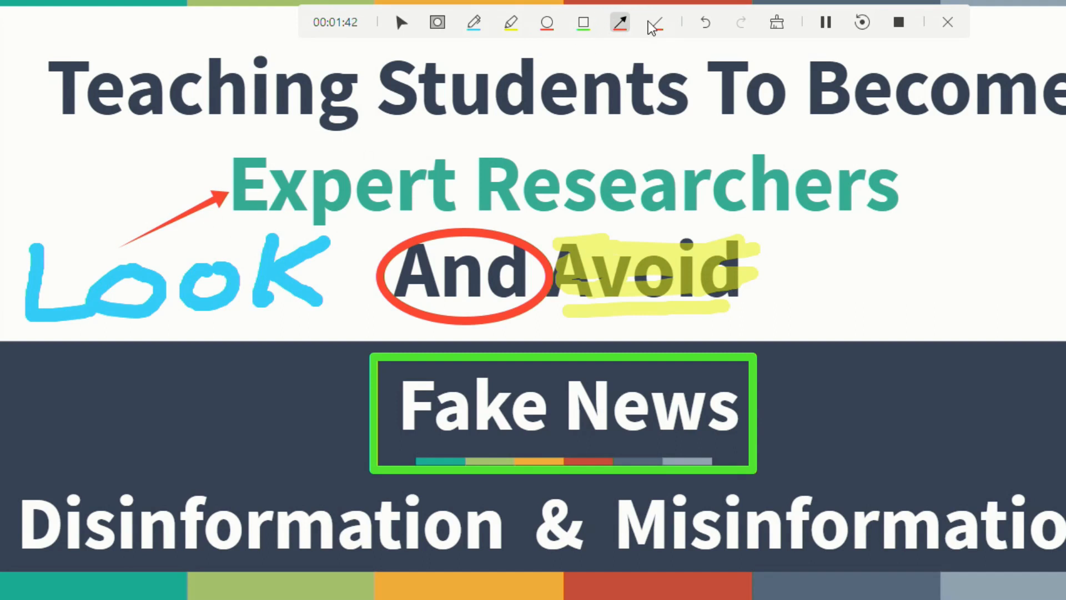
click(655, 22)
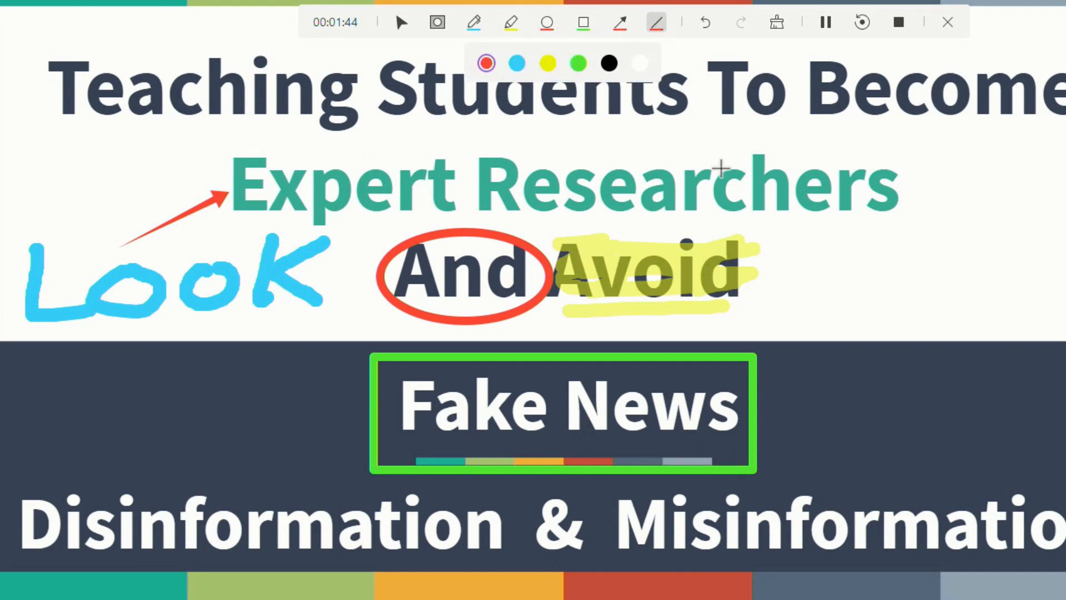
mouse_move(835, 120)
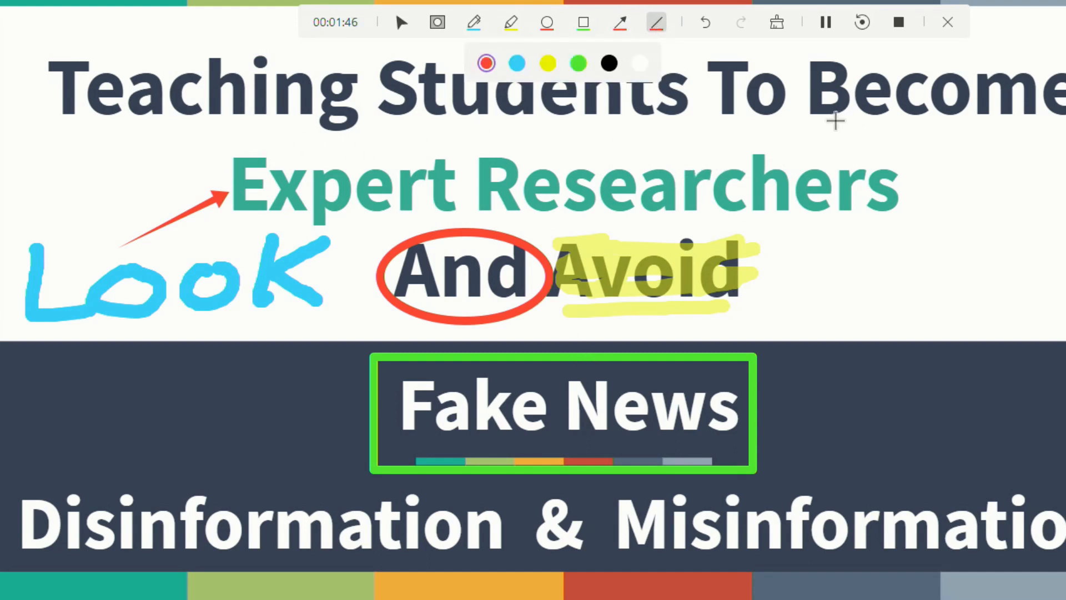
Underline 'Expert' with red lines, then clear every drawing off the slide.
drag(234, 221, 360, 221)
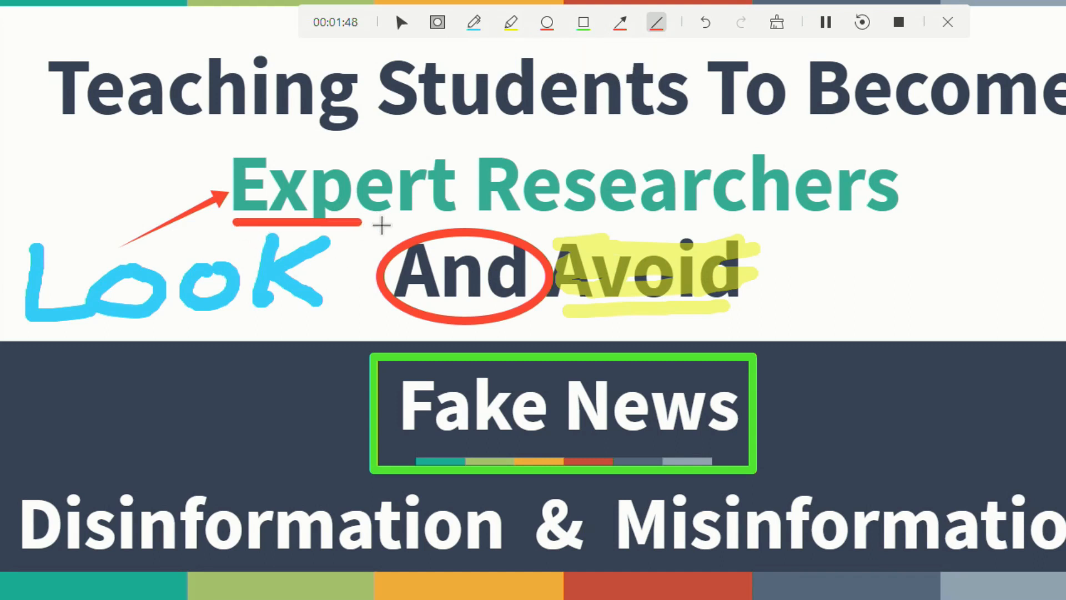
drag(234, 224, 476, 265)
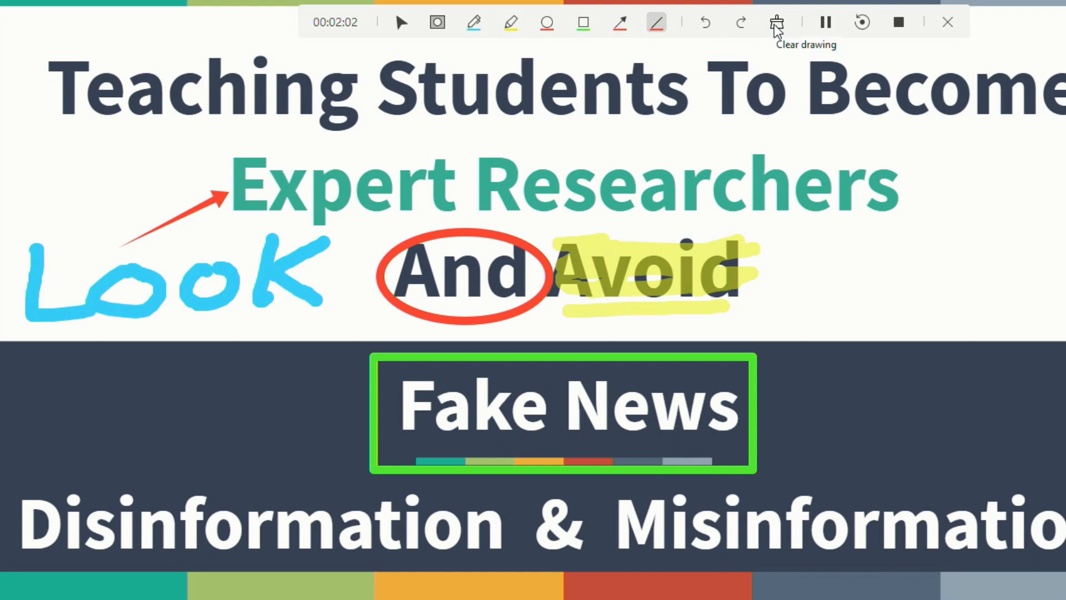
click(776, 22)
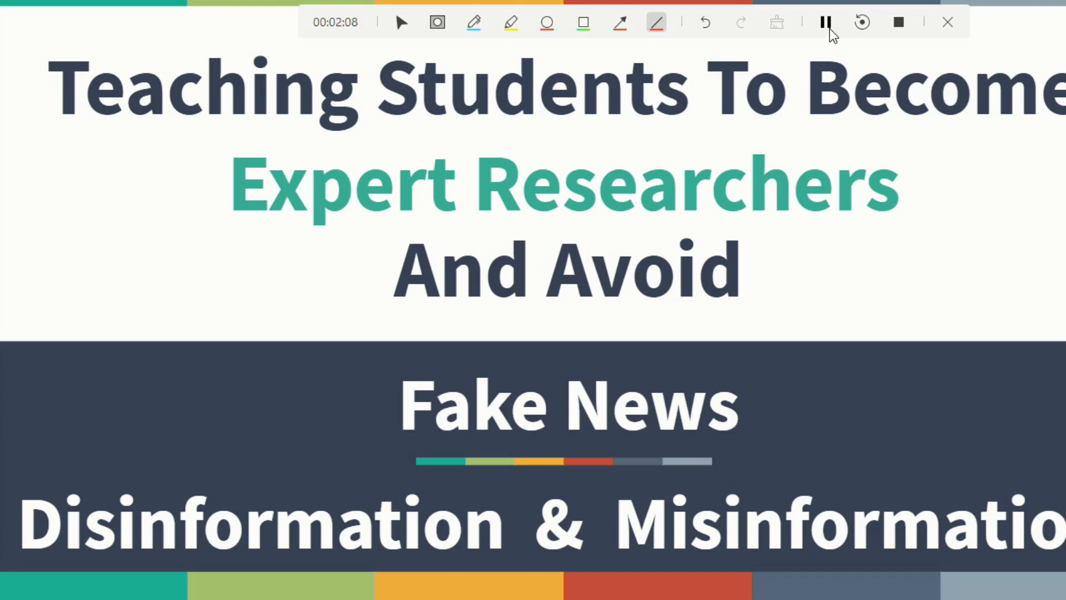
mouse_move(827, 22)
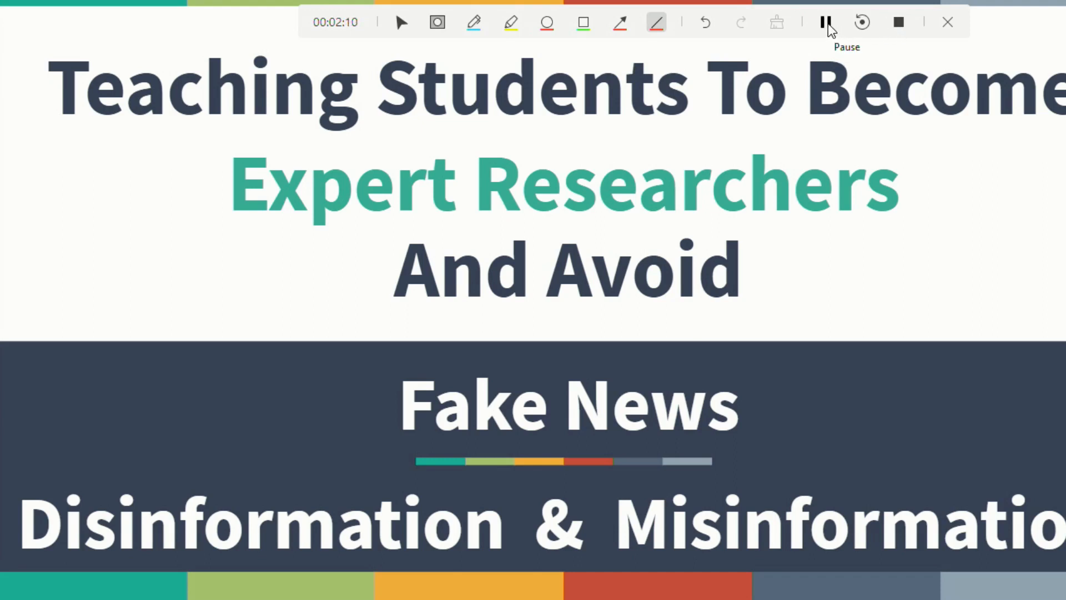
click(827, 22)
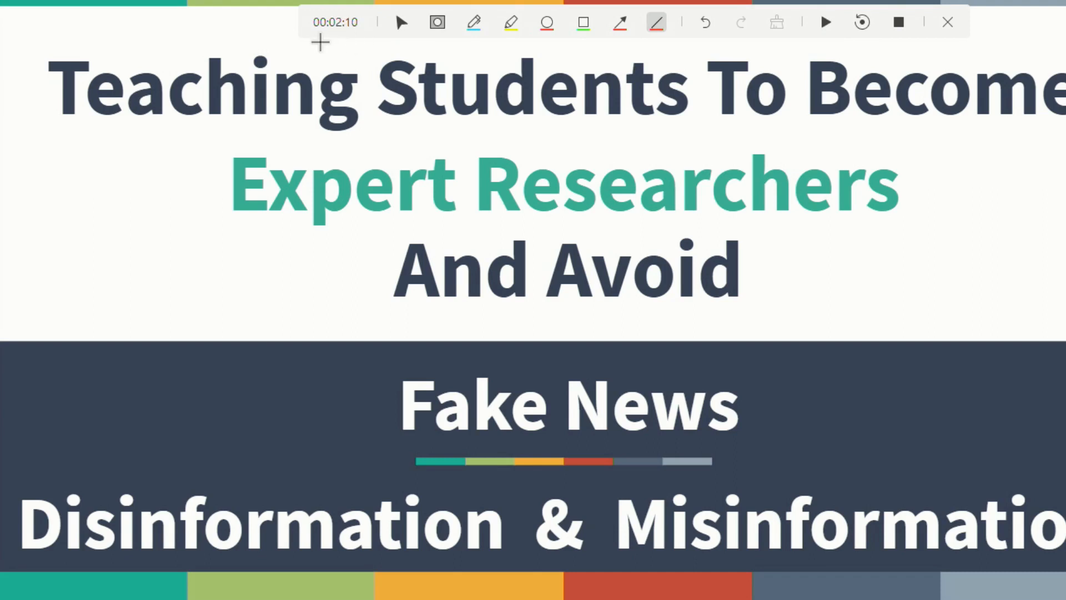
mouse_move(330, 38)
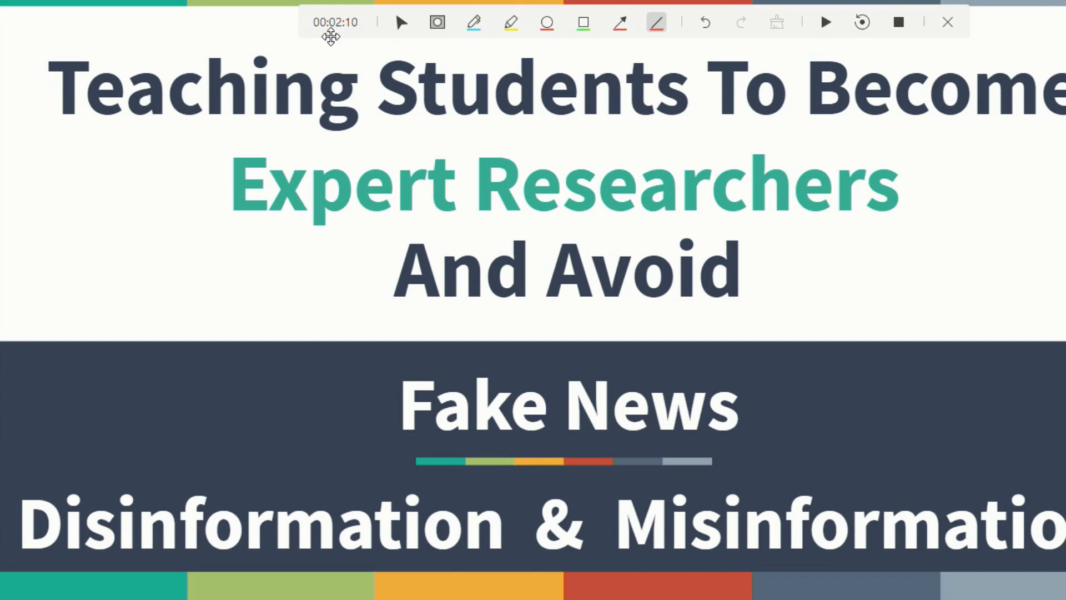
mouse_move(707, 182)
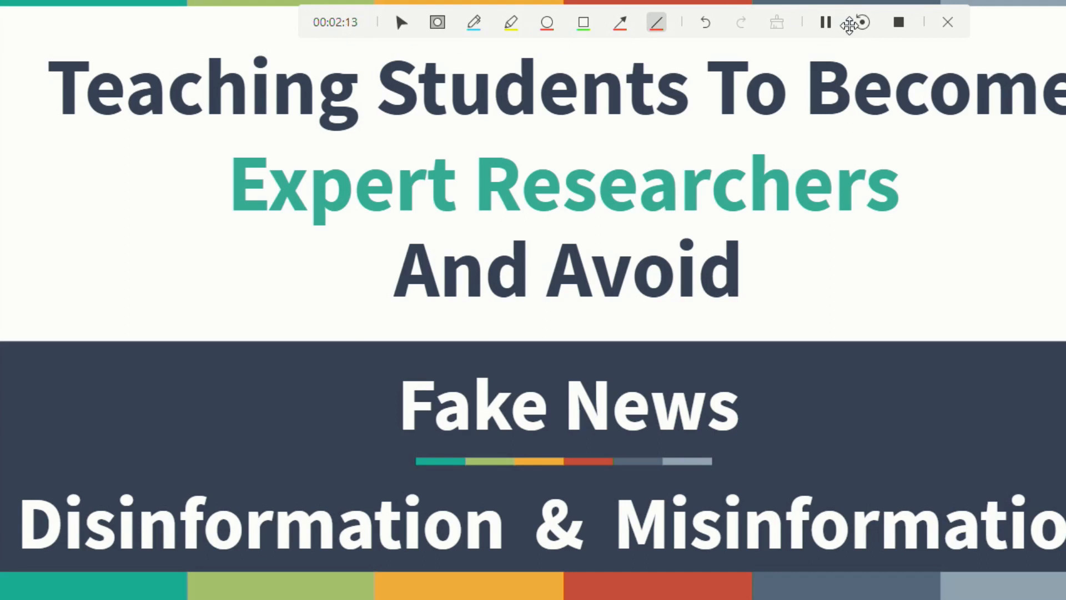
mouse_move(859, 22)
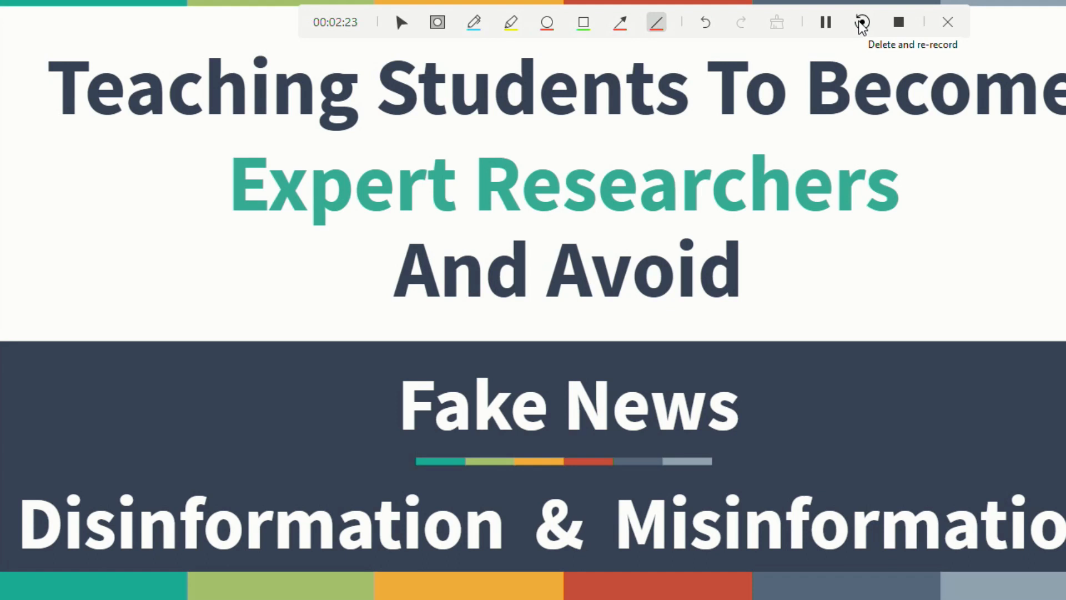
mouse_move(899, 23)
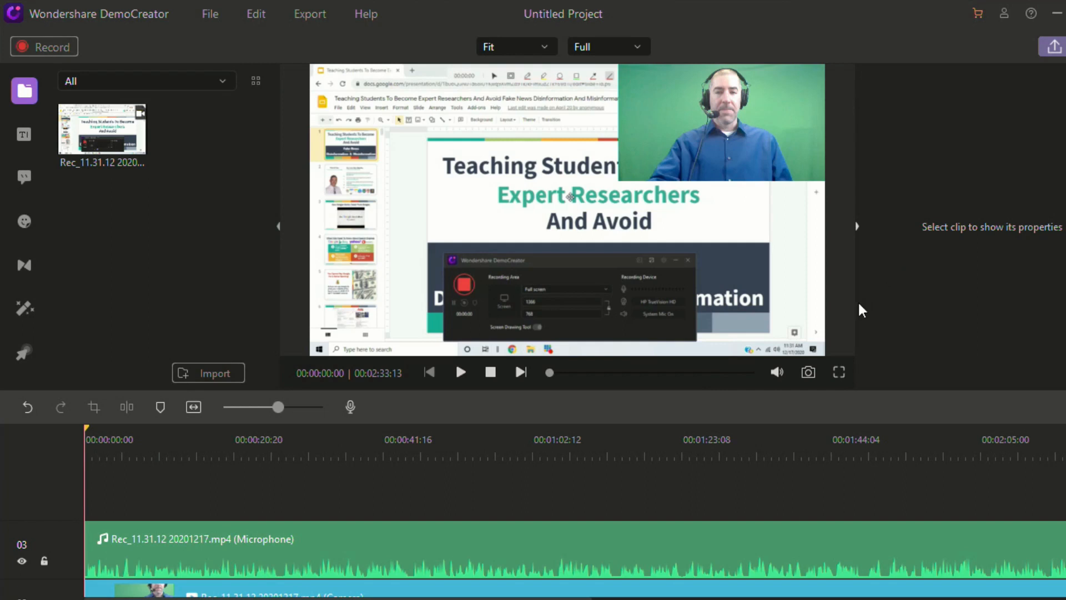
Scroll through the editor after the 2:33 recording loads into screen, camera and microphone tracks.
scroll(down, 3)
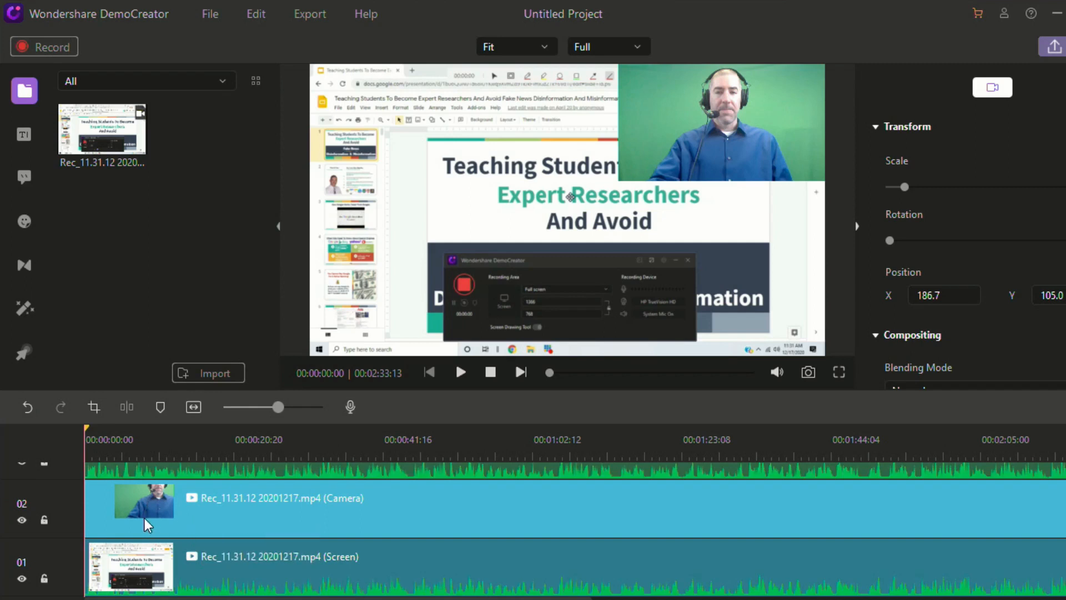
mouse_move(150, 494)
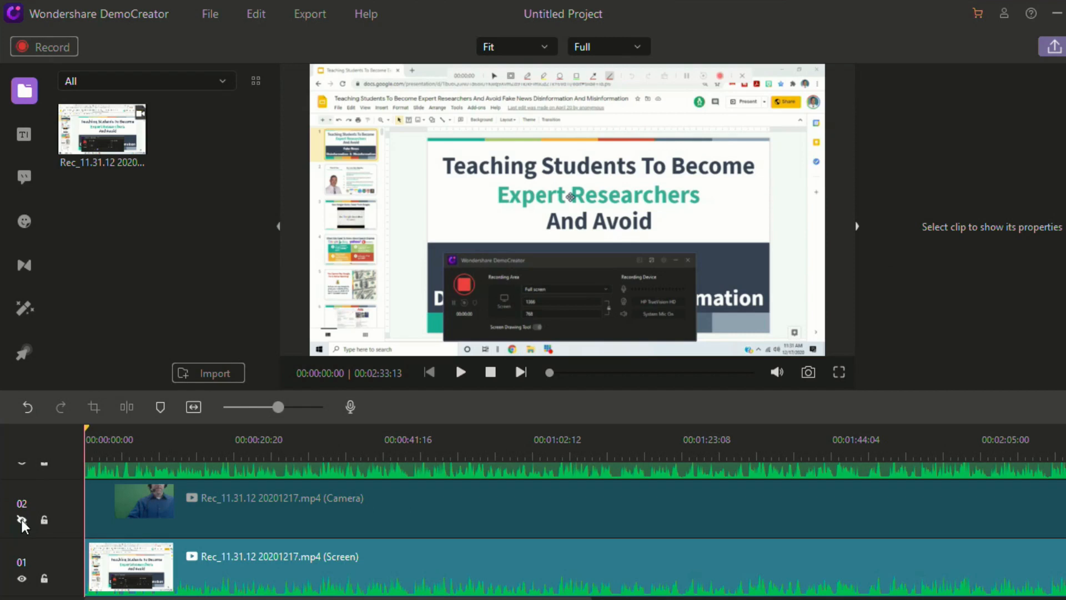
Toggle the camera track's visibility off and on, then select the camera clip.
click(23, 519)
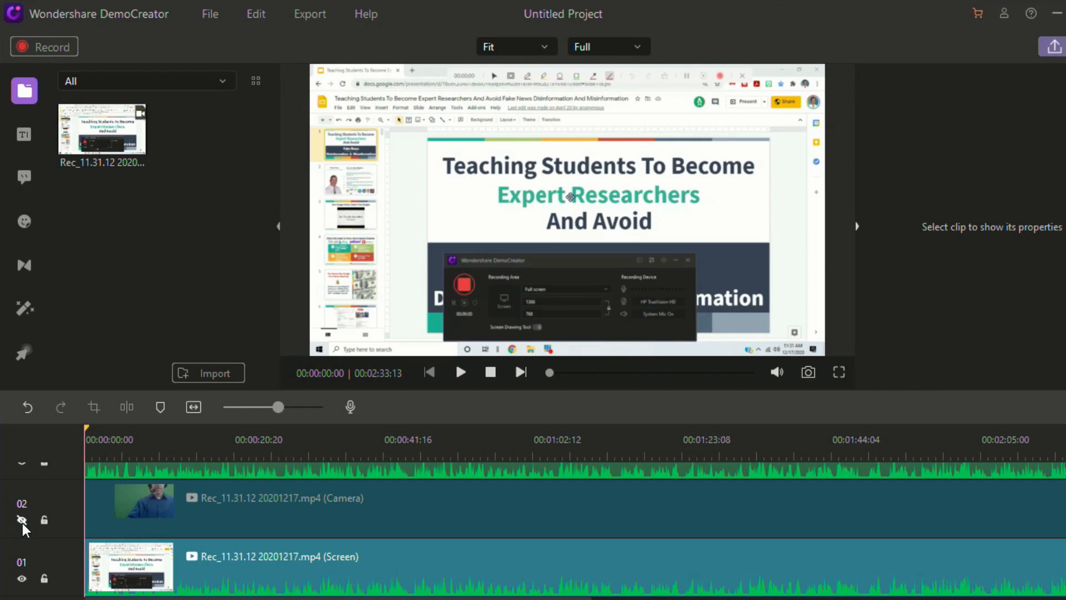
click(21, 520)
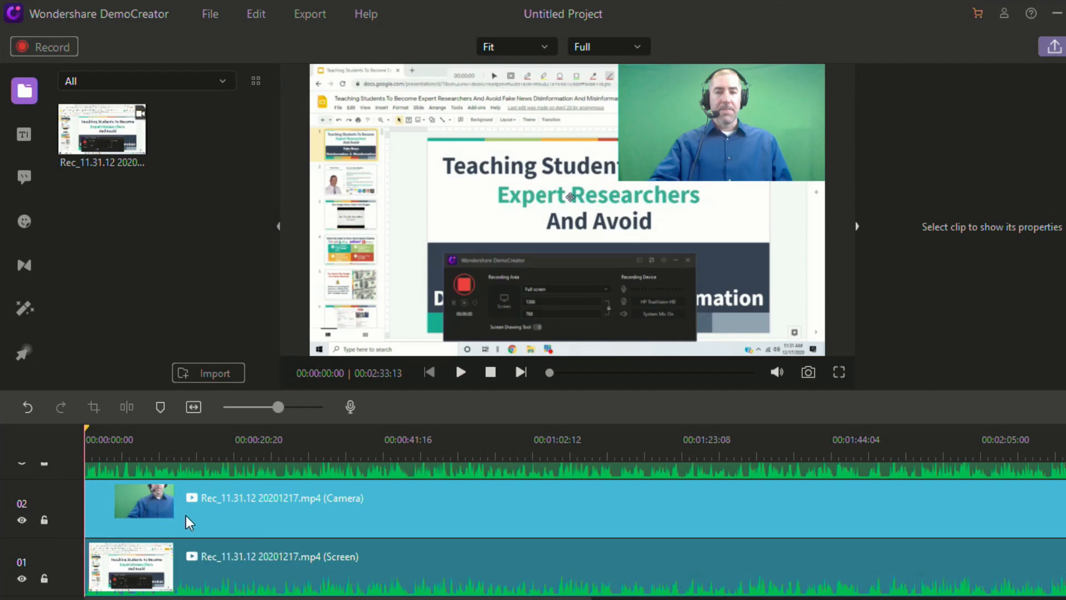
click(144, 500)
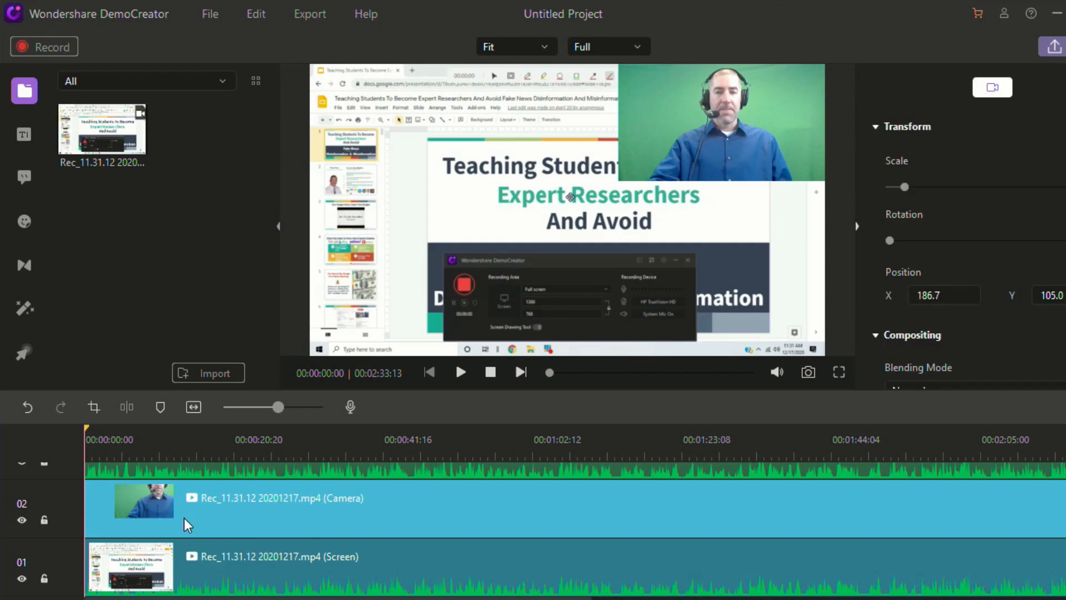
Move the webcam overlay from the top-right into the bottom-left corner of the slide.
click(722, 122)
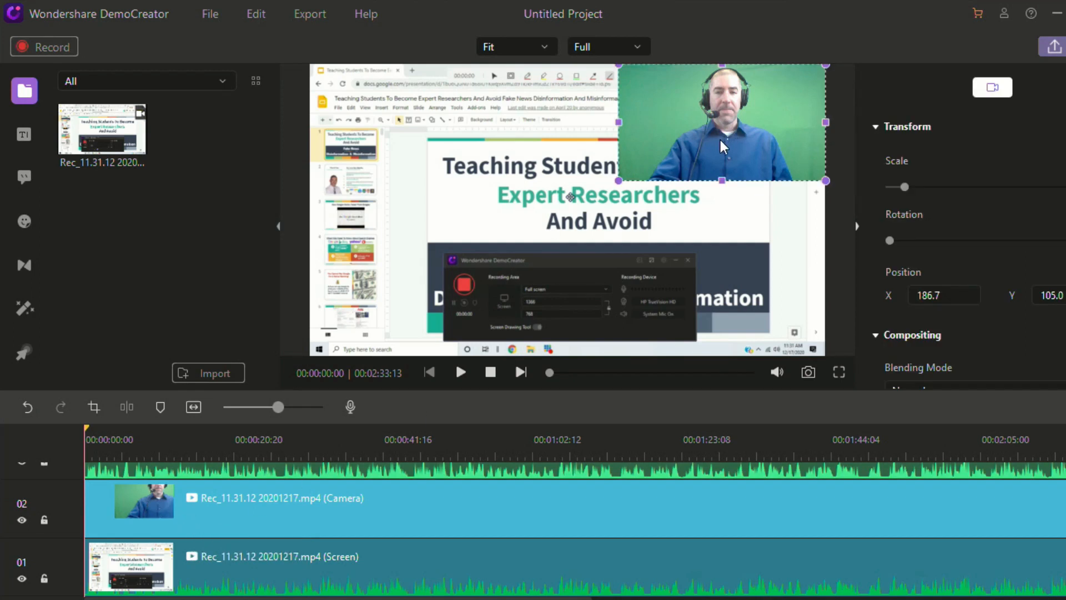
drag(721, 123, 432, 295)
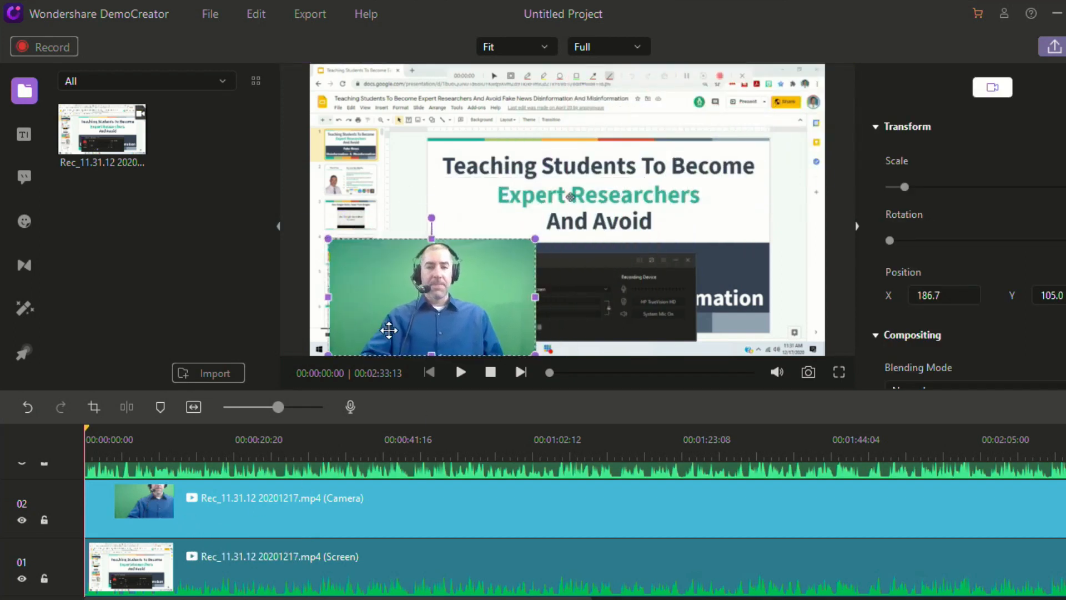
drag(432, 297, 413, 297)
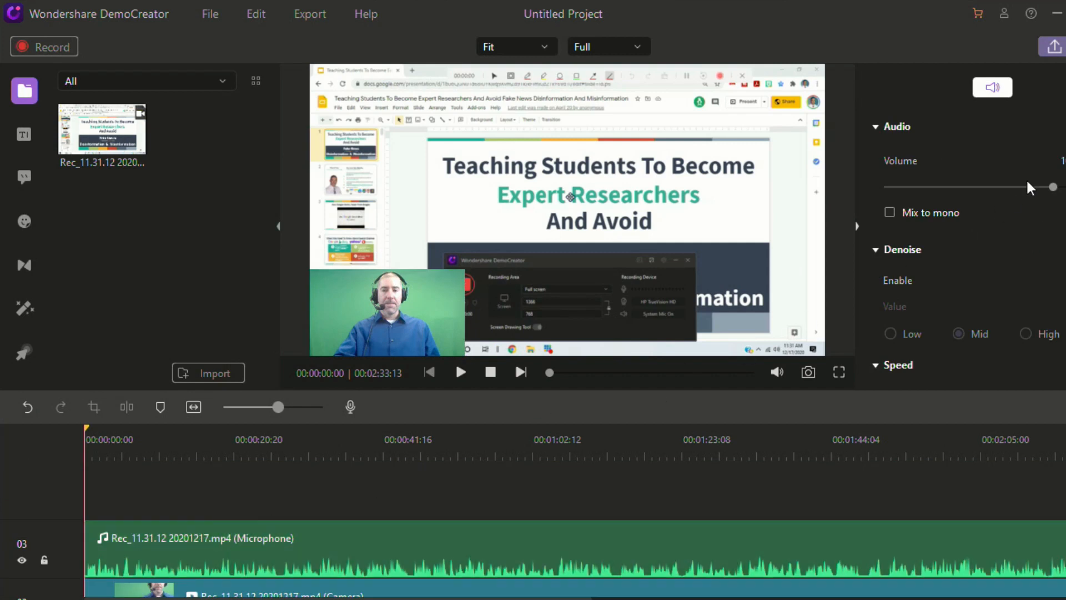
Raise the clip's Volume slider to maximum and scroll down to its speed settings.
drag(1050, 187, 1006, 188)
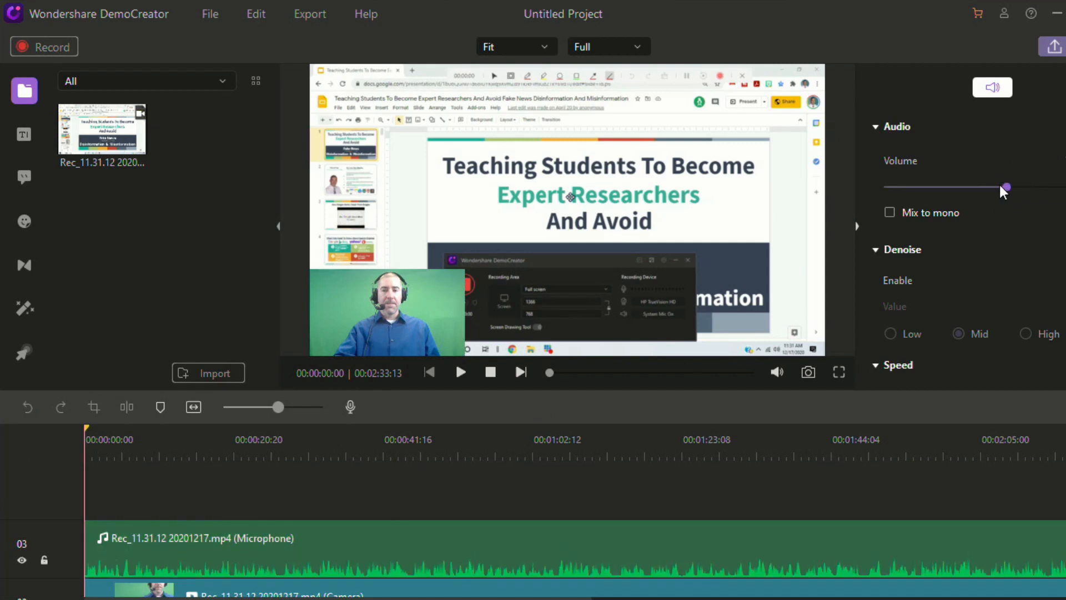
drag(1006, 189, 1012, 189)
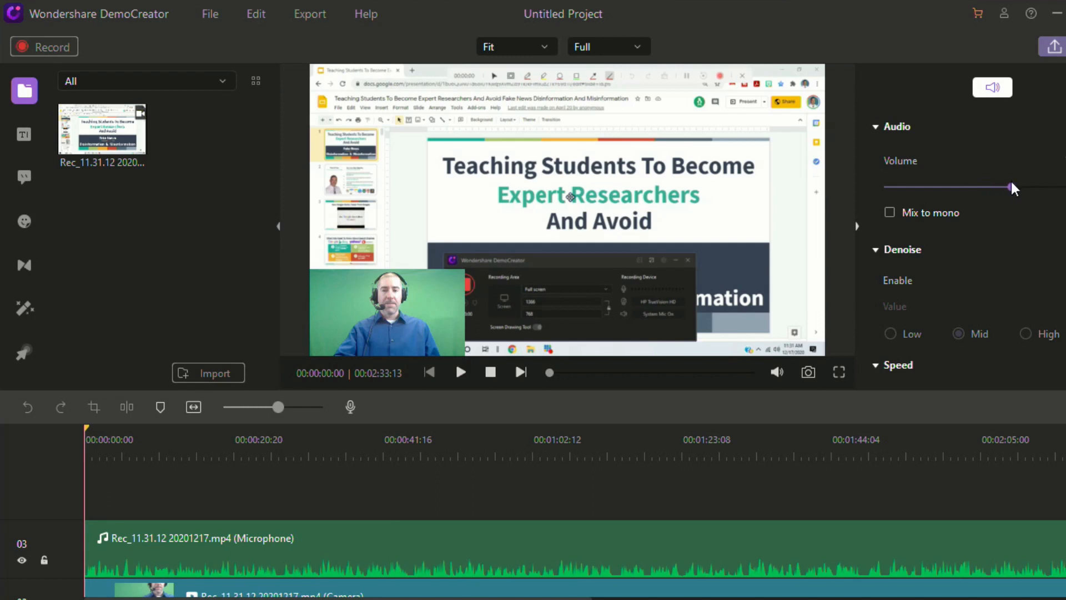
drag(1009, 187, 1040, 186)
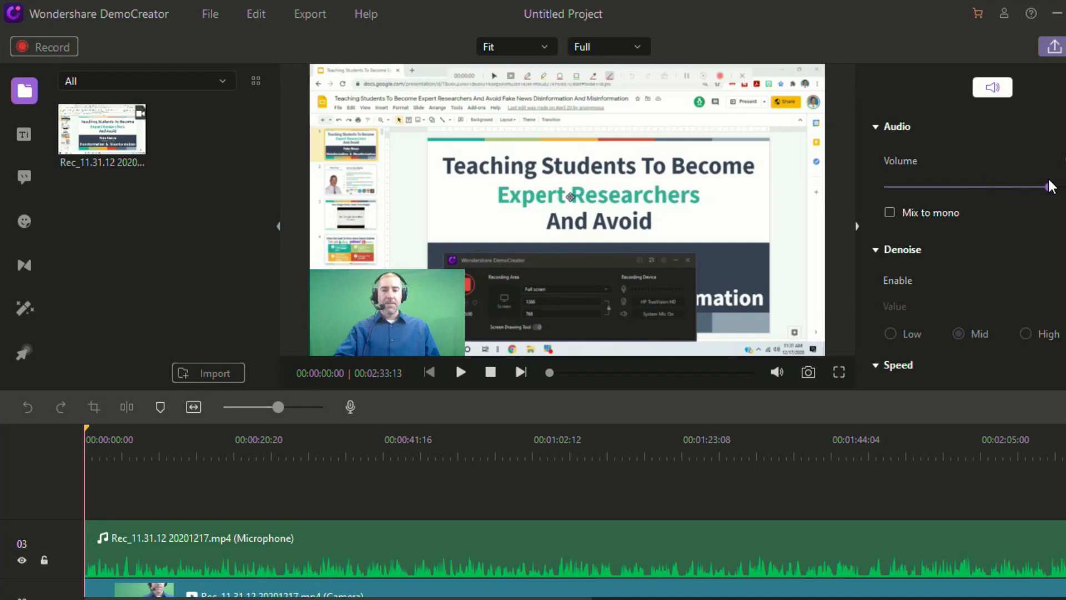
drag(1047, 186, 1054, 186)
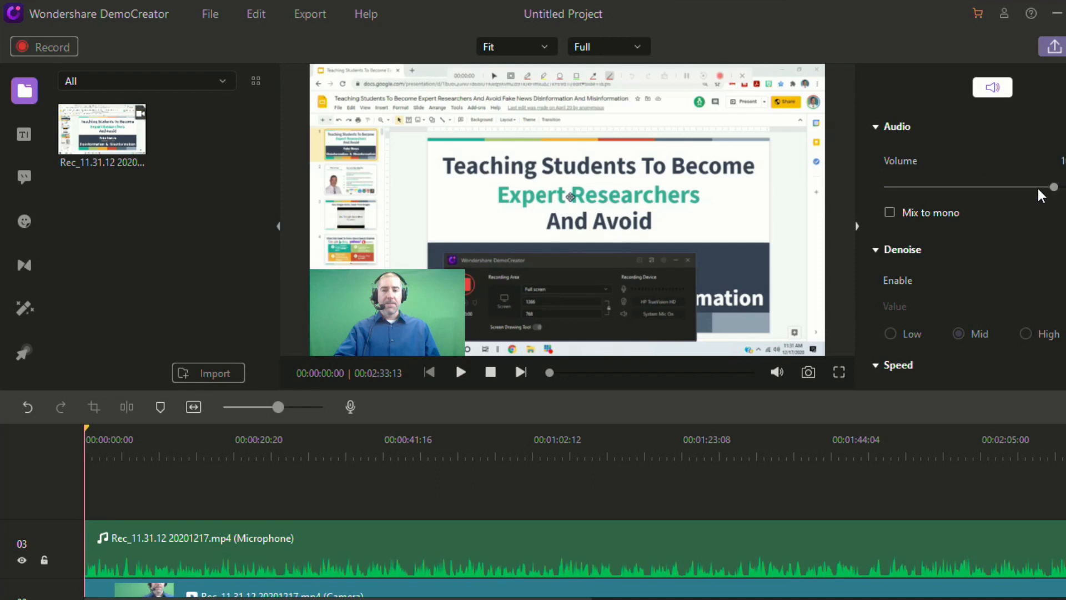
mouse_move(919, 245)
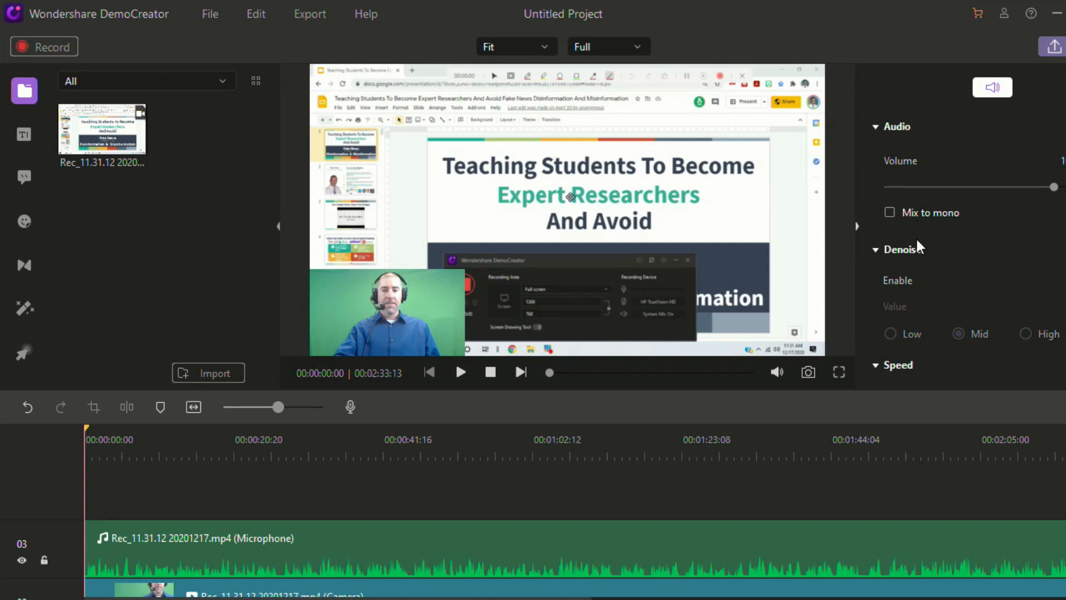
scroll(down, 3)
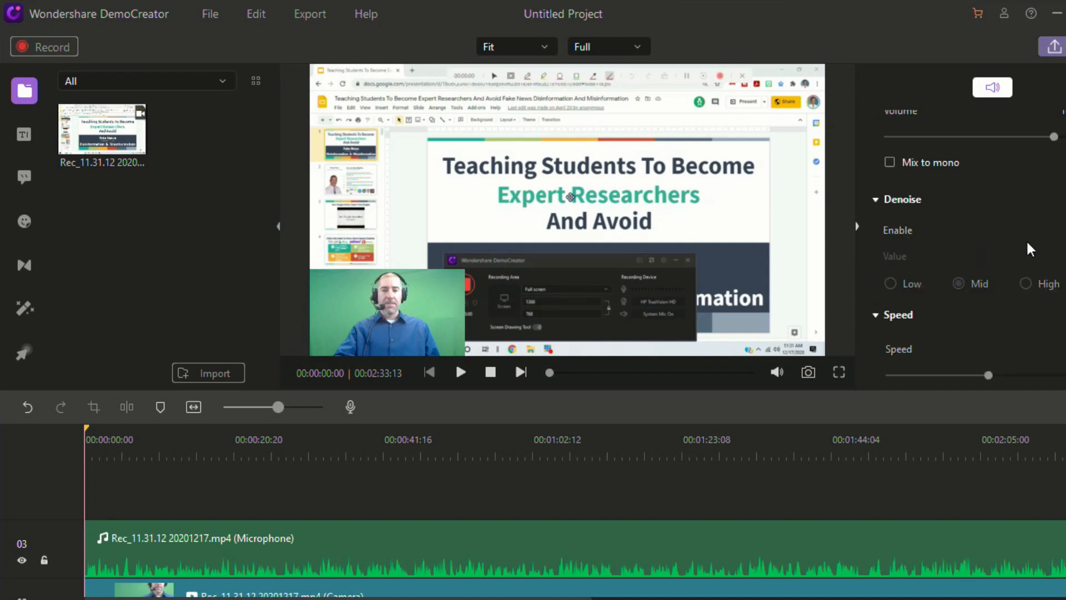
scroll(down, 3)
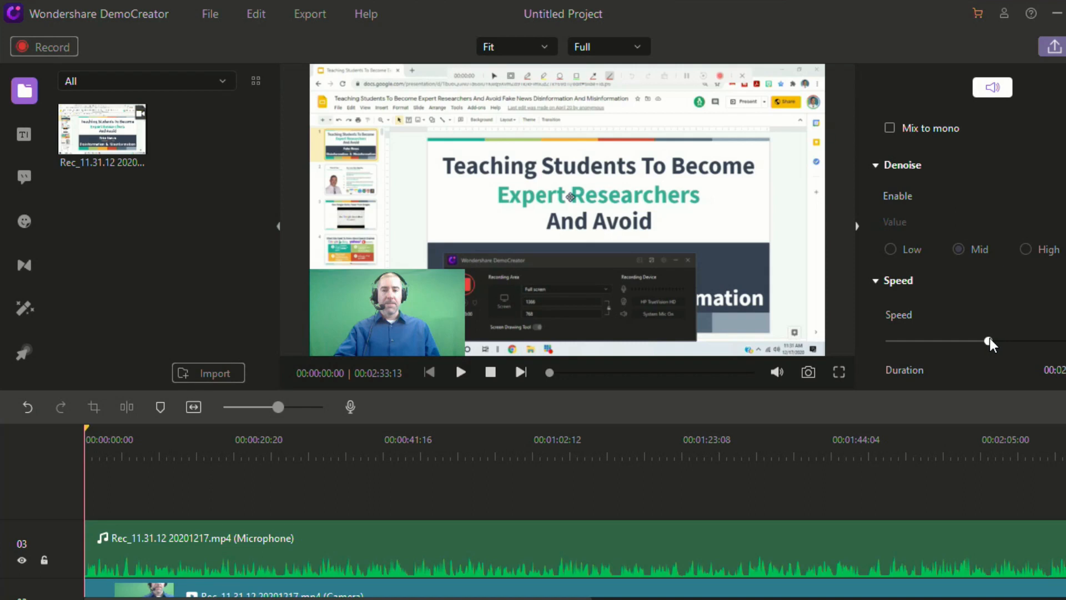
mouse_move(192, 335)
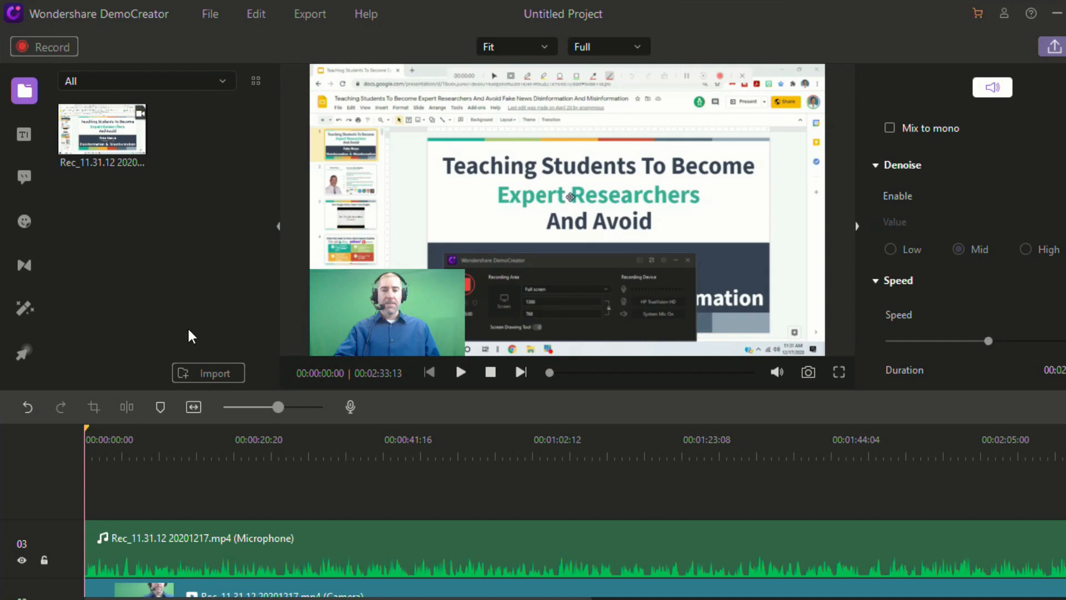
mouse_move(157, 506)
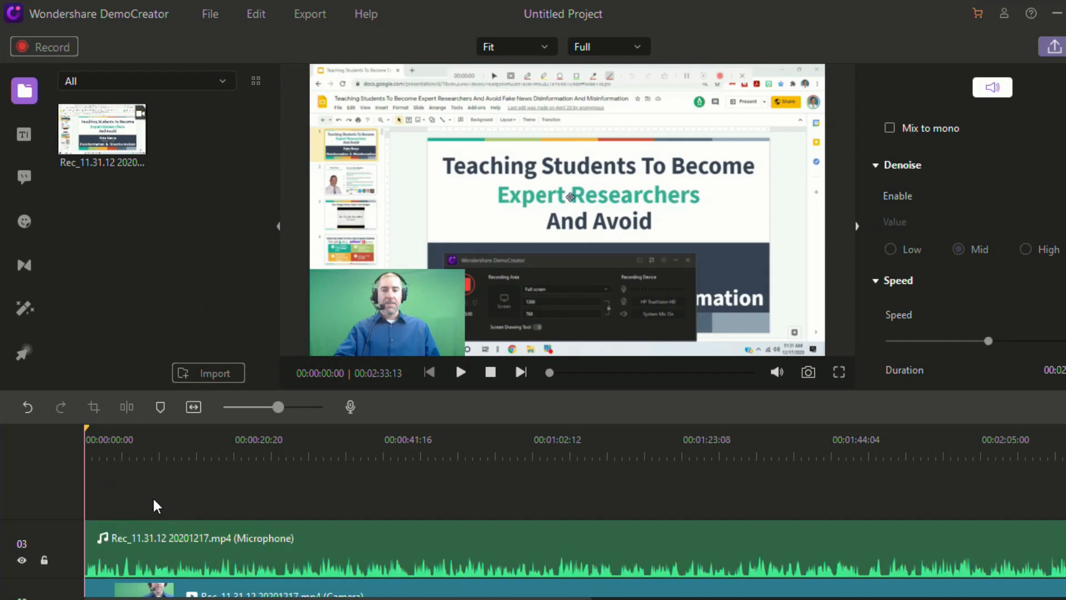
mouse_move(23, 221)
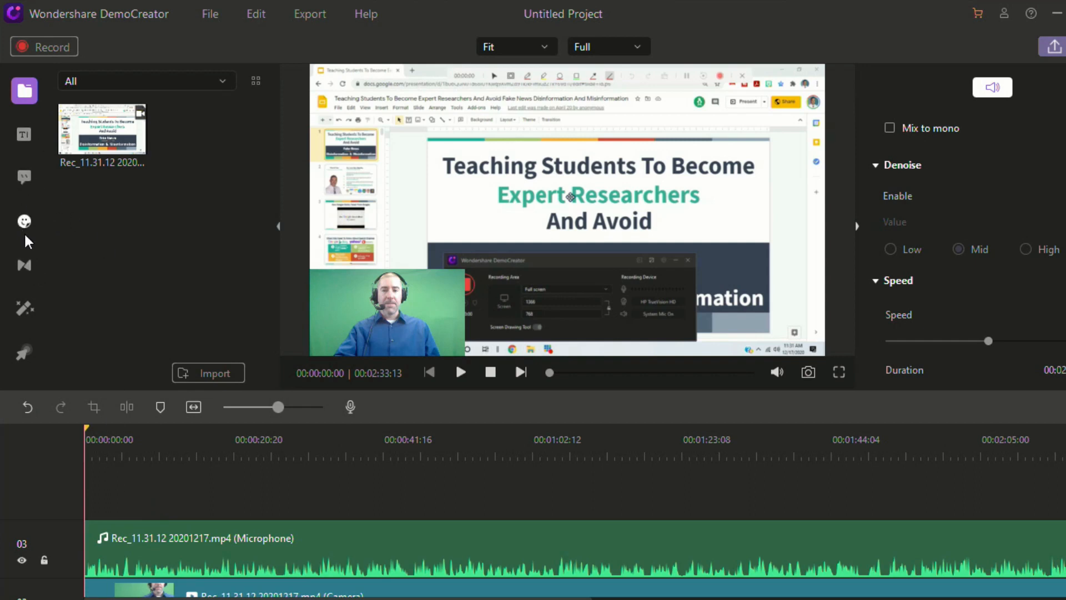
Place the Opener 5 title template at 00:00 on new track 04 and select it.
click(23, 135)
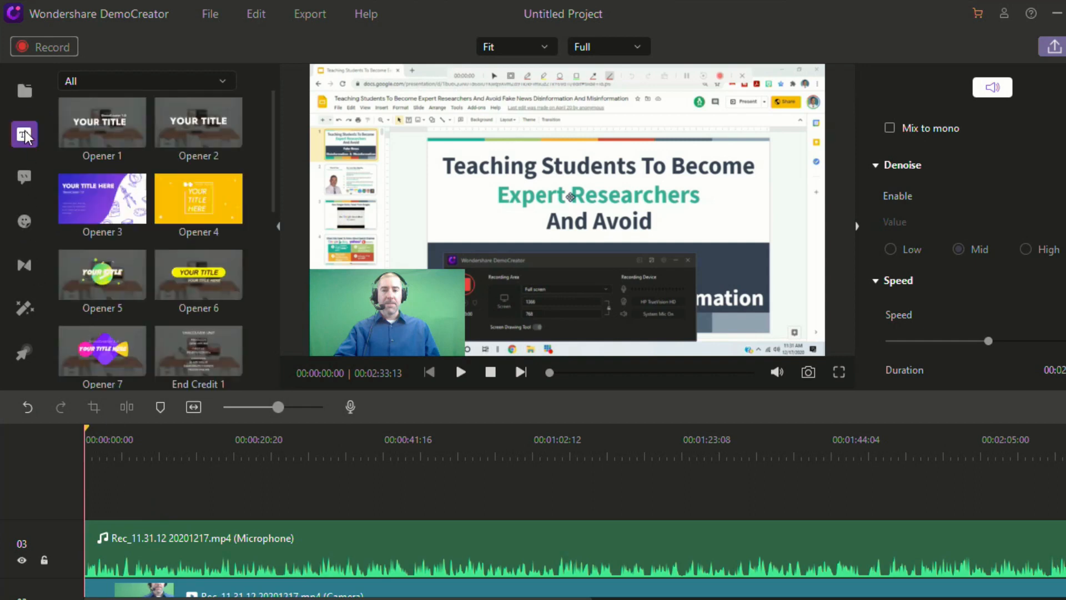
click(23, 135)
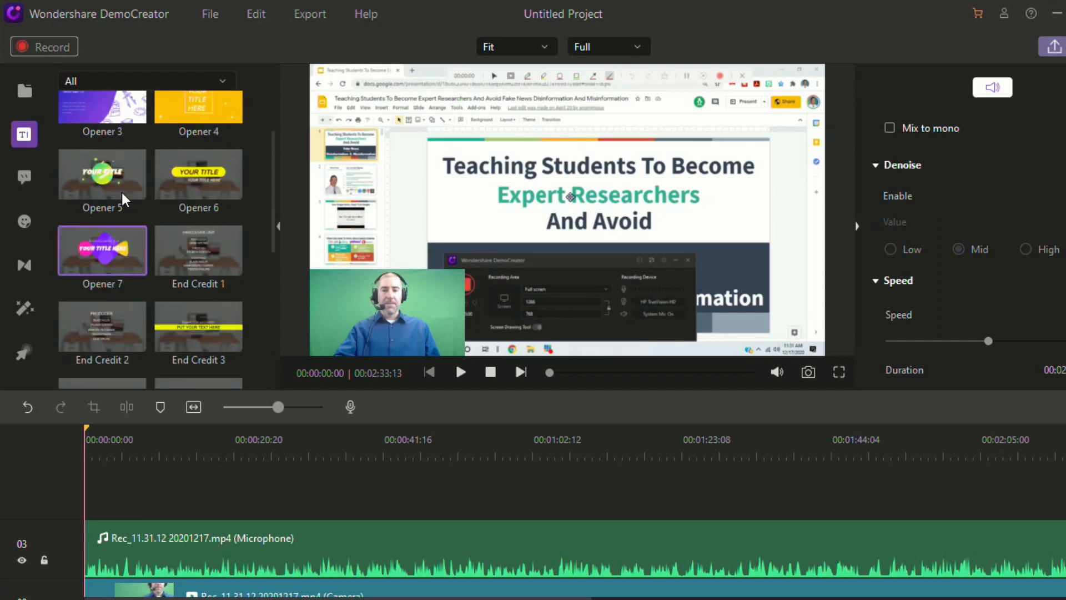
scroll(up, 3)
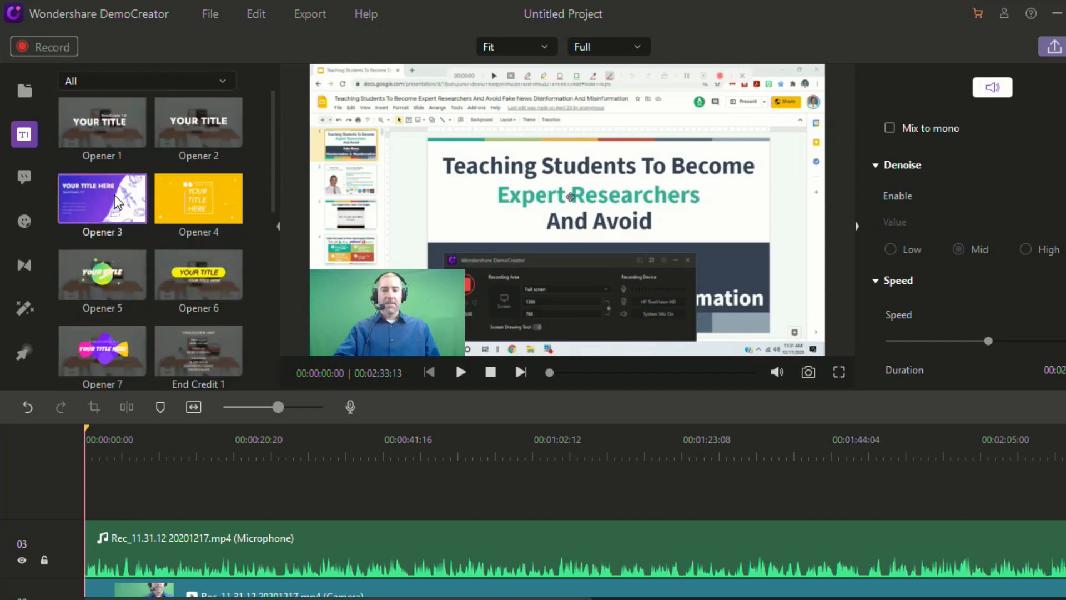
mouse_move(197, 198)
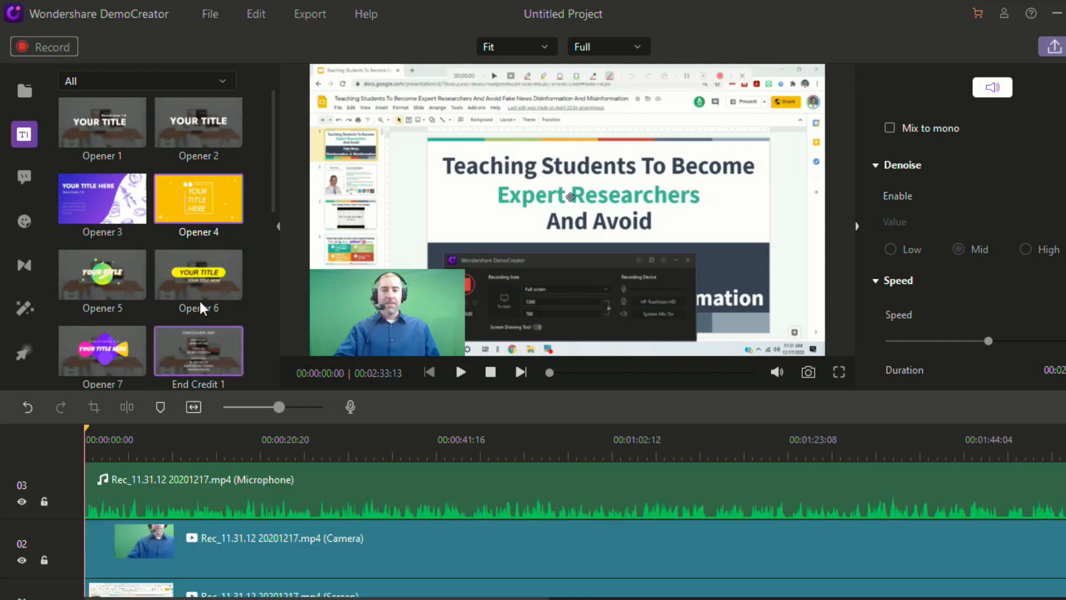
scroll(down, 3)
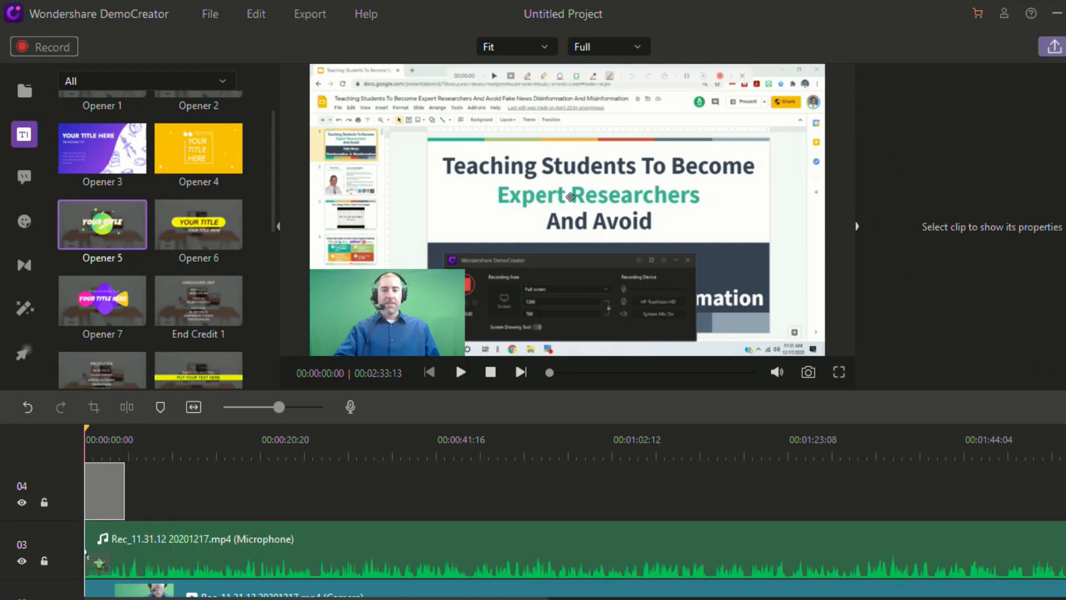
click(104, 490)
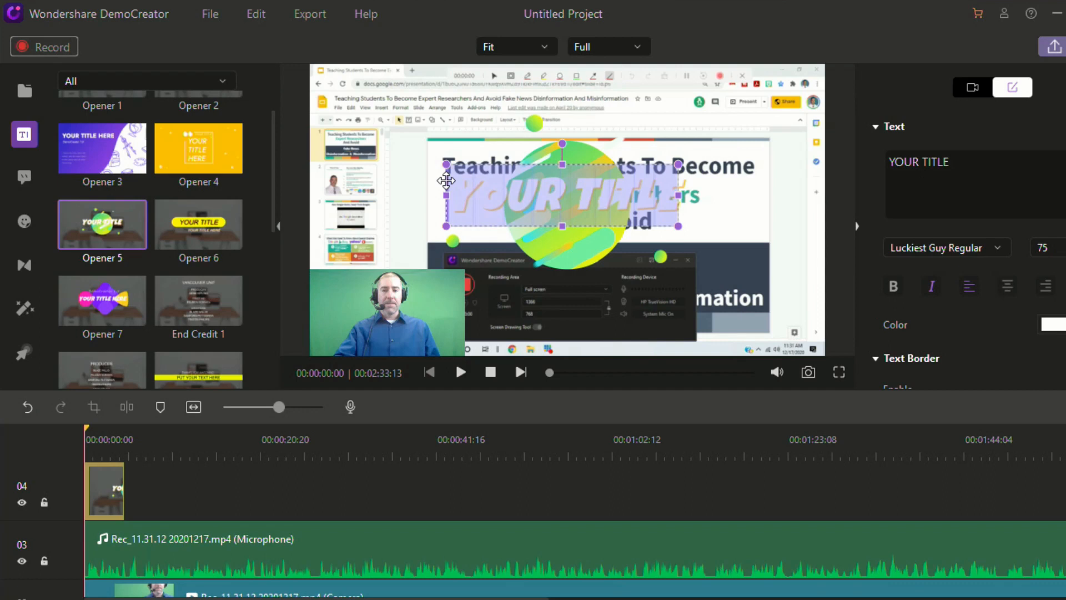
Change the title text to 'DemoCreator', colour it green and add a black text border.
text(DemoCreator)
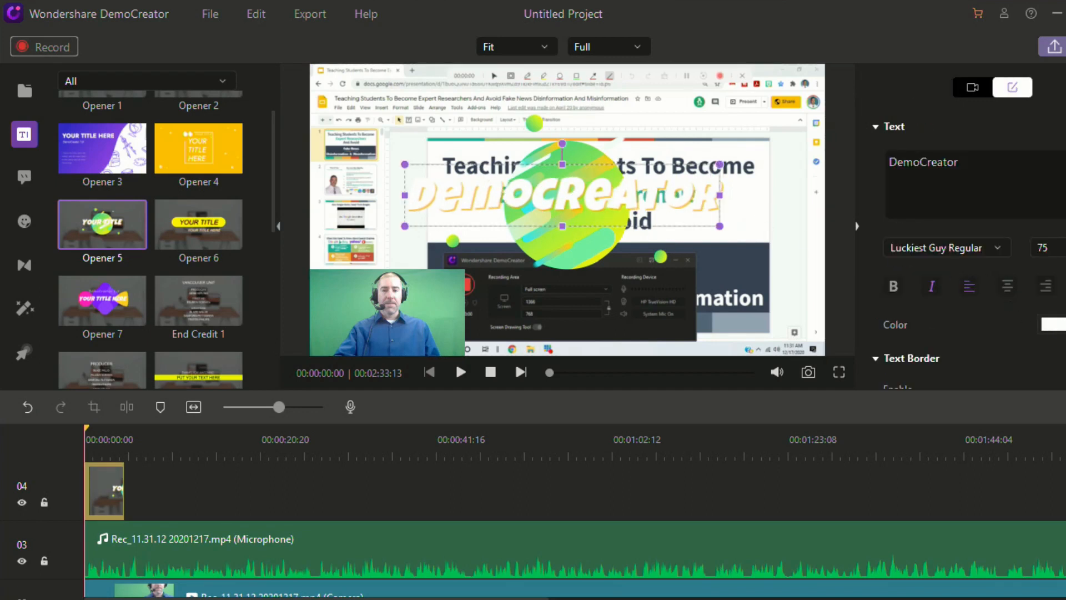
scroll(down, 3)
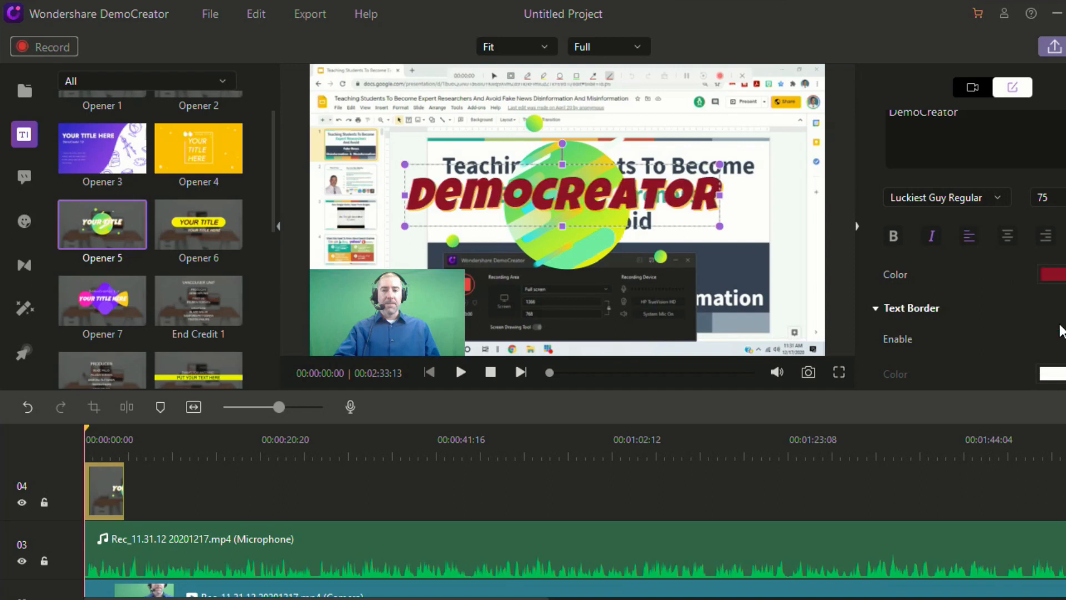
mouse_move(556, 176)
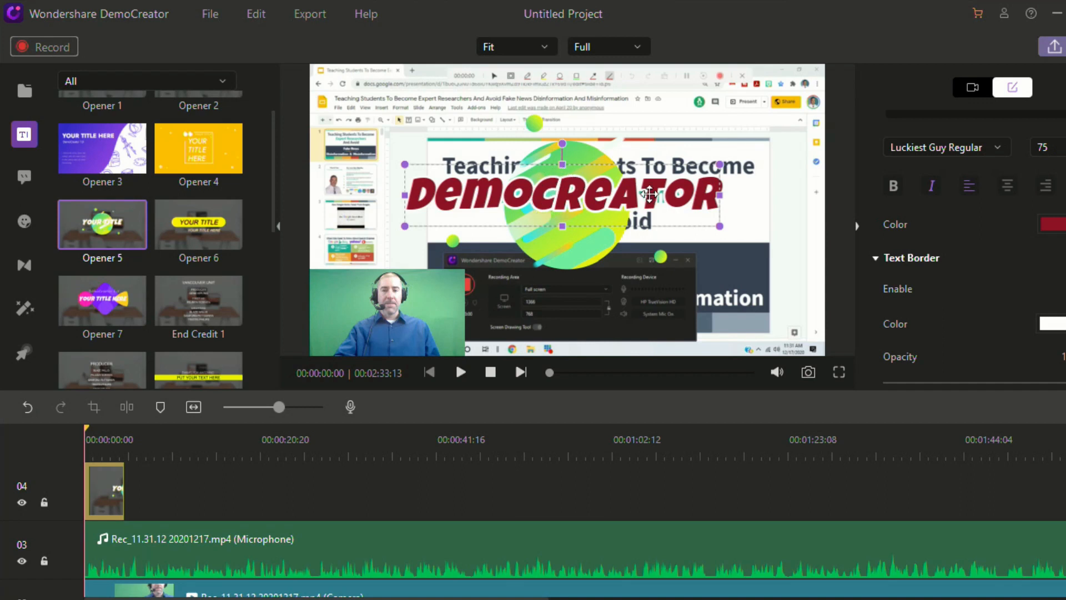
click(1050, 323)
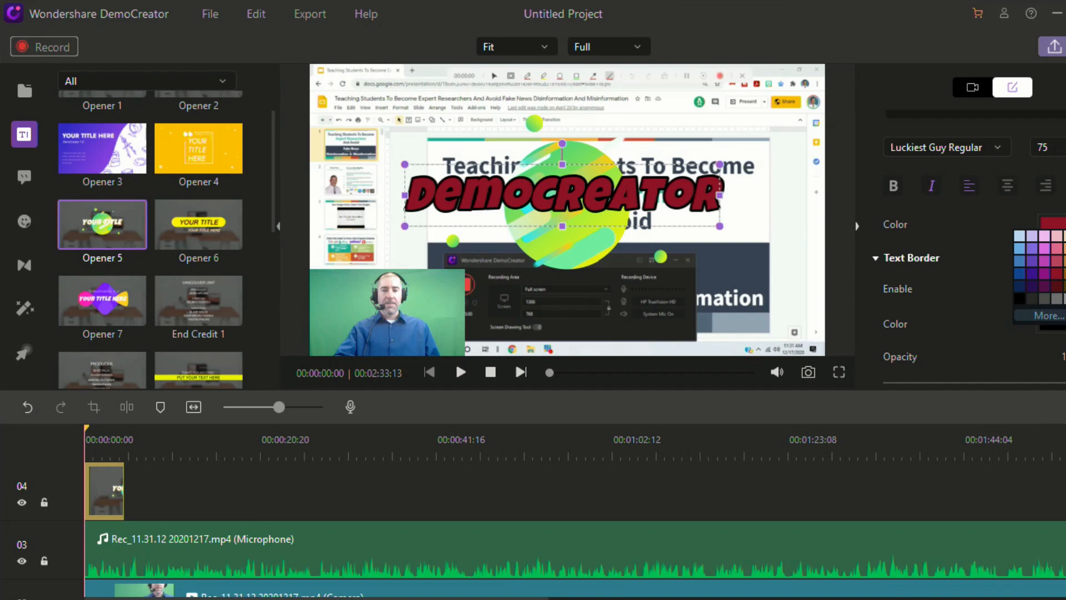
click(1051, 226)
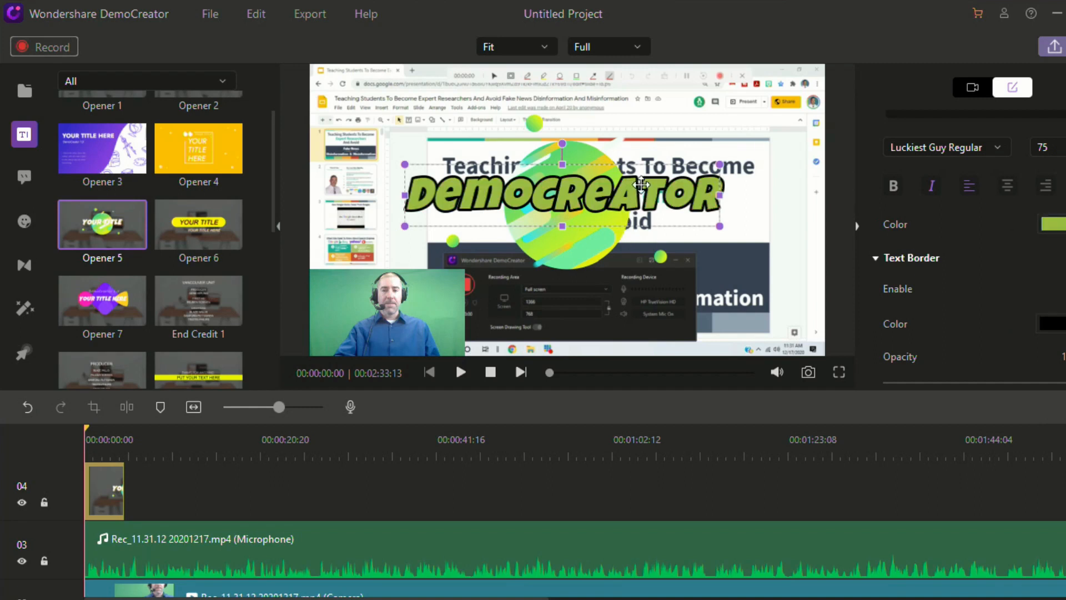
scroll(down, 3)
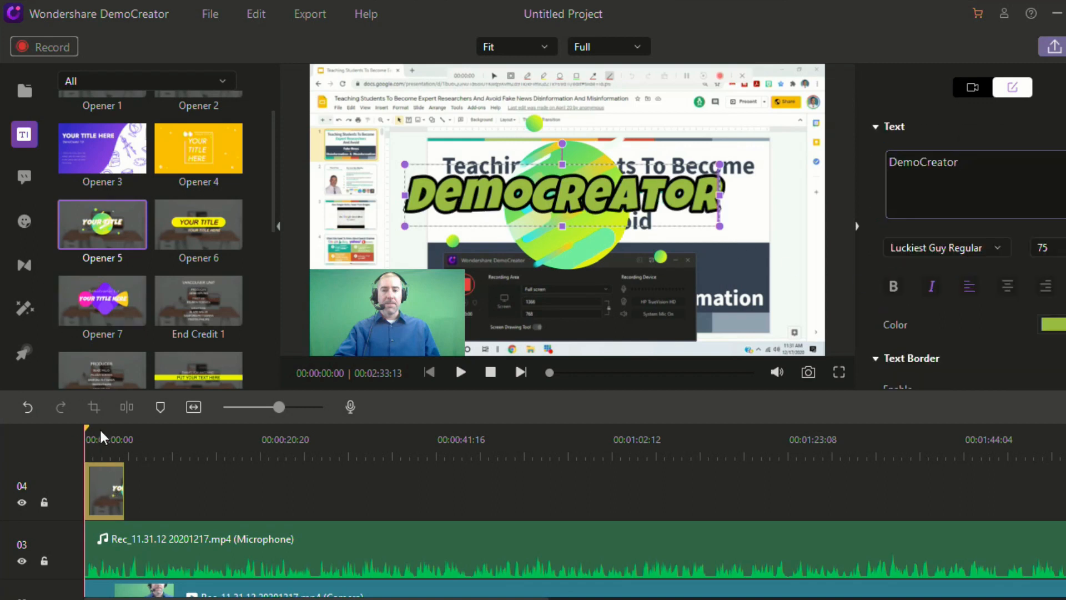
mouse_move(264, 390)
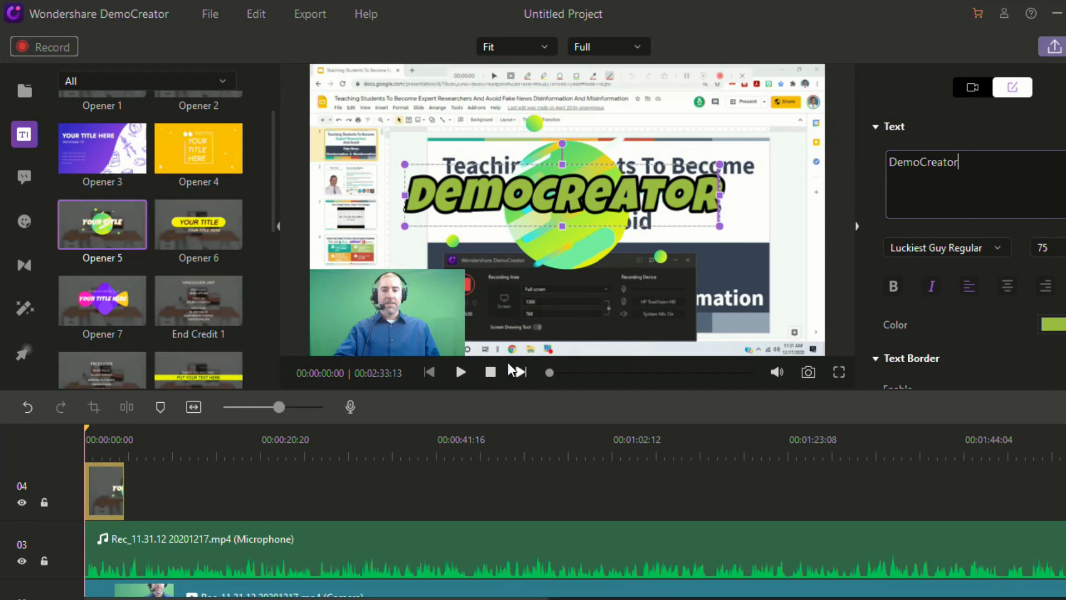
click(460, 372)
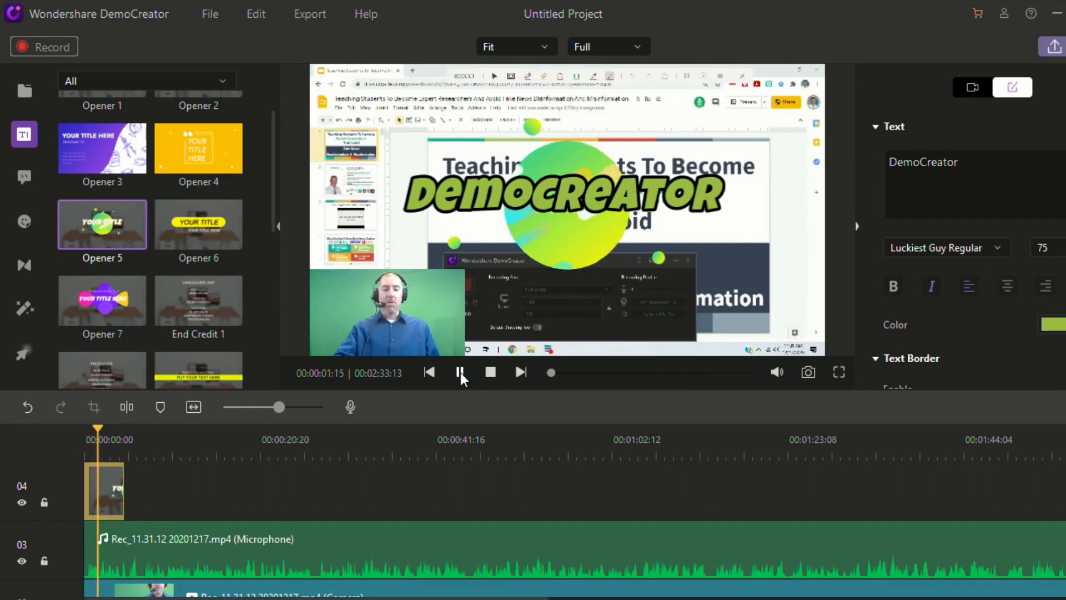
click(459, 371)
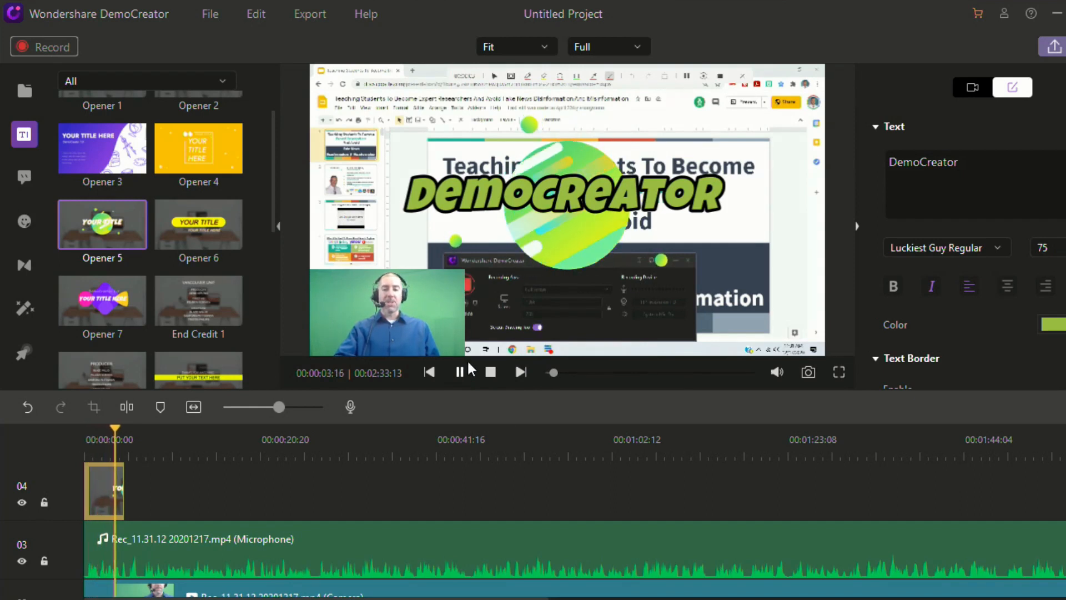
click(458, 372)
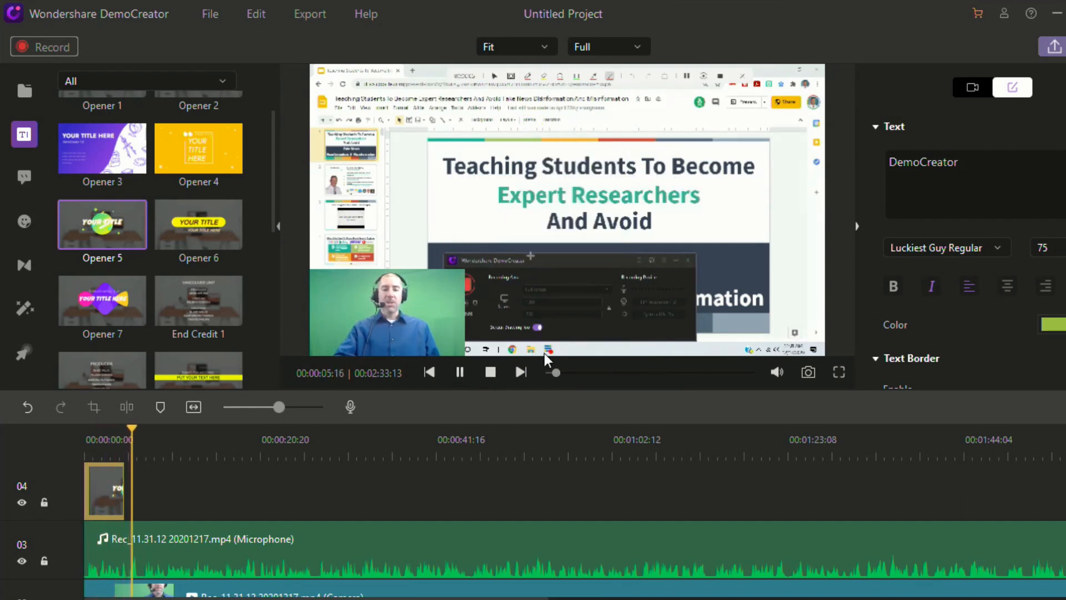
click(489, 372)
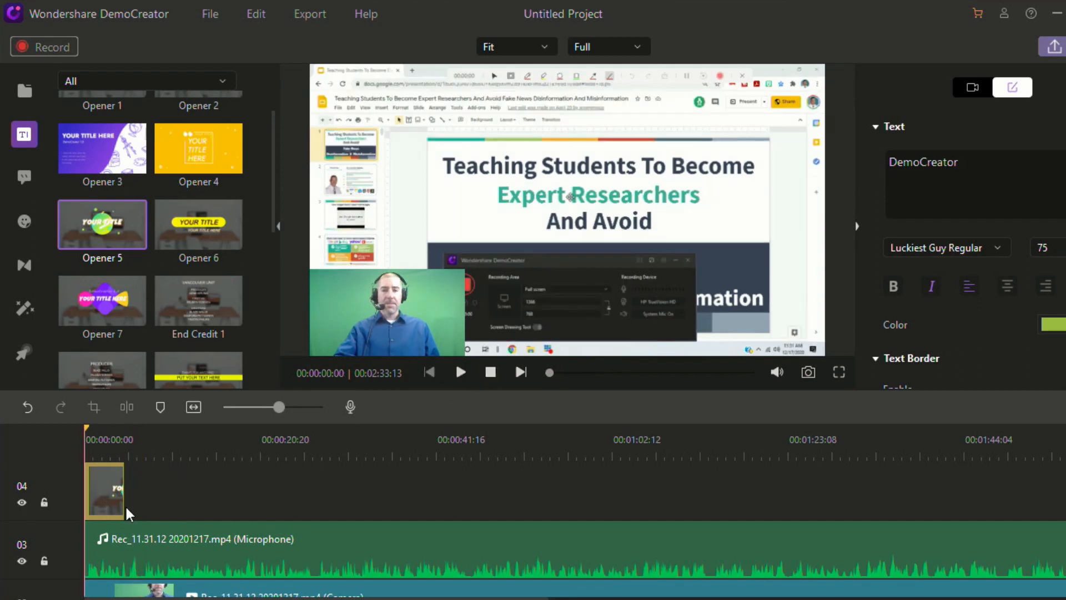
scroll(down, 3)
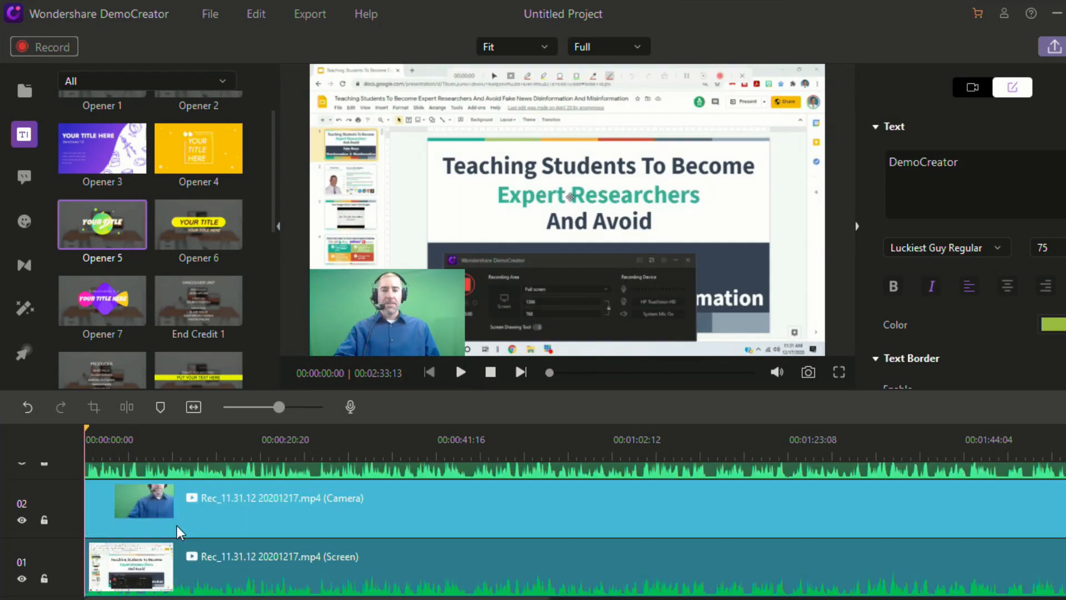
Shift the screen recording to start after the opening title and briefly play the result.
drag(144, 499, 208, 500)
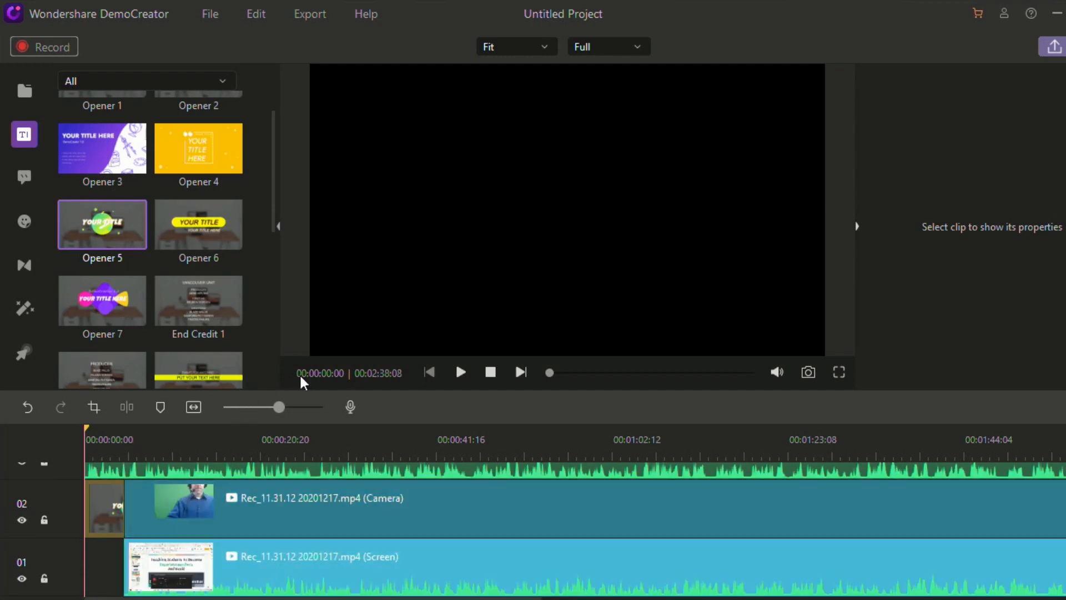
mouse_move(459, 371)
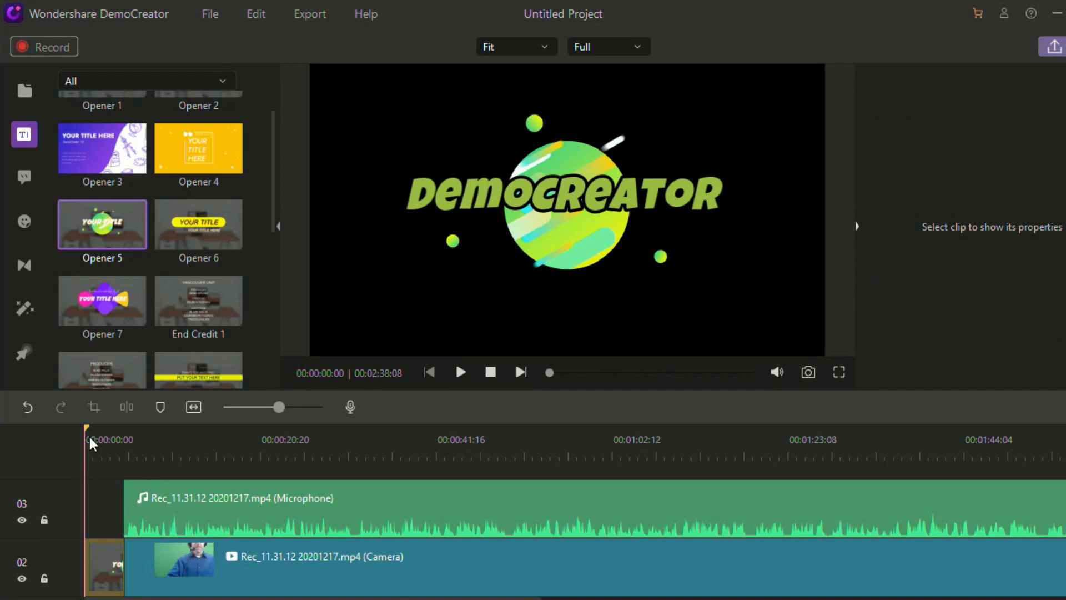
click(460, 372)
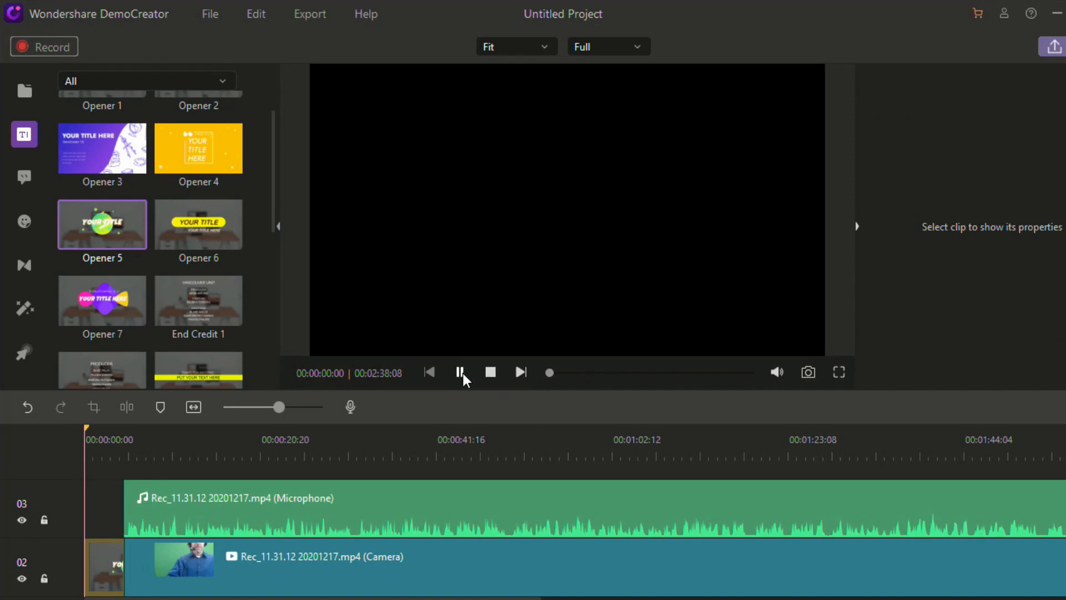
click(460, 372)
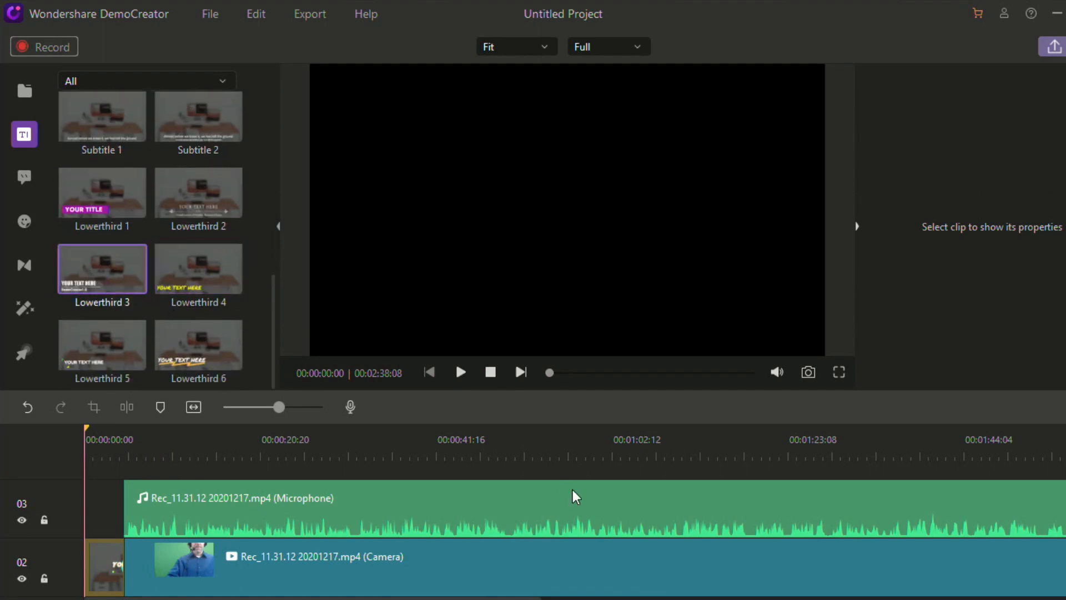
Place the Lowerthird 4 title near 20 seconds and move its text onto the slide.
click(198, 269)
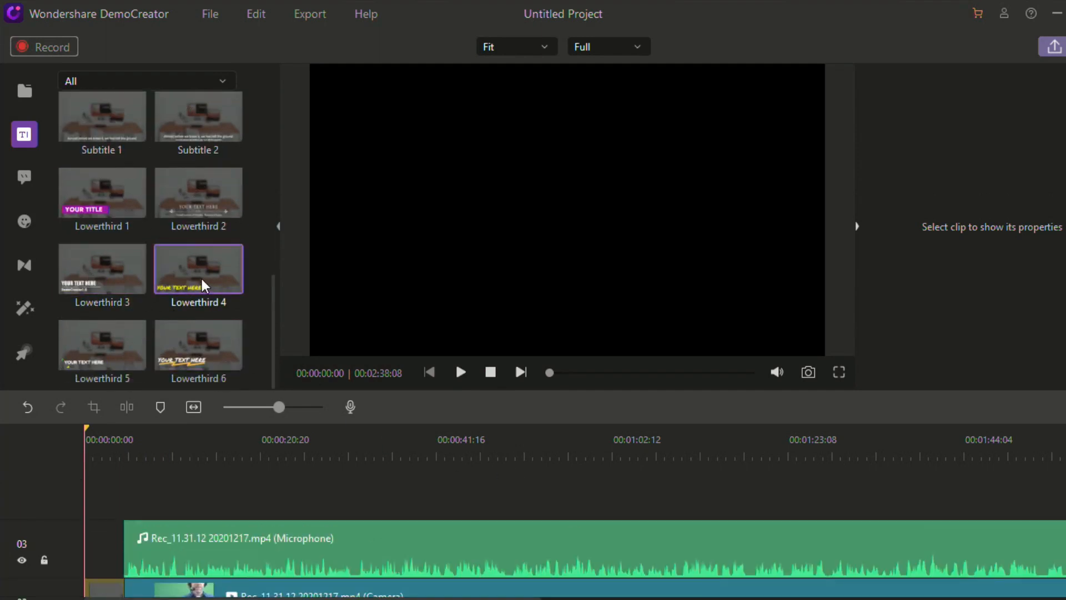
drag(198, 269, 265, 548)
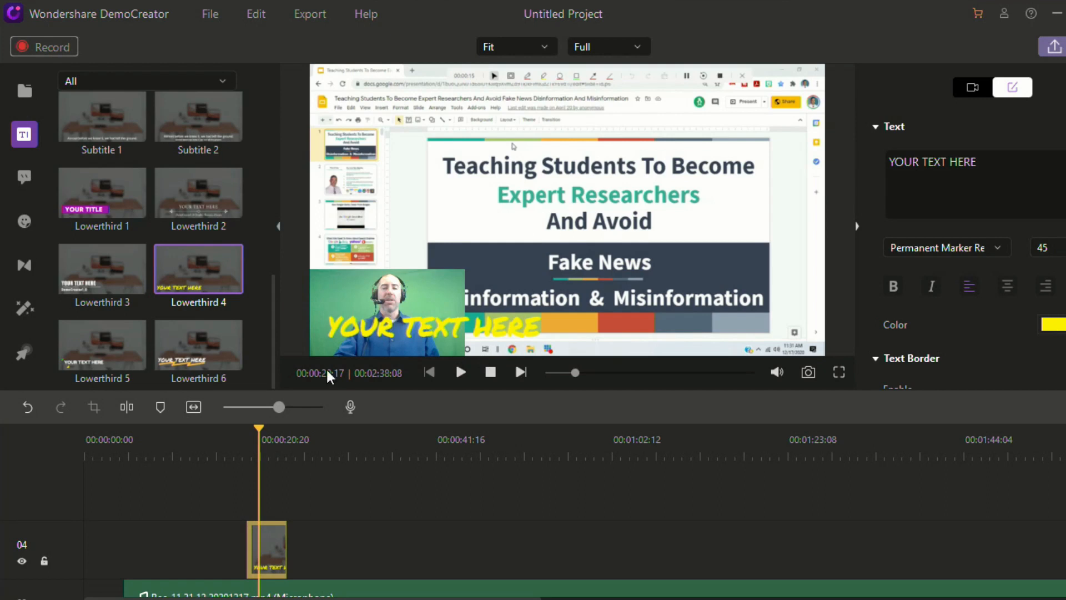
click(432, 327)
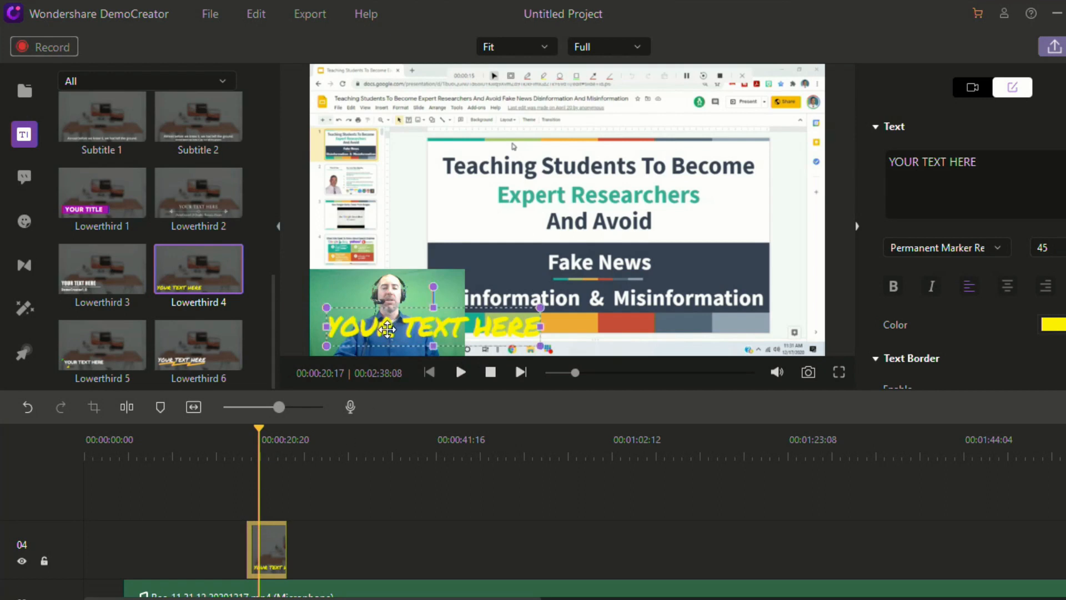
drag(388, 326, 653, 228)
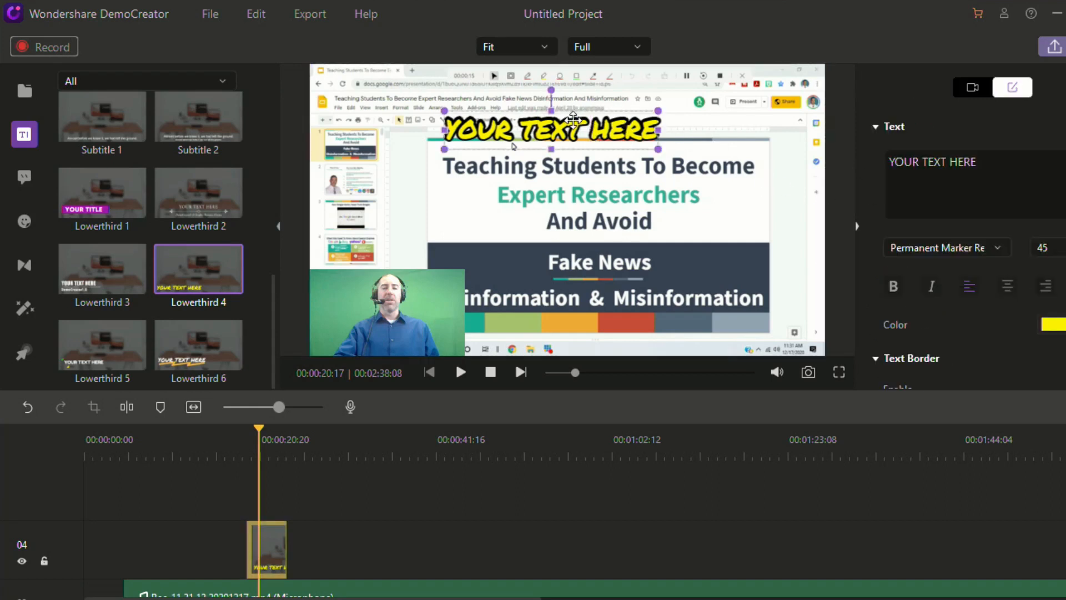
Enlarge the title text to size 68 and position it at the slide's lower right.
drag(550, 129, 643, 228)
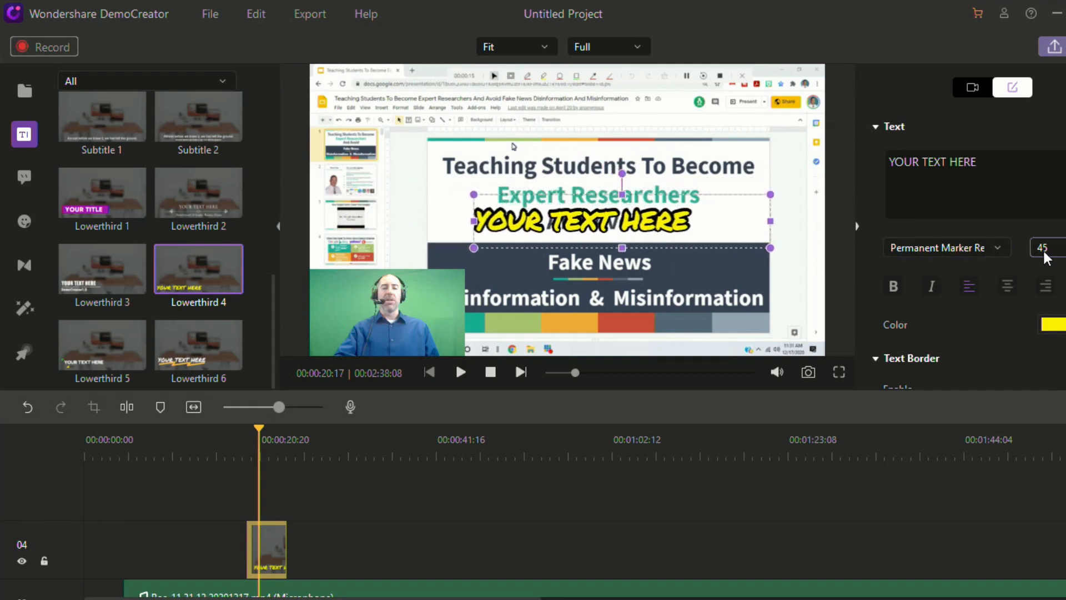
click(1043, 246)
text(68)
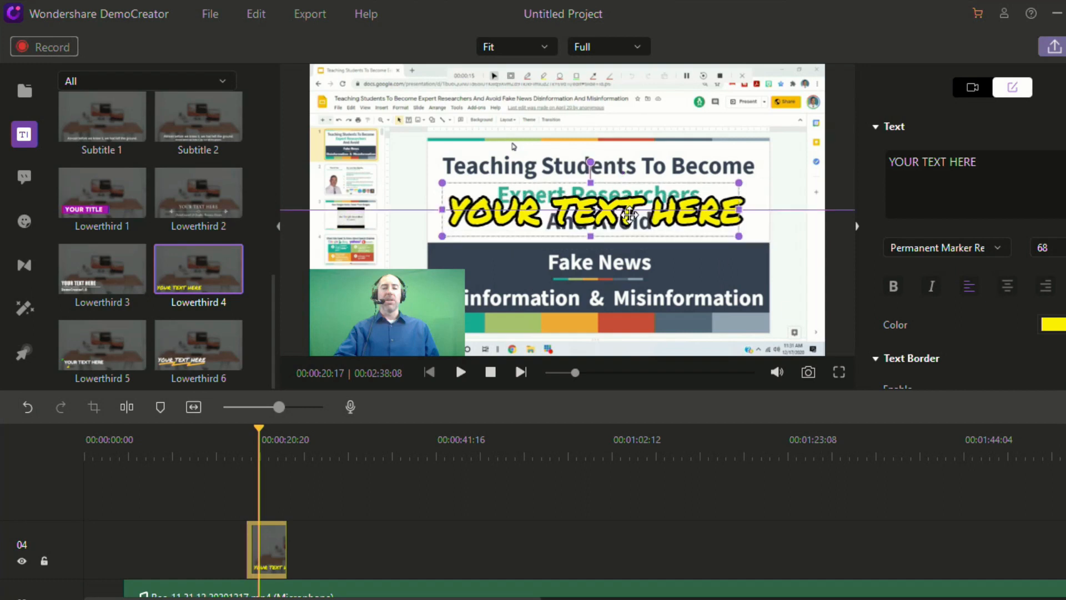
drag(597, 214, 597, 135)
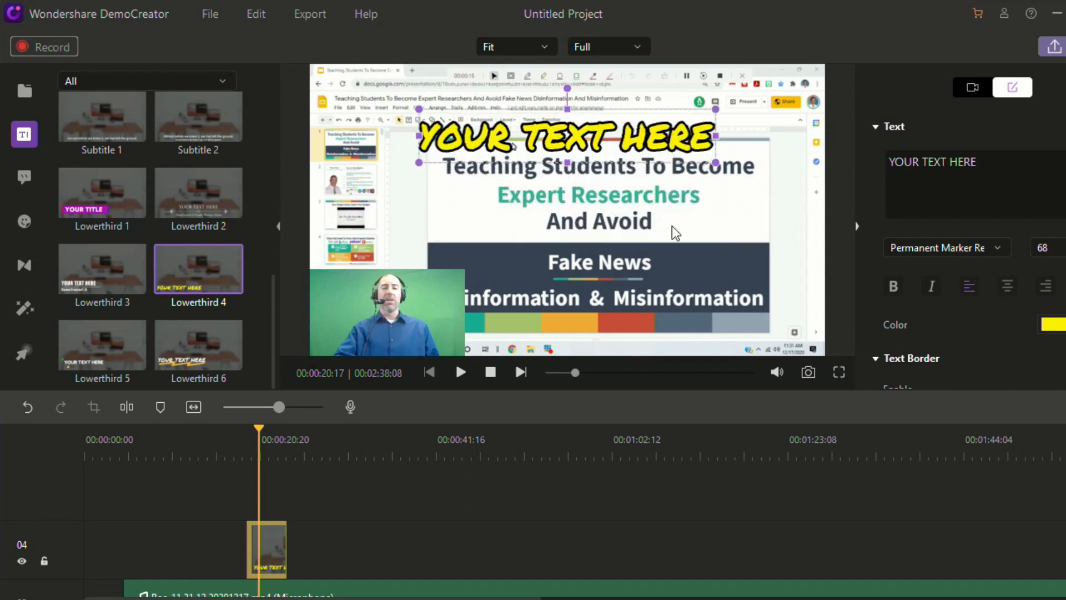
mouse_move(573, 198)
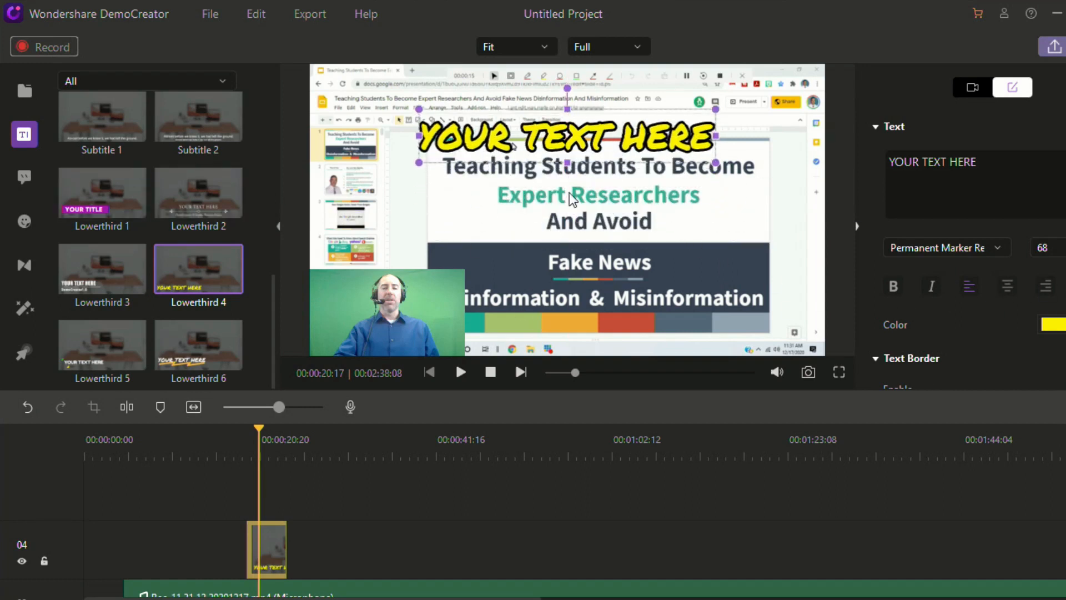
drag(564, 135, 643, 323)
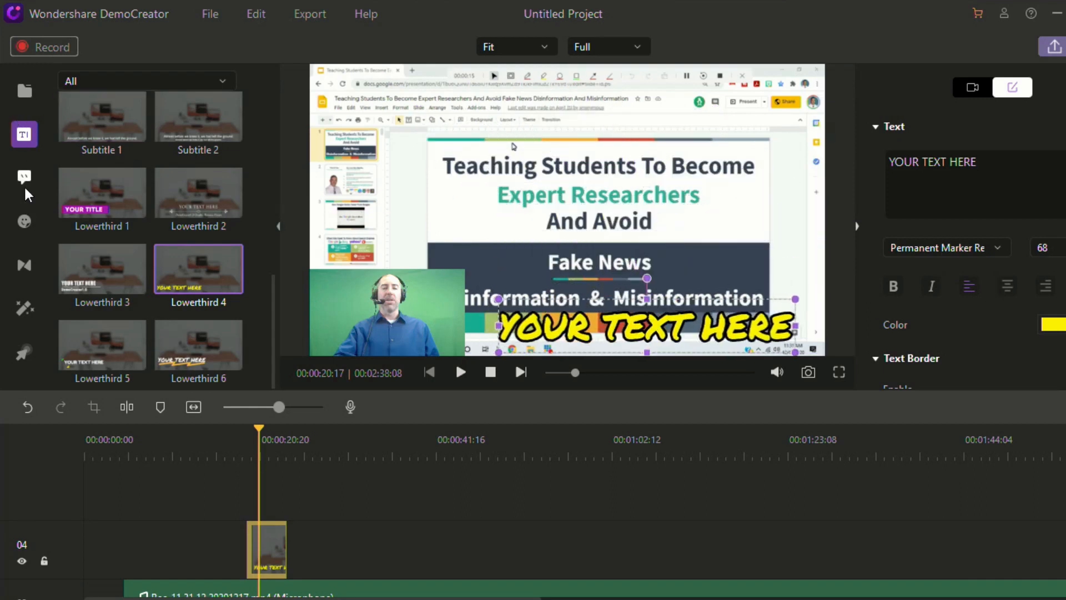
Add a Dialog Box 1 callout from Annotations reading 'Check this out' near 26 seconds.
click(23, 178)
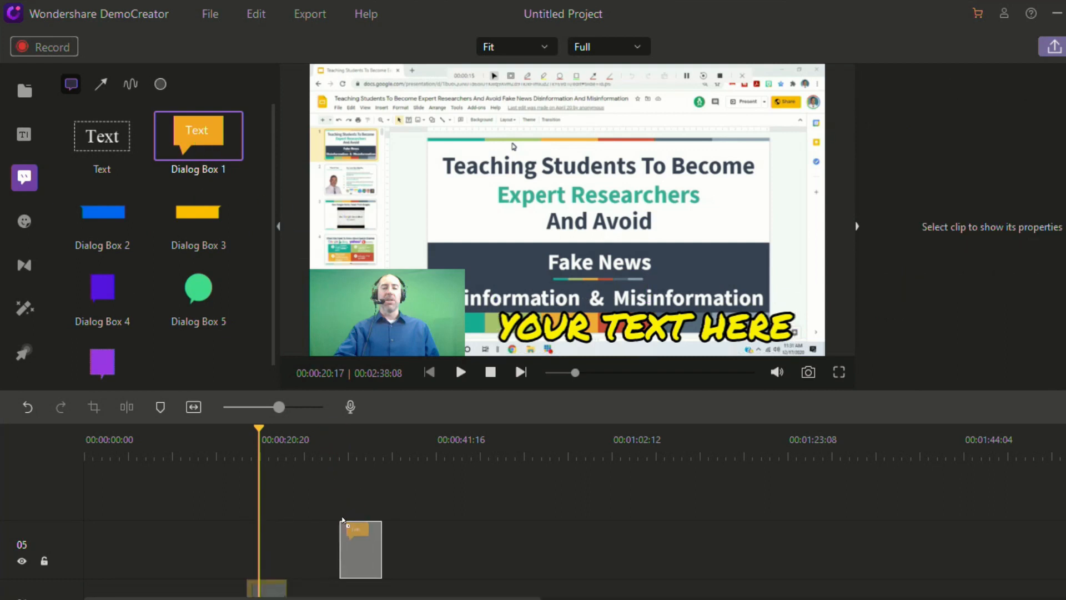
scroll(down, 3)
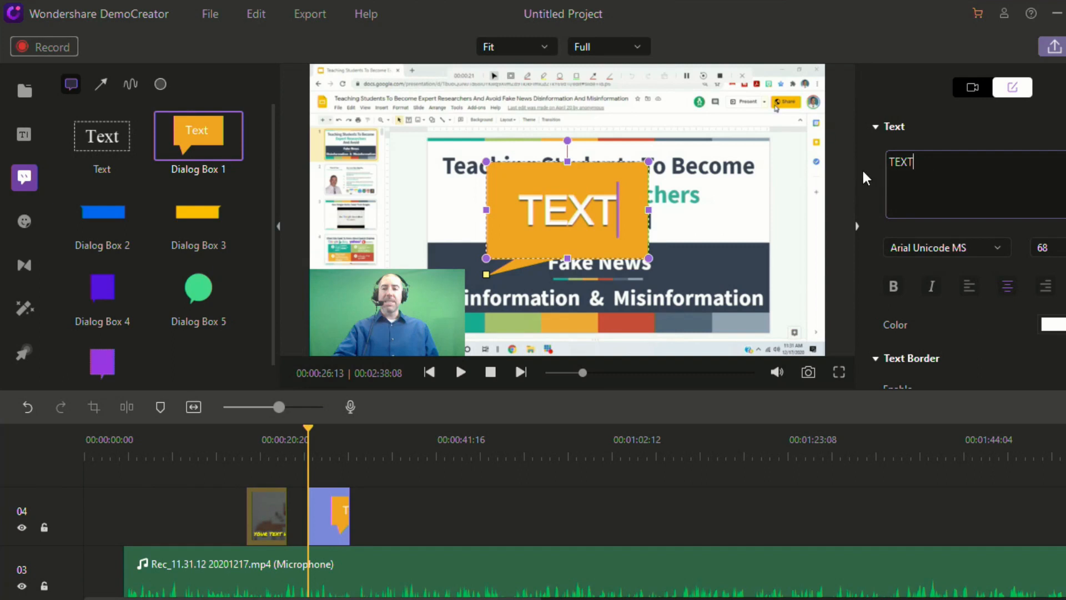
text(Check this out)
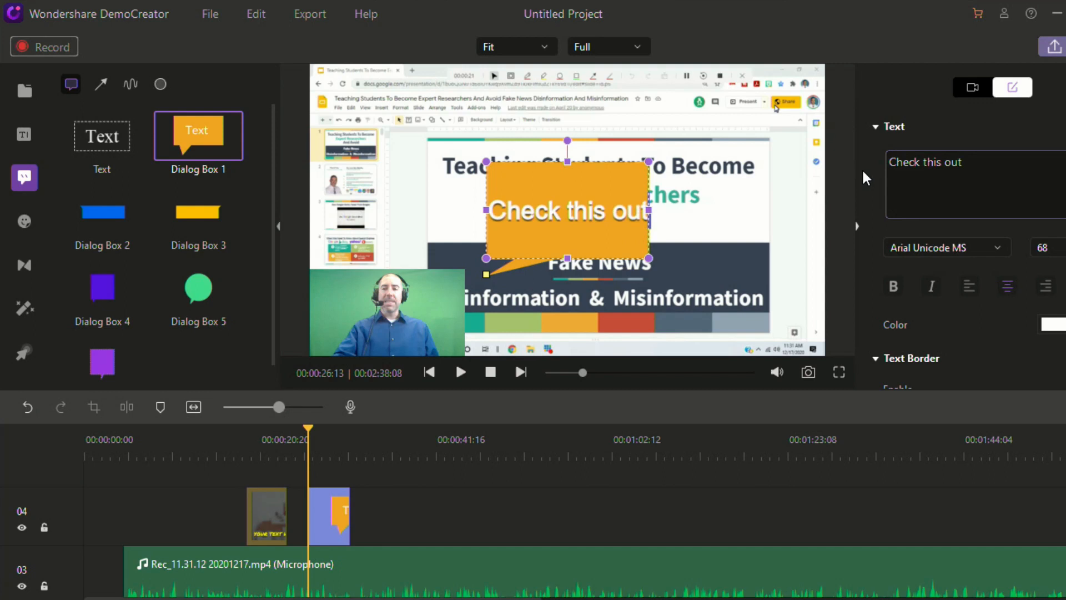
mouse_move(976, 235)
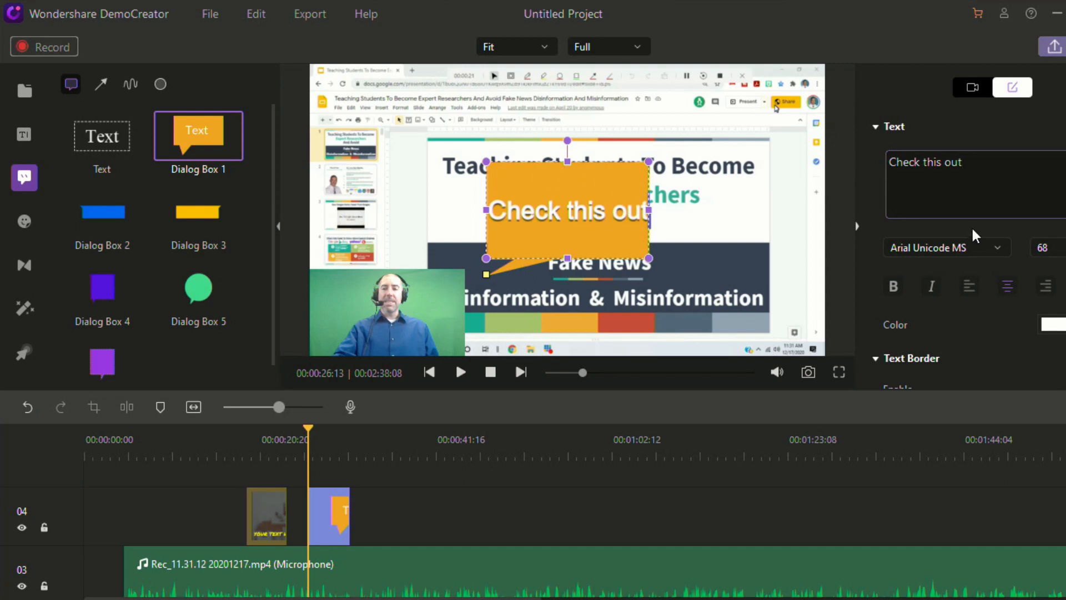
scroll(down, 3)
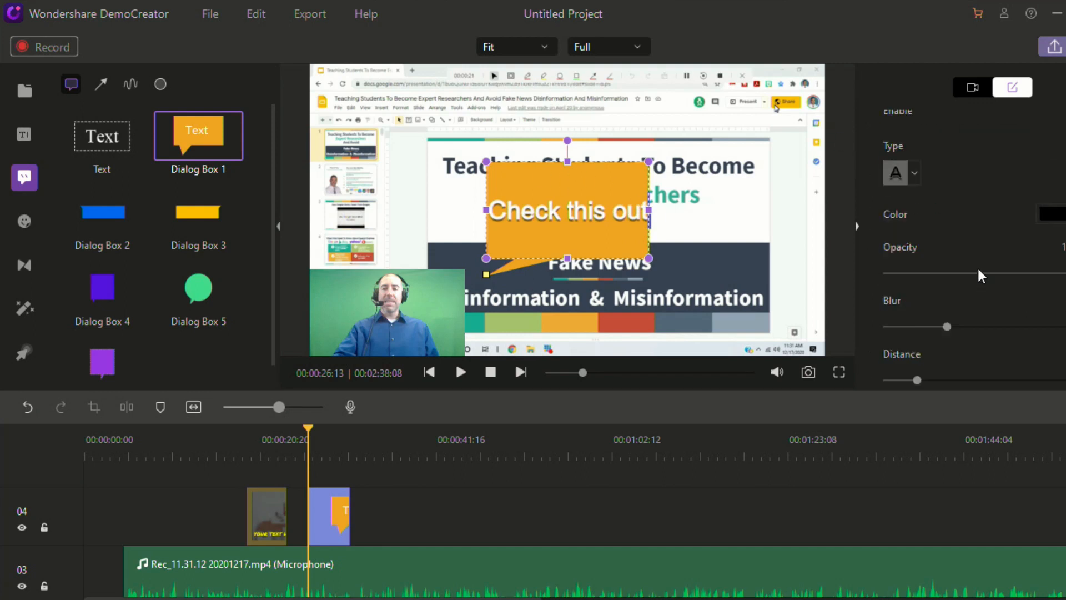
scroll(down, 3)
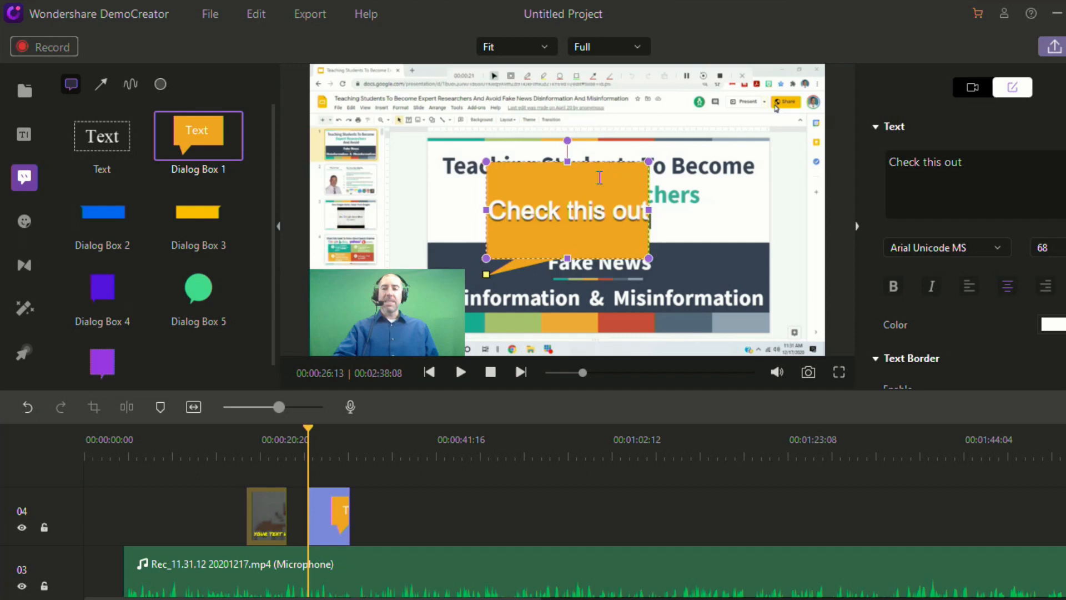
Move the speech bubble beside the webcam and preview it with a short playback.
drag(567, 211, 489, 231)
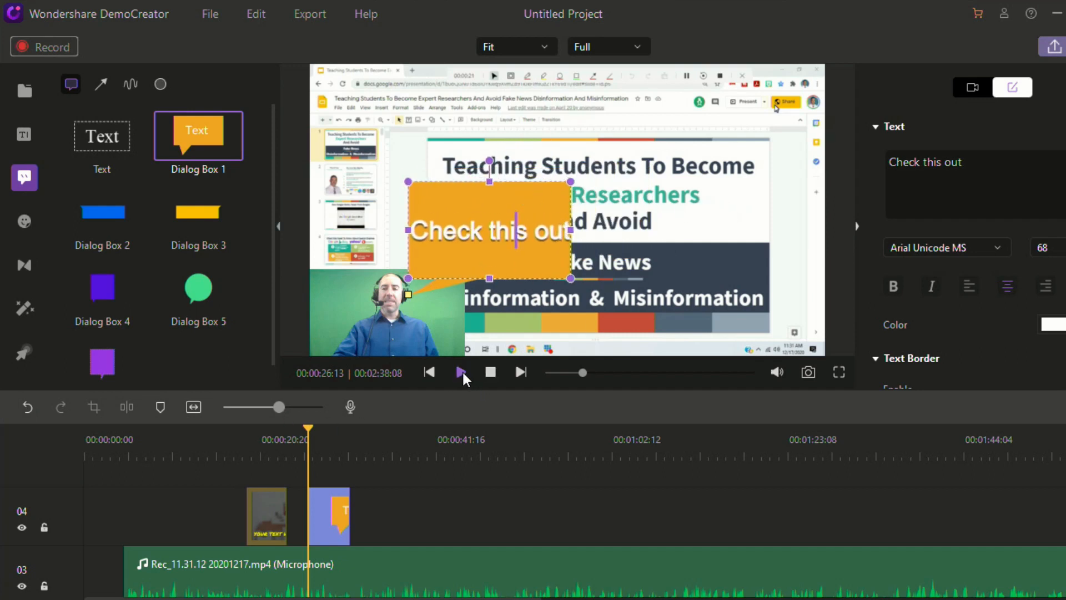
click(461, 372)
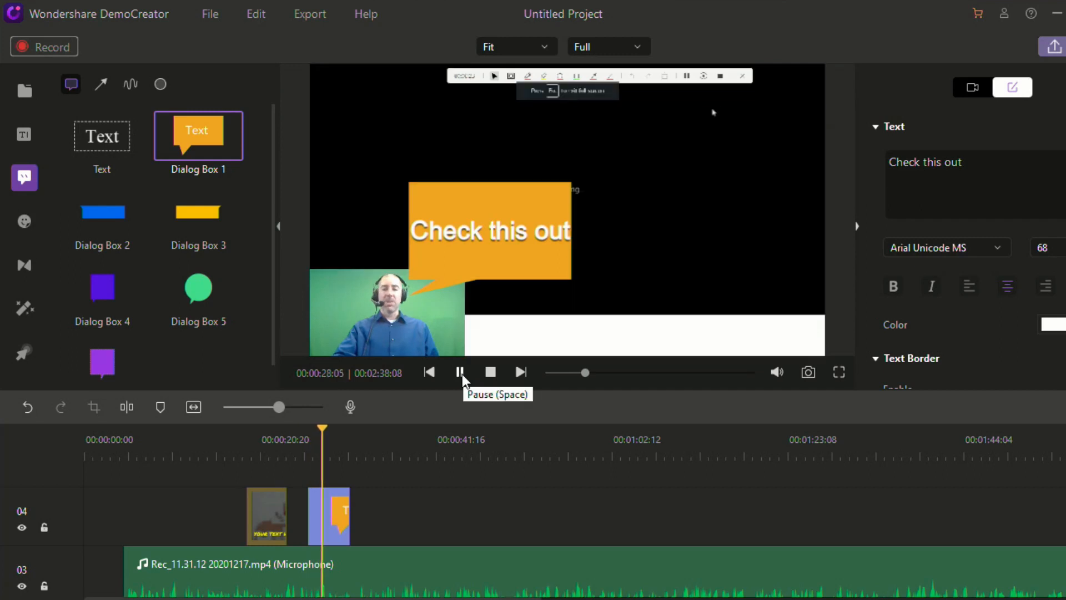
click(489, 372)
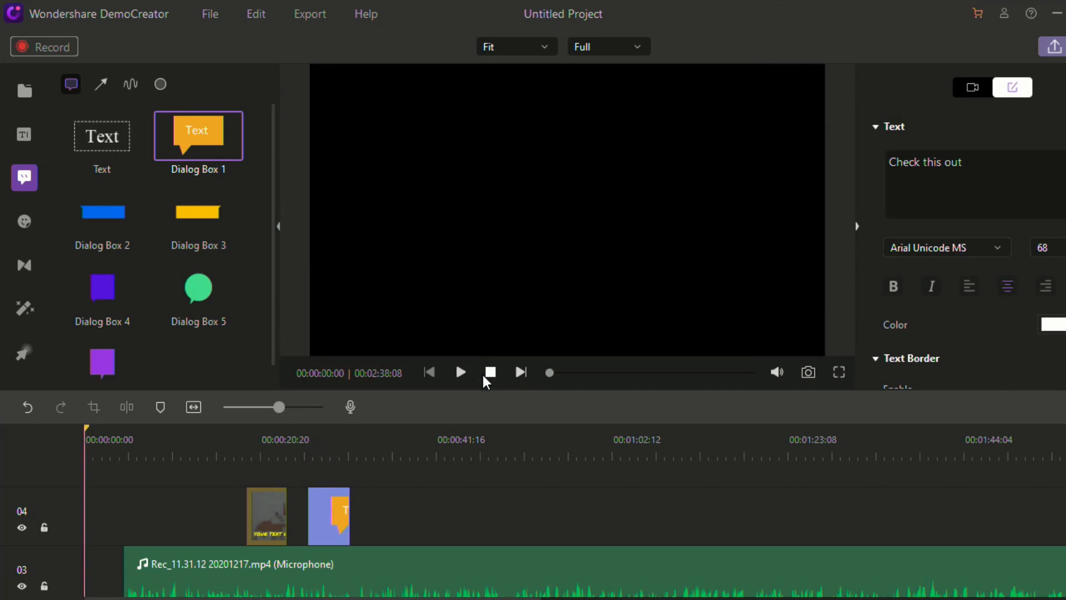
mouse_move(489, 372)
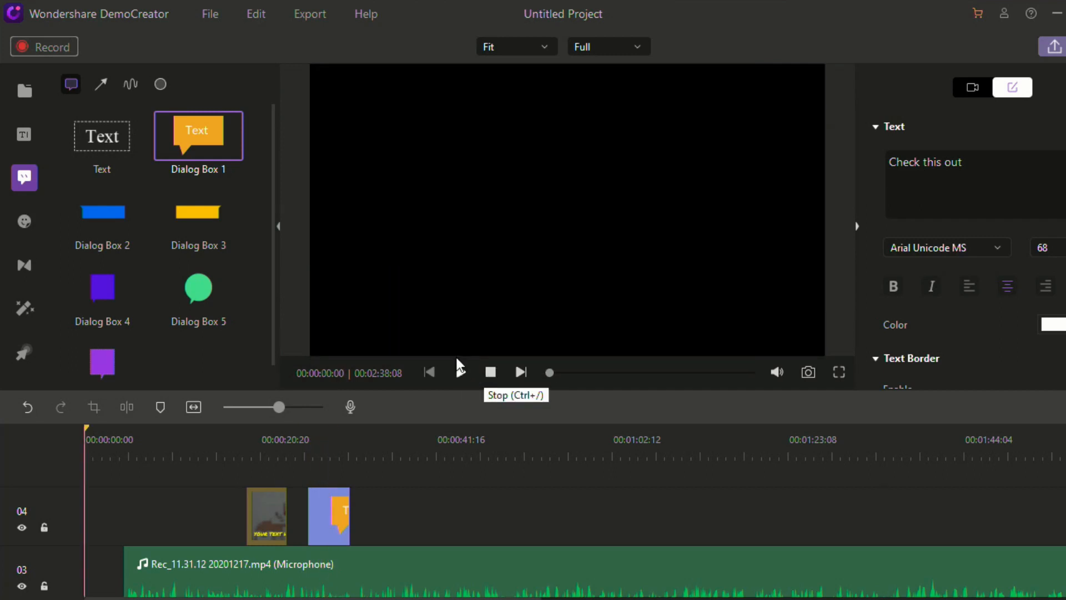
click(23, 221)
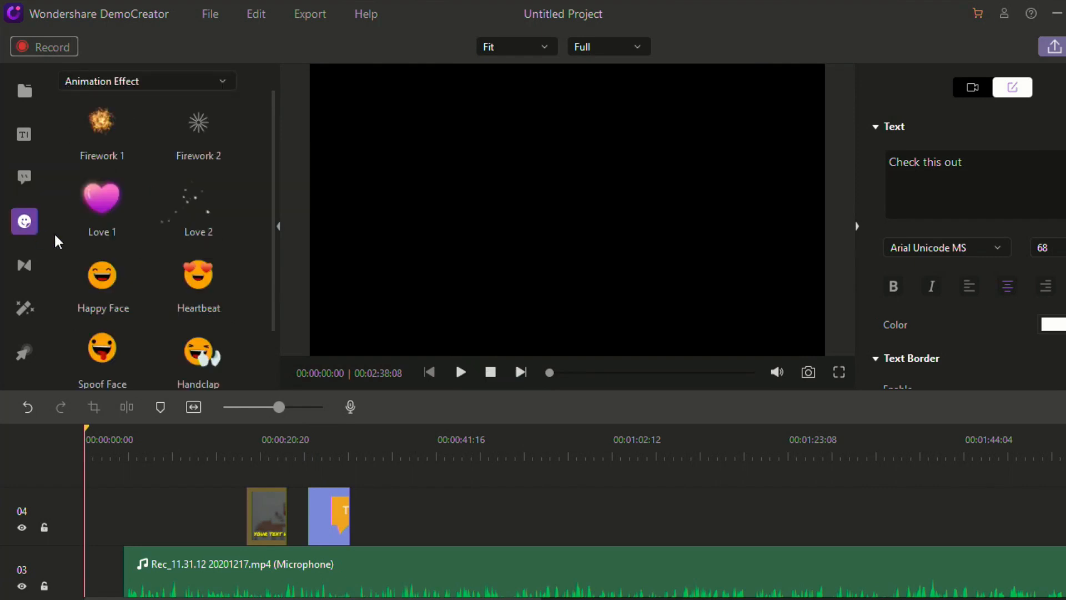
Place the Pac Man sticker from the Game category near 41 seconds and preview it.
click(198, 350)
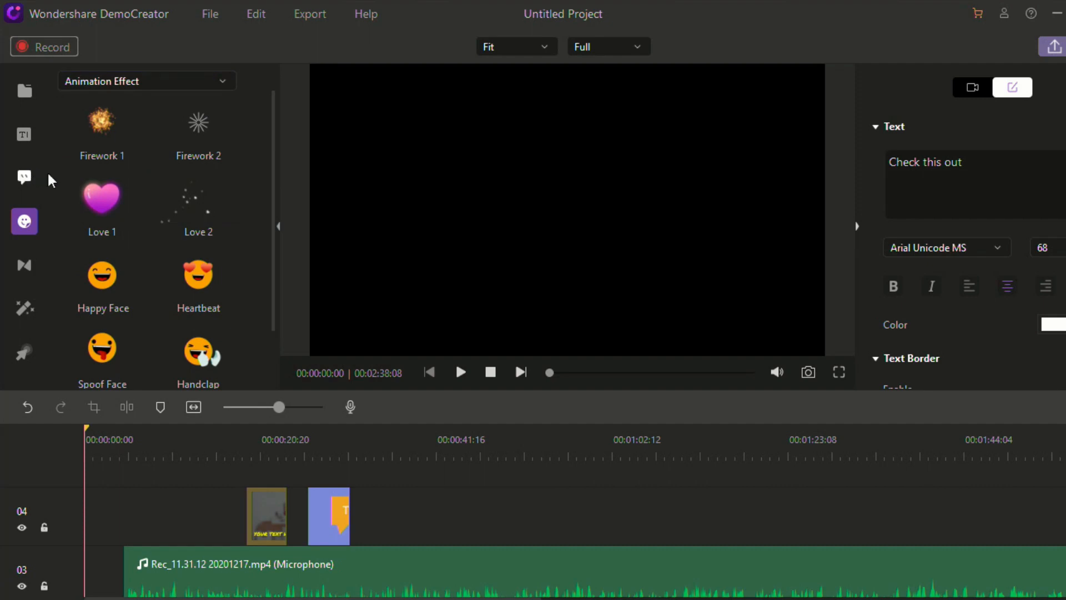
click(147, 80)
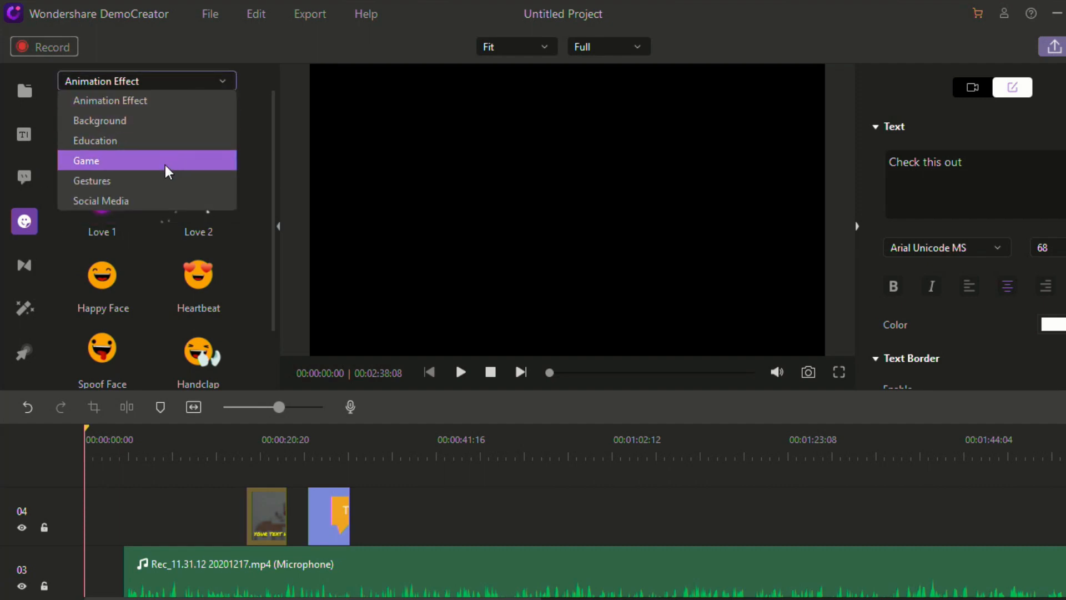
click(86, 160)
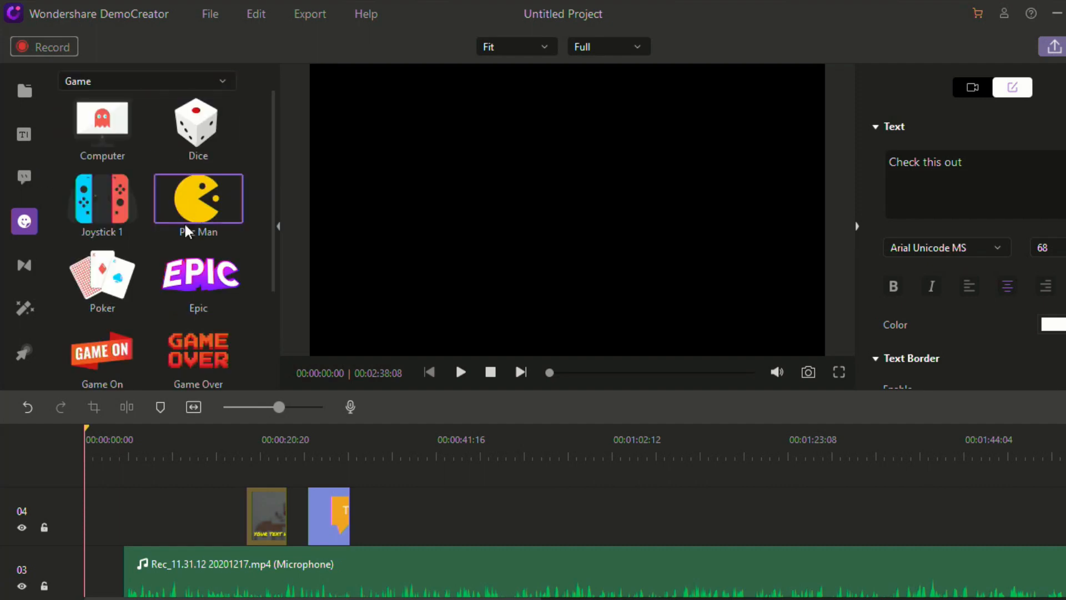
drag(197, 198, 406, 516)
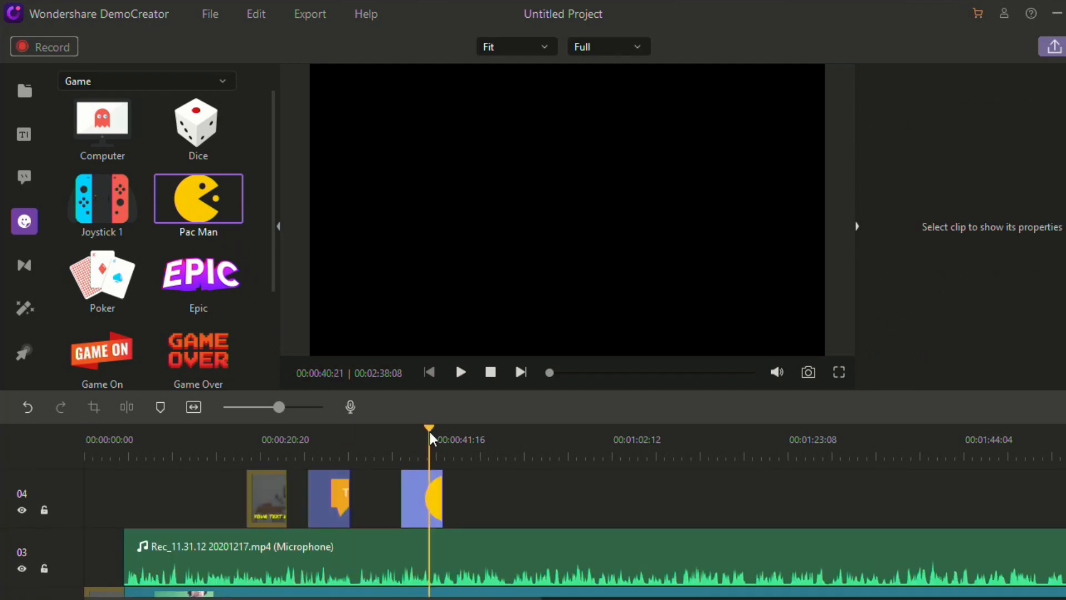
click(459, 372)
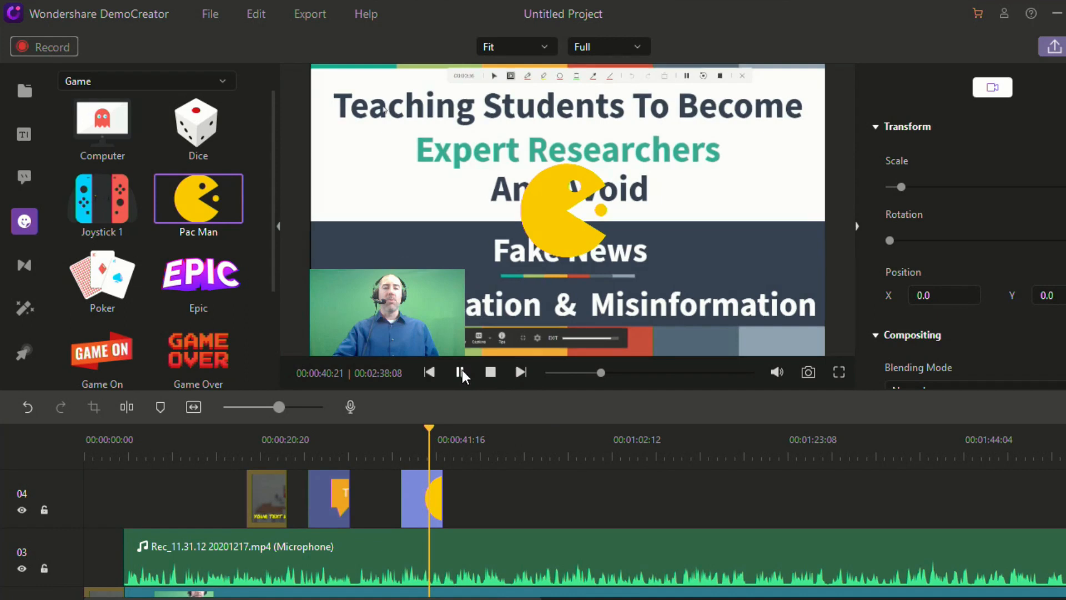
Add the Heartbeat sticker from Animation Effect at the playhead around 50 seconds.
click(146, 81)
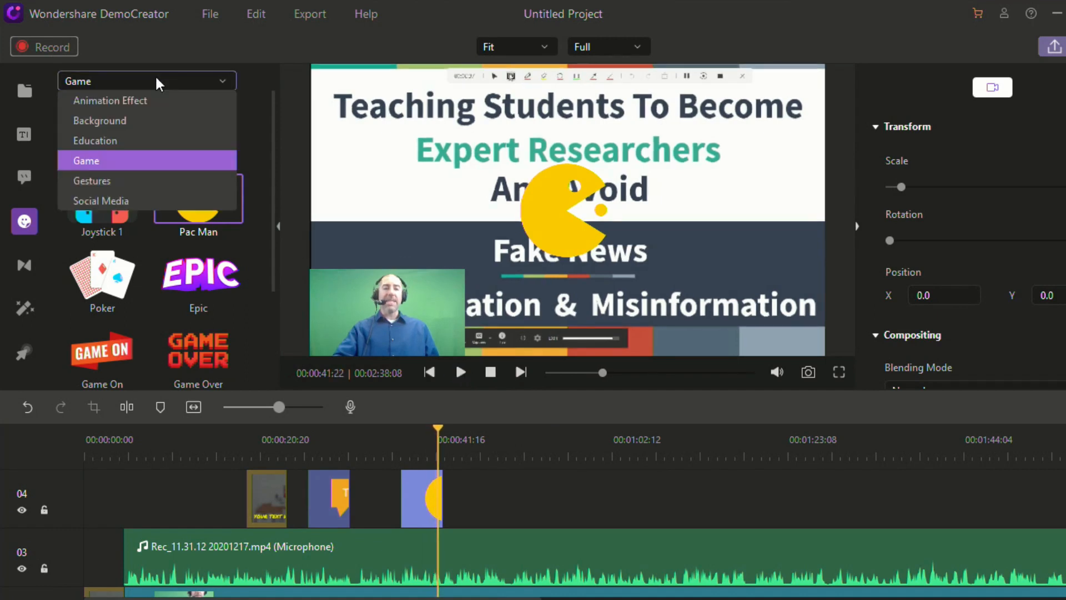
click(110, 99)
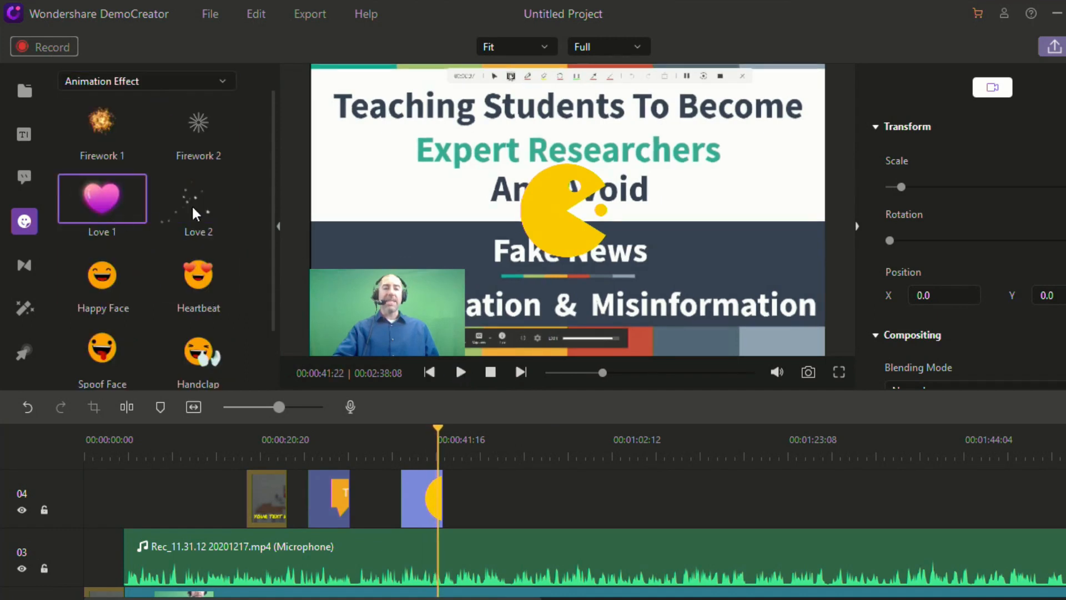
click(199, 122)
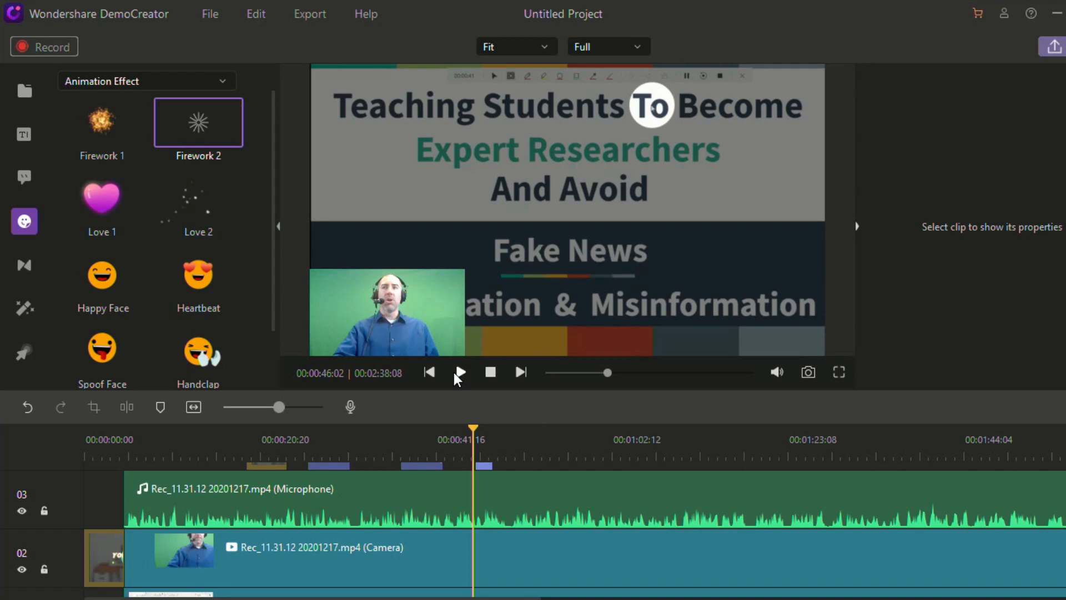
click(460, 372)
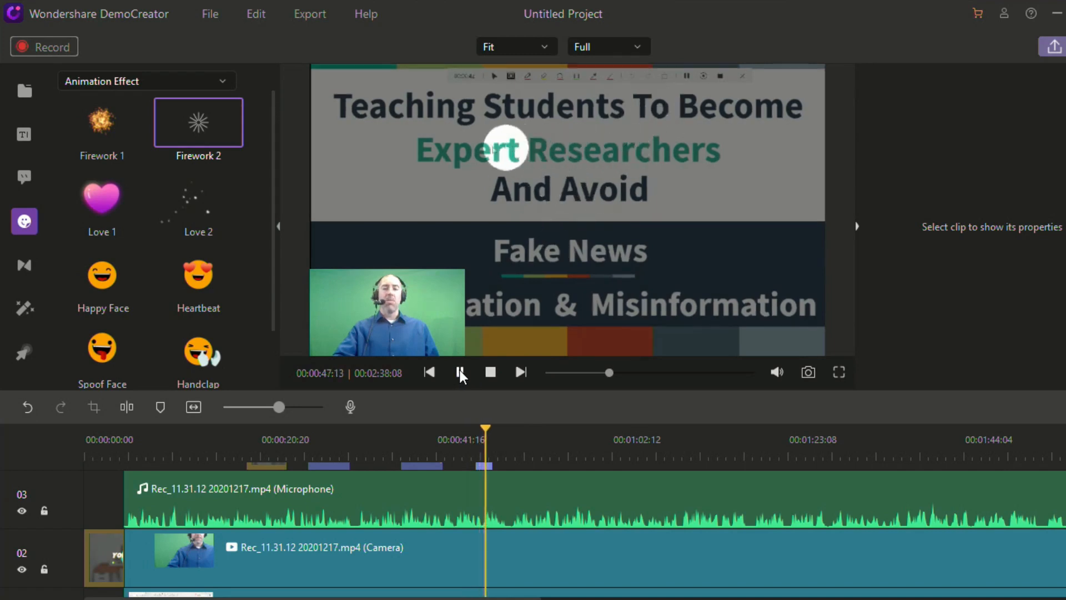
click(459, 372)
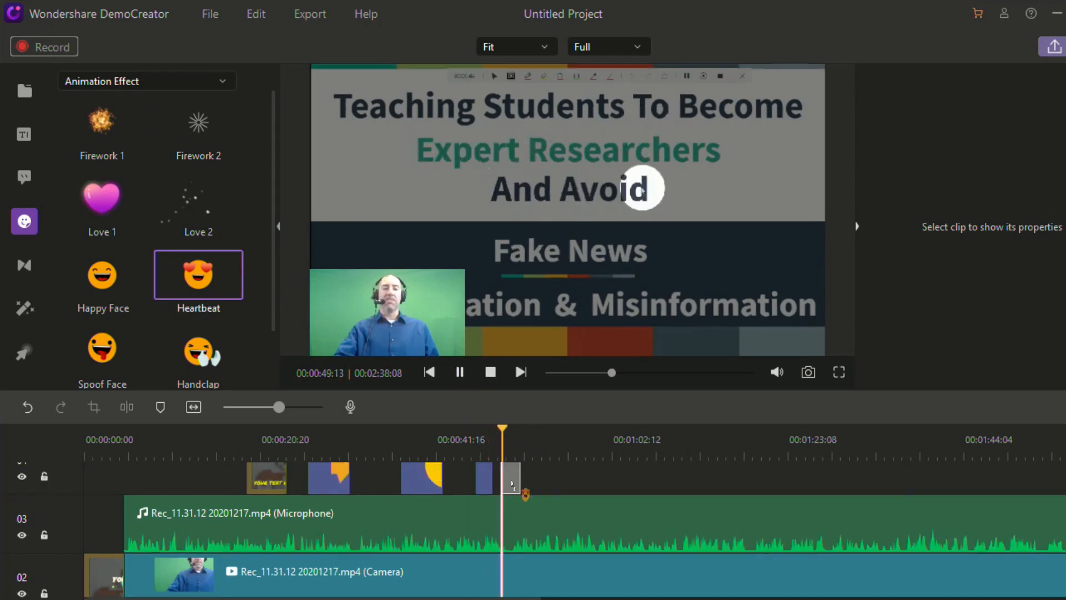
click(523, 474)
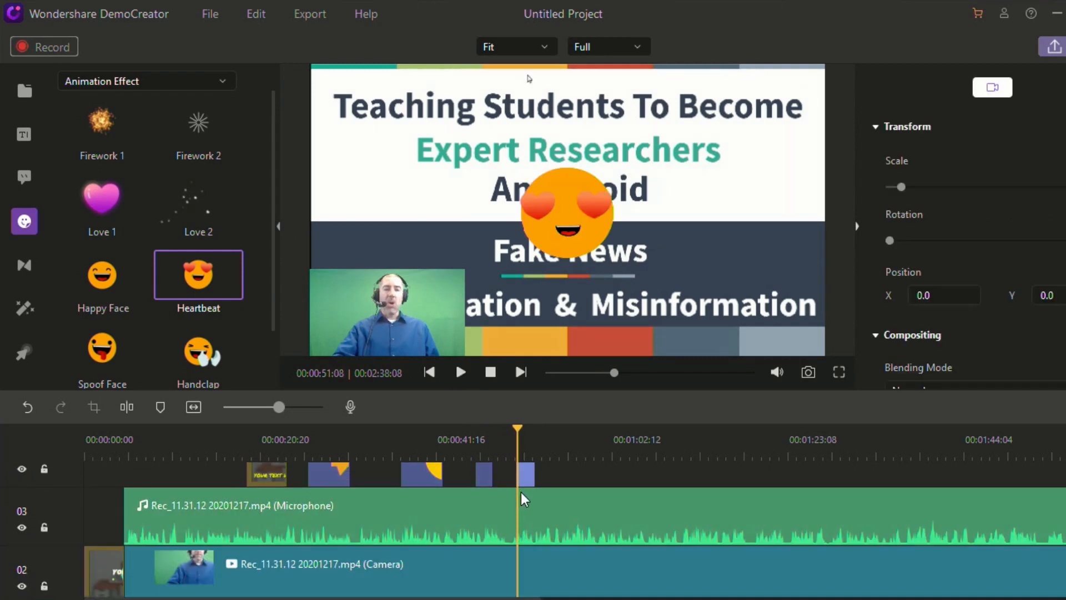
scroll(down, 3)
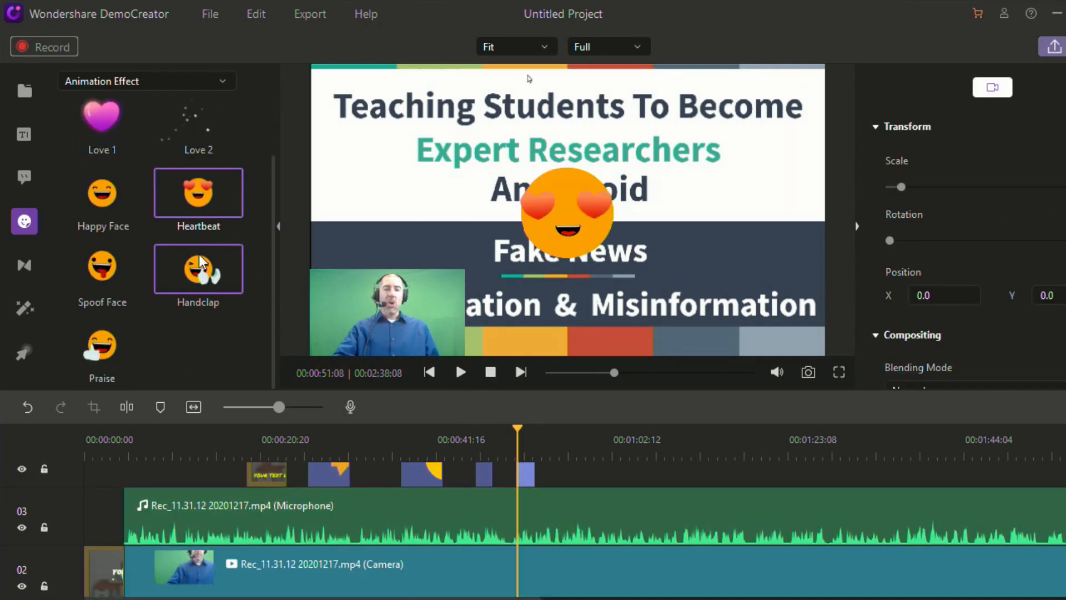
Review the stickers in playback and rewind to the start.
click(459, 372)
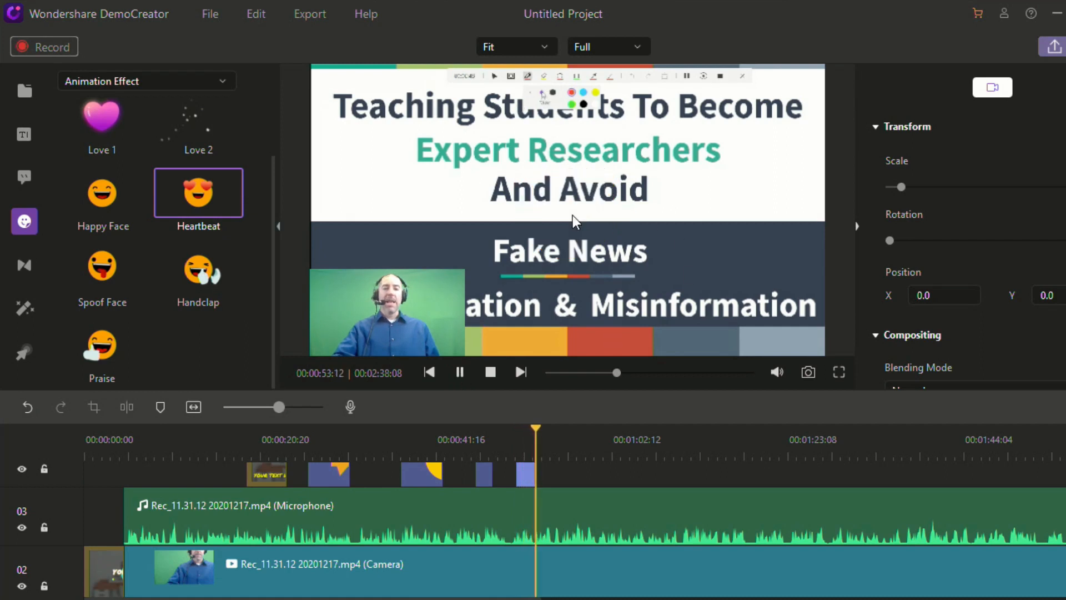
click(489, 372)
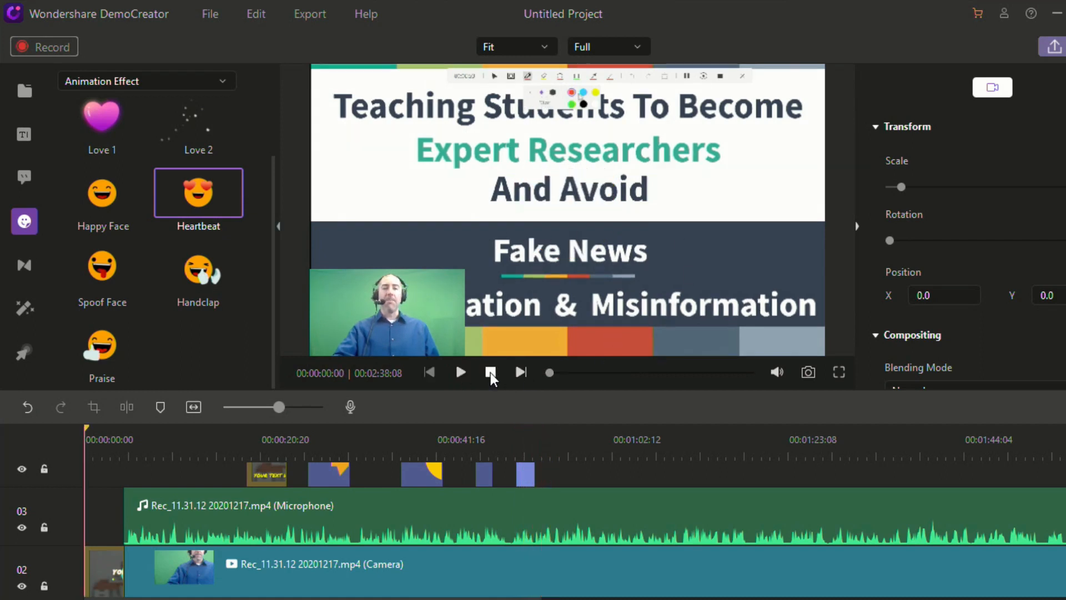
click(491, 372)
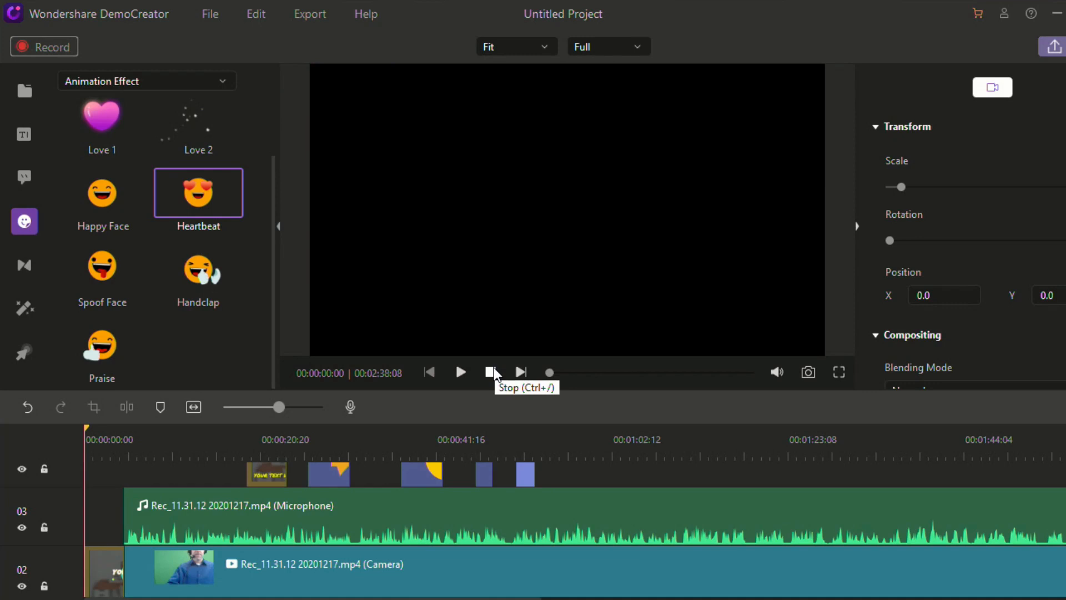
mouse_move(456, 415)
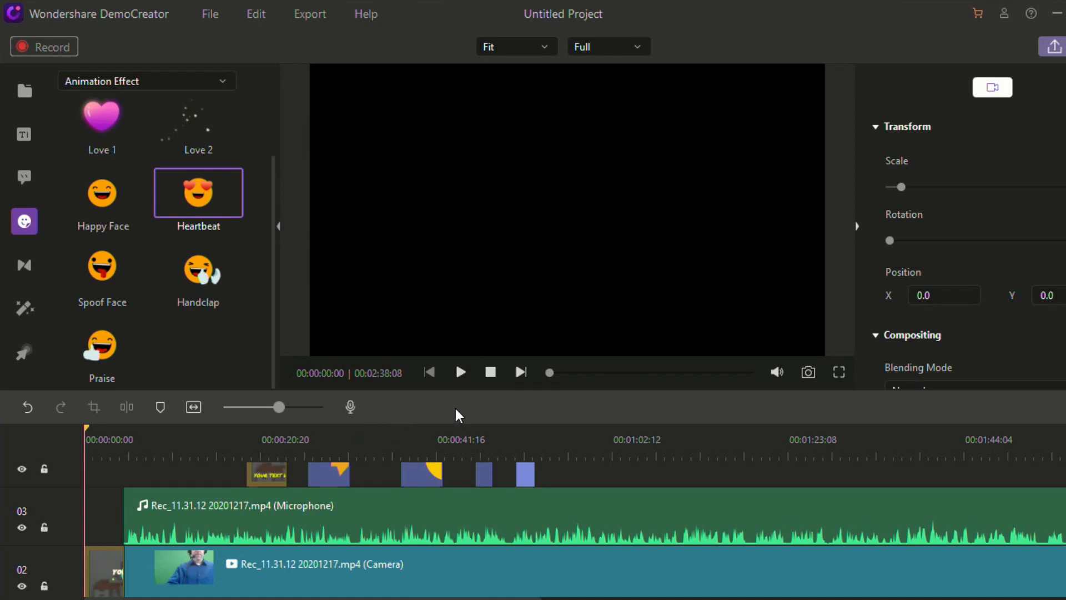
mouse_move(151, 260)
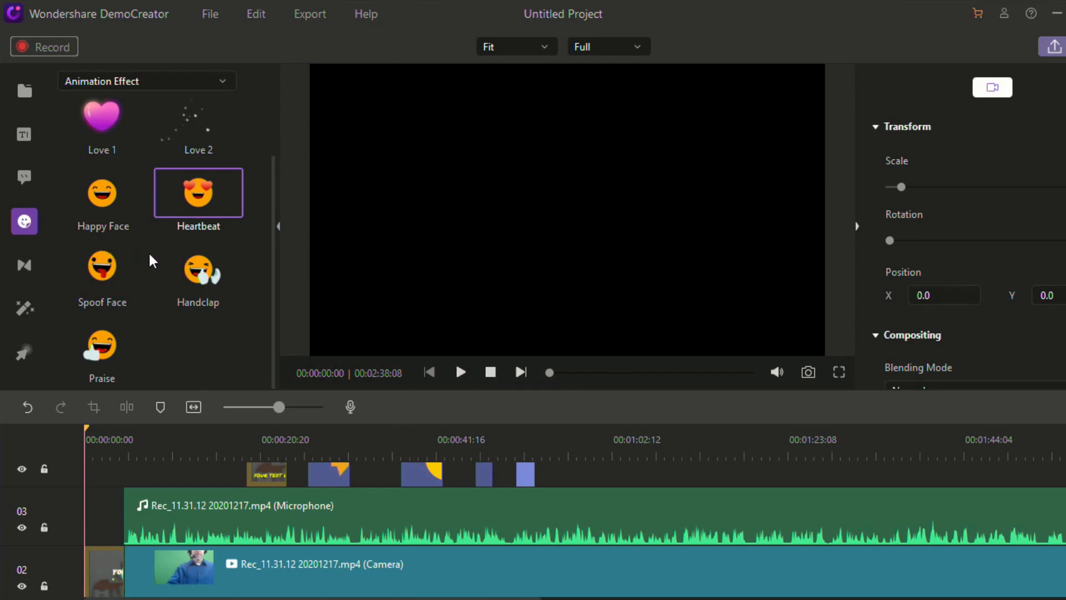
click(198, 268)
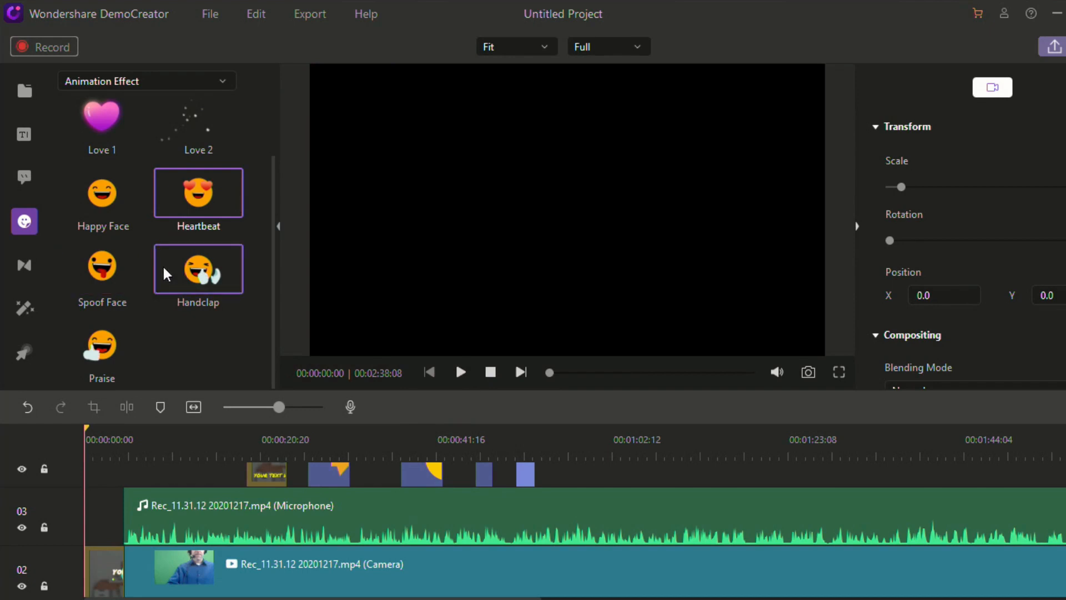
click(23, 265)
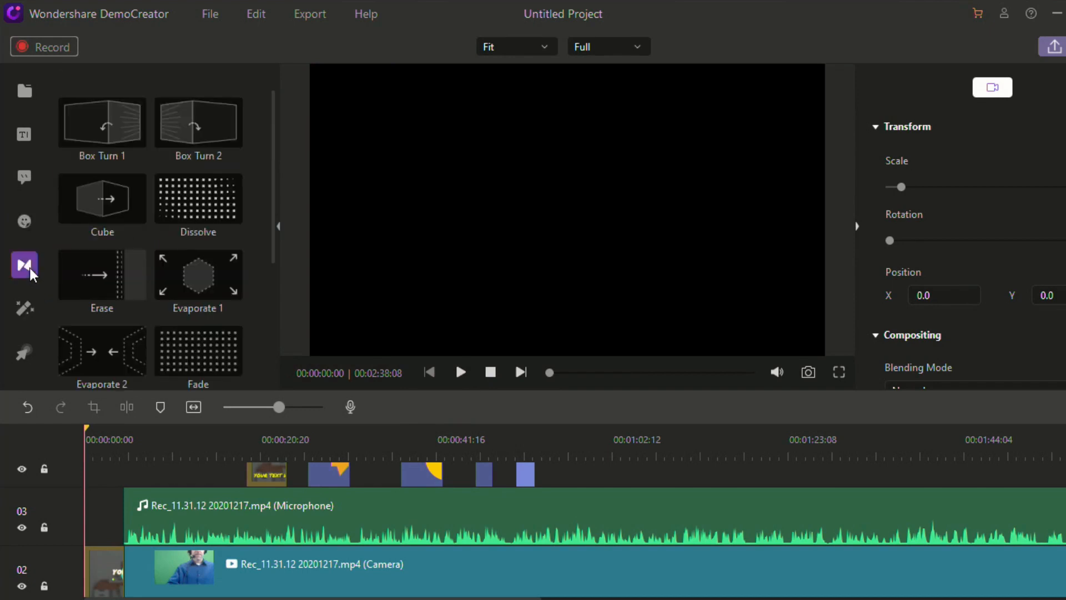
Split both the camera and screen clips at about 55 seconds.
click(102, 349)
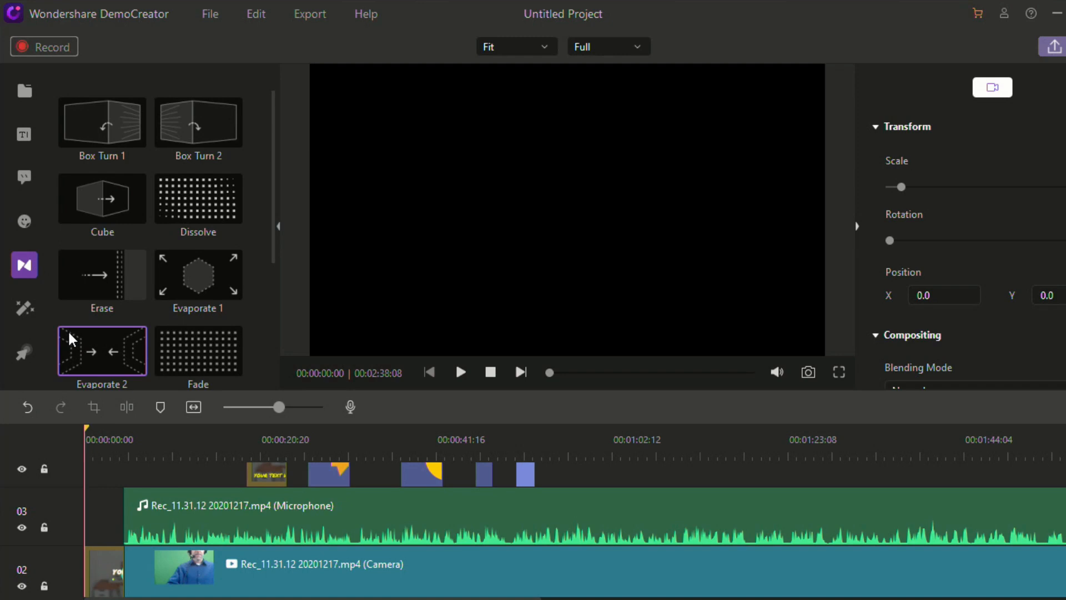
click(620, 439)
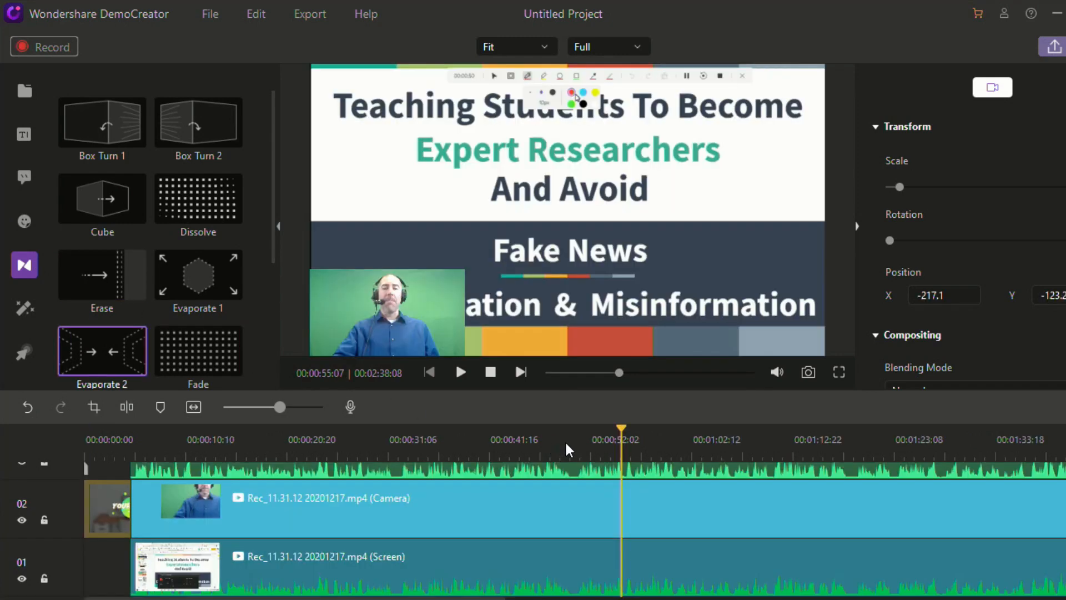
mouse_move(625, 510)
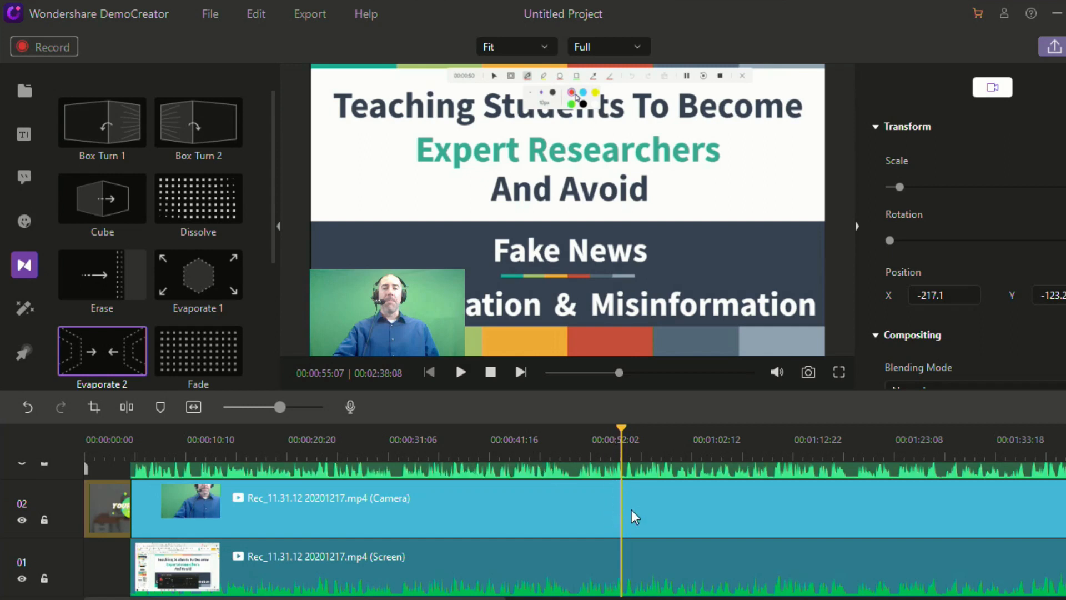
right_click(632, 506)
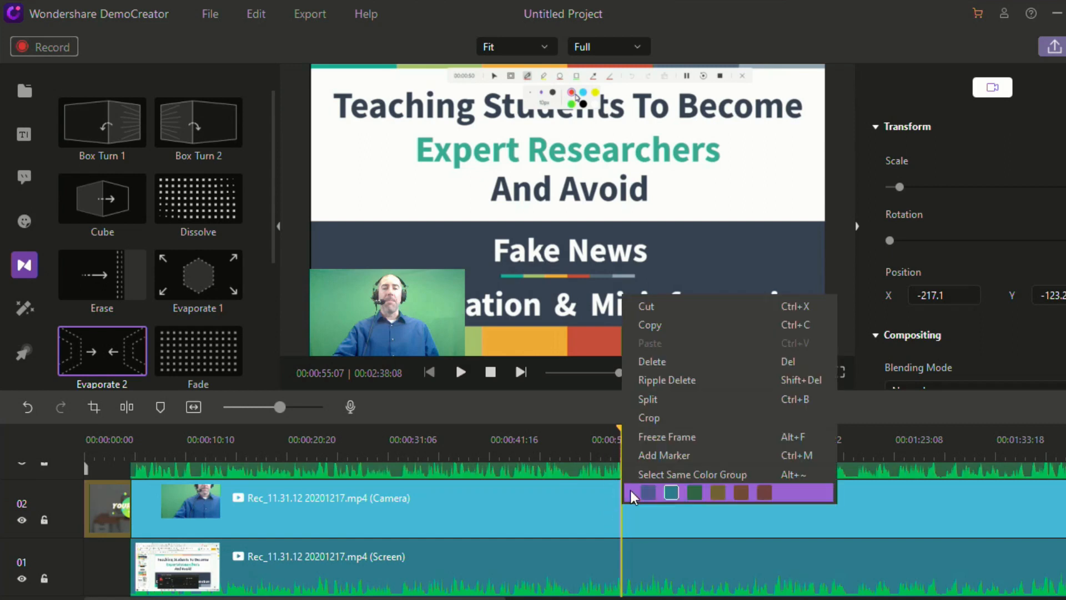
click(647, 399)
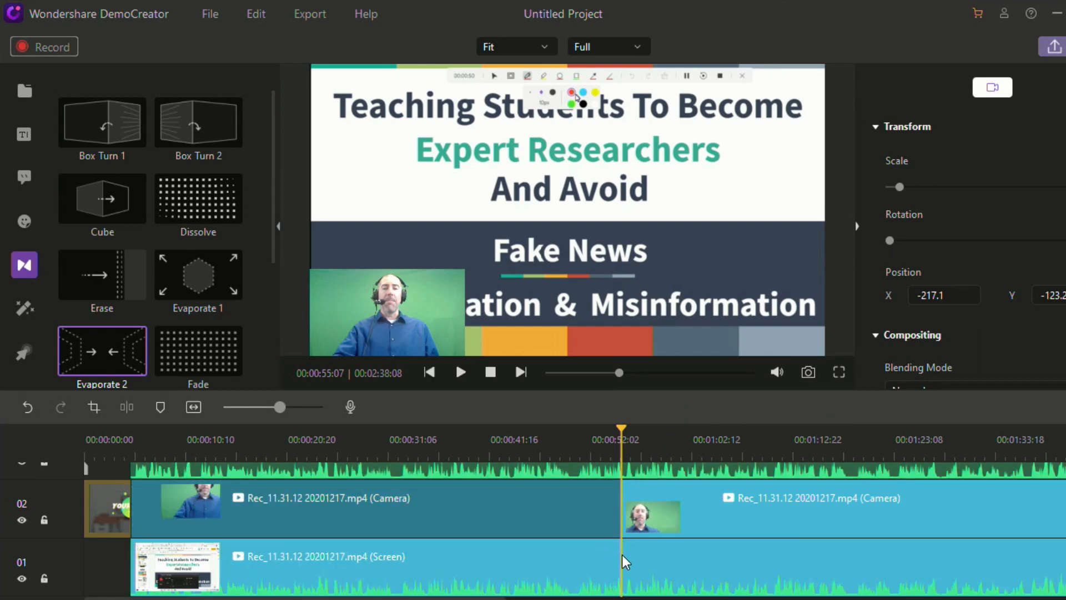
right_click(625, 562)
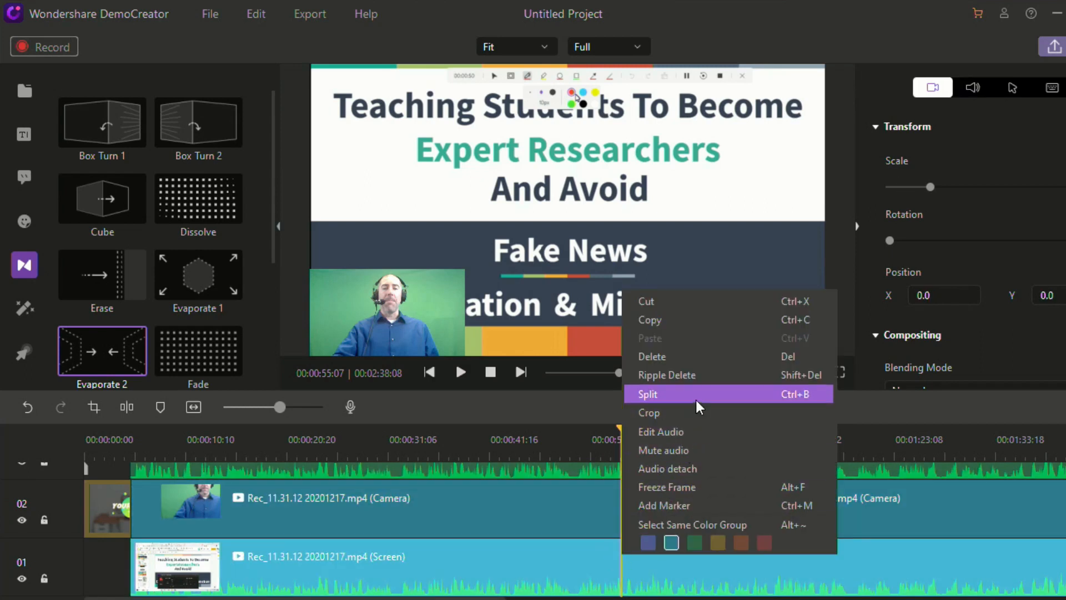
click(646, 393)
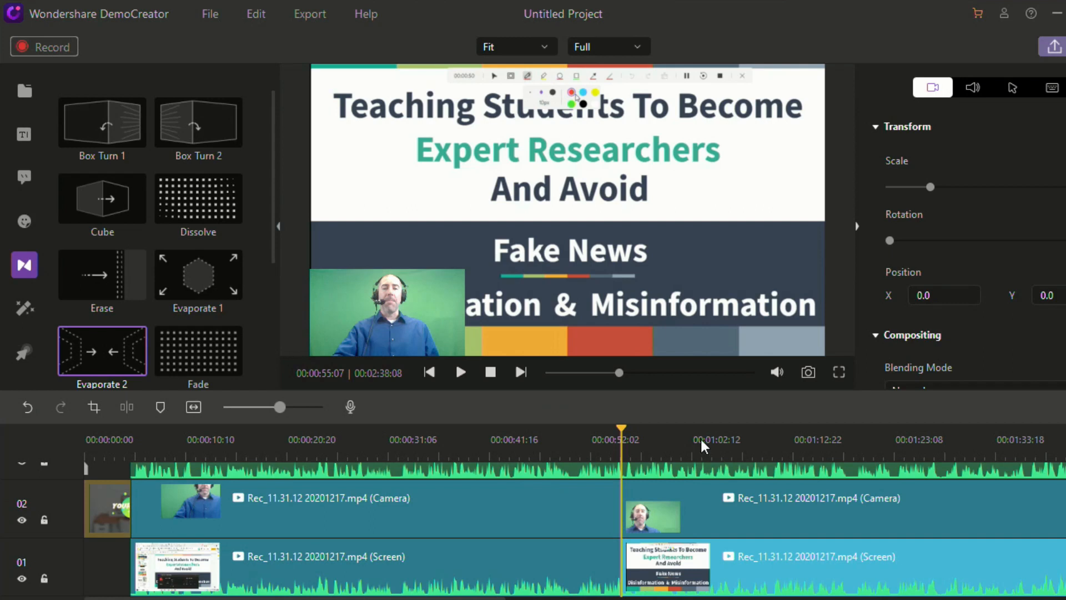
mouse_move(121, 353)
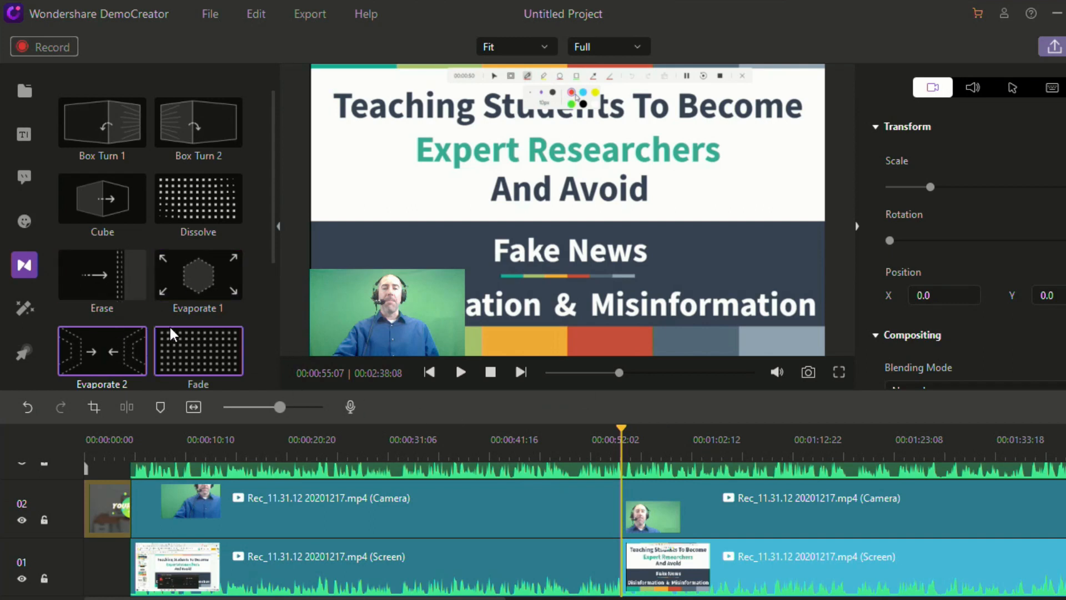
Insert a transition at the cut between the two camera pieces and preview it.
scroll(down, 3)
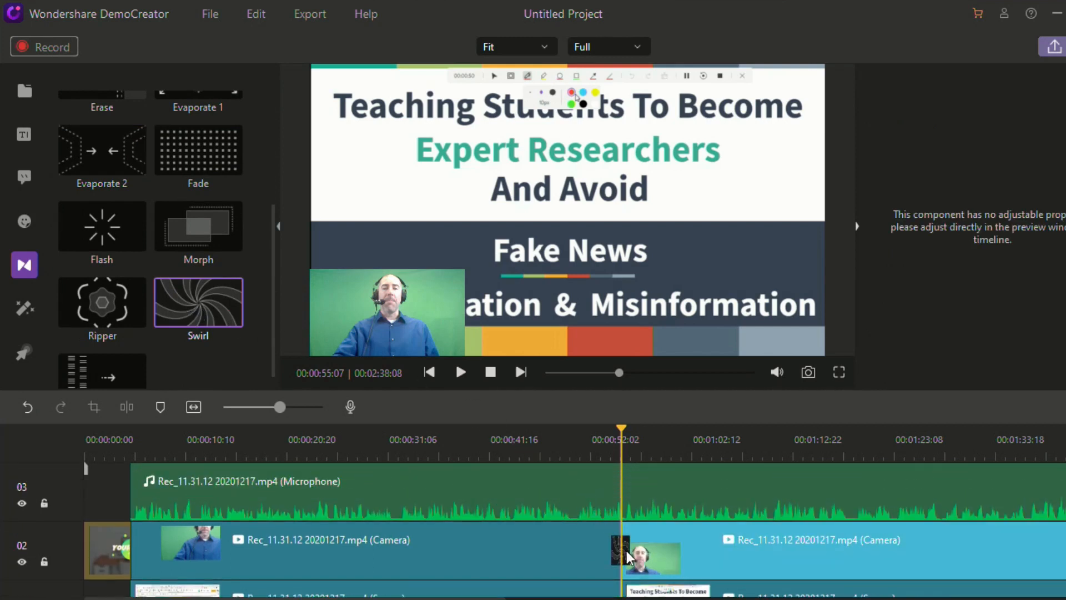
click(460, 372)
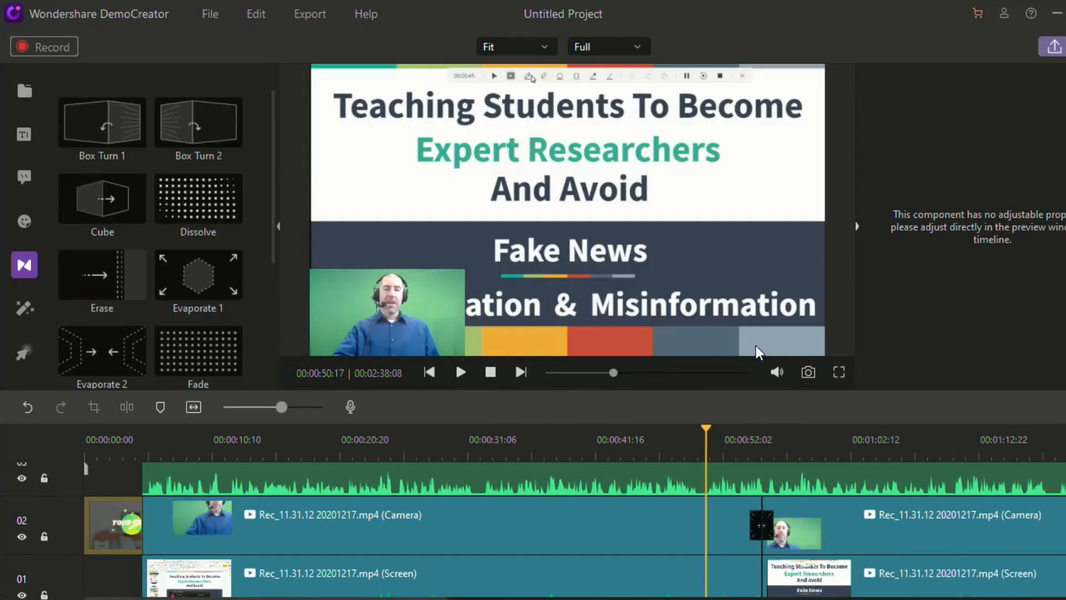
click(102, 198)
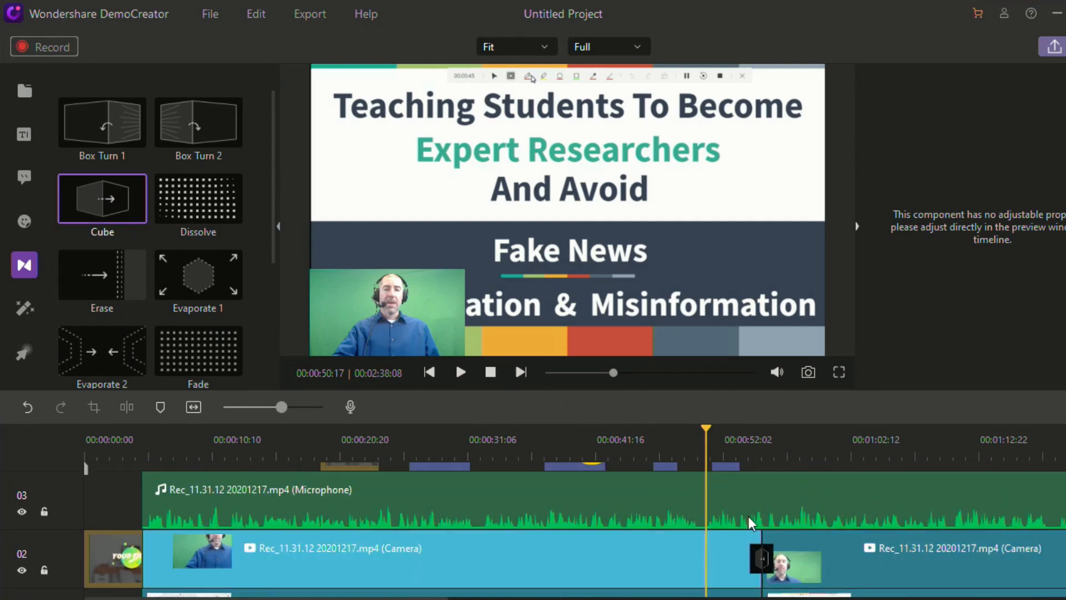
click(460, 372)
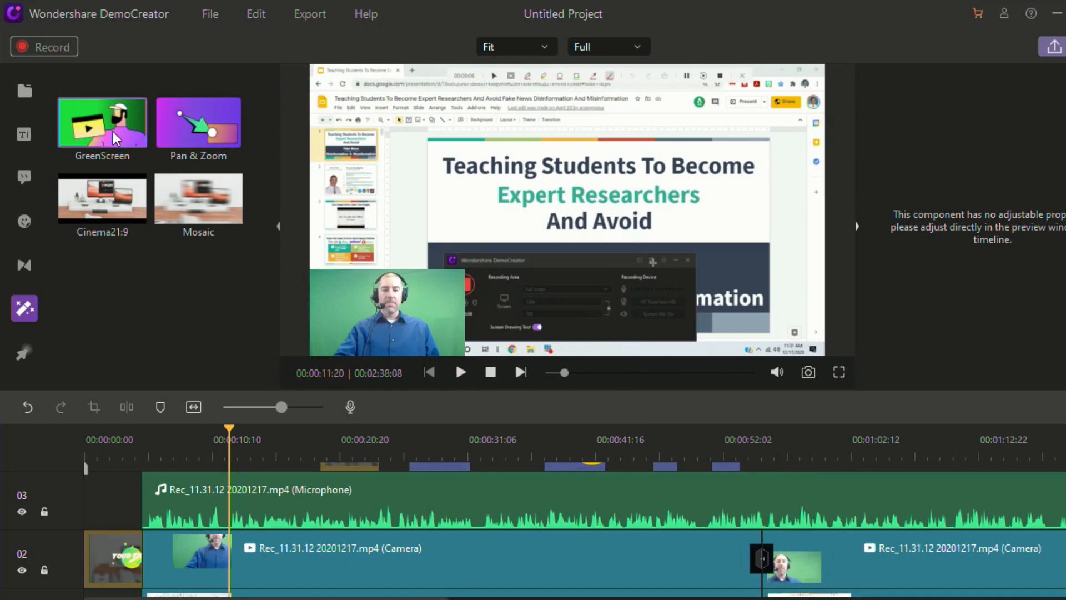
mouse_move(265, 373)
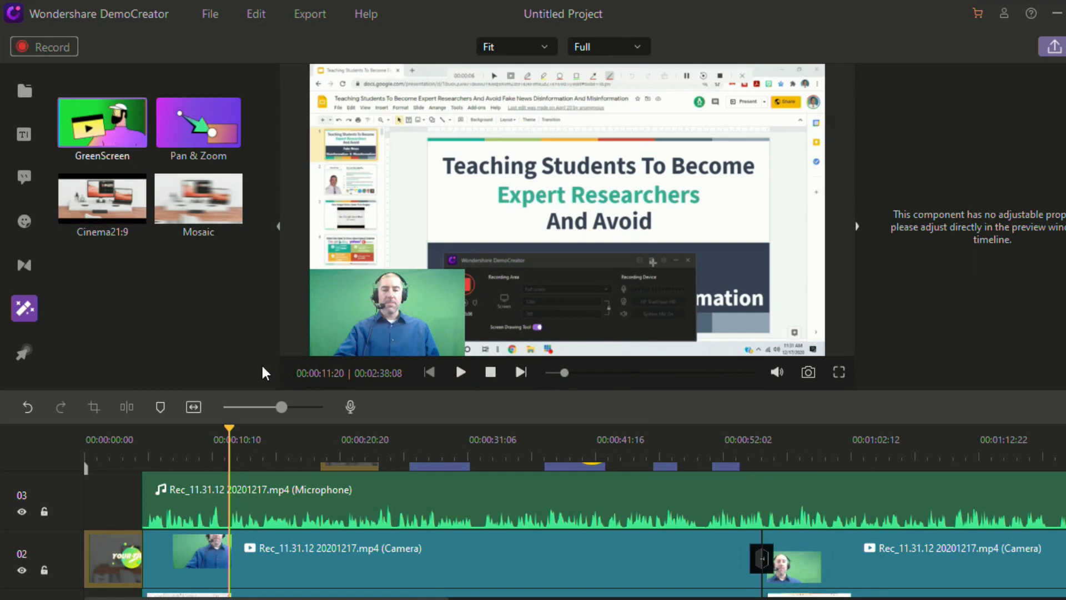
mouse_move(428, 314)
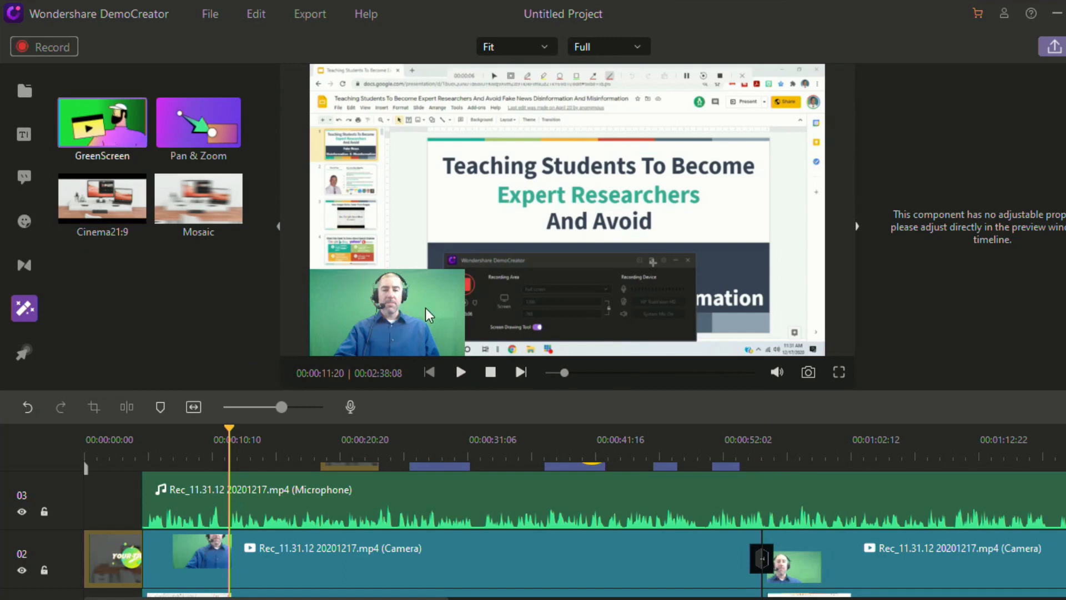
mouse_move(414, 321)
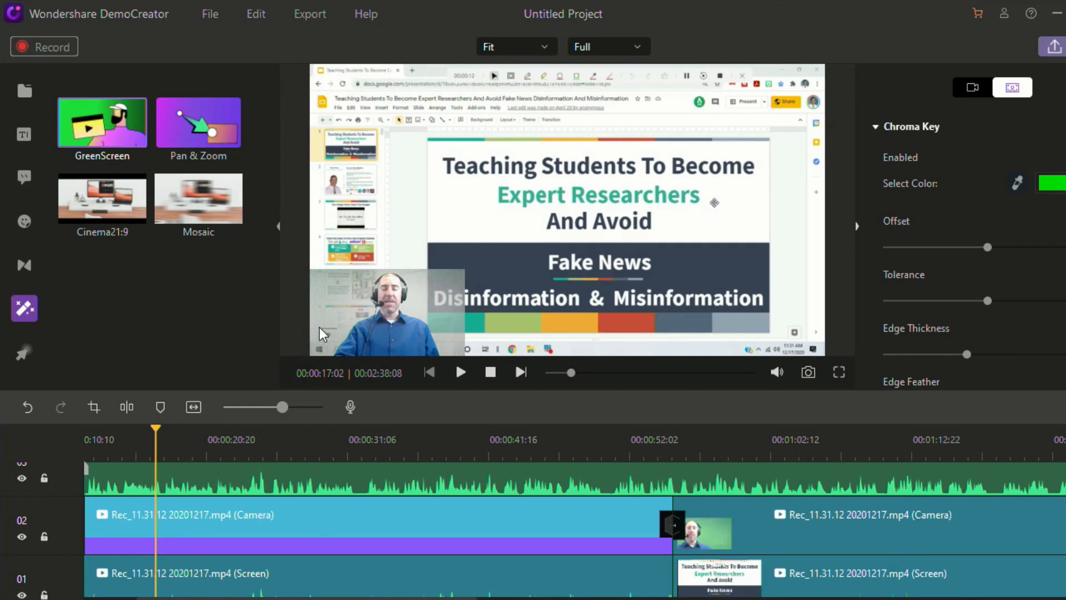
mouse_move(381, 339)
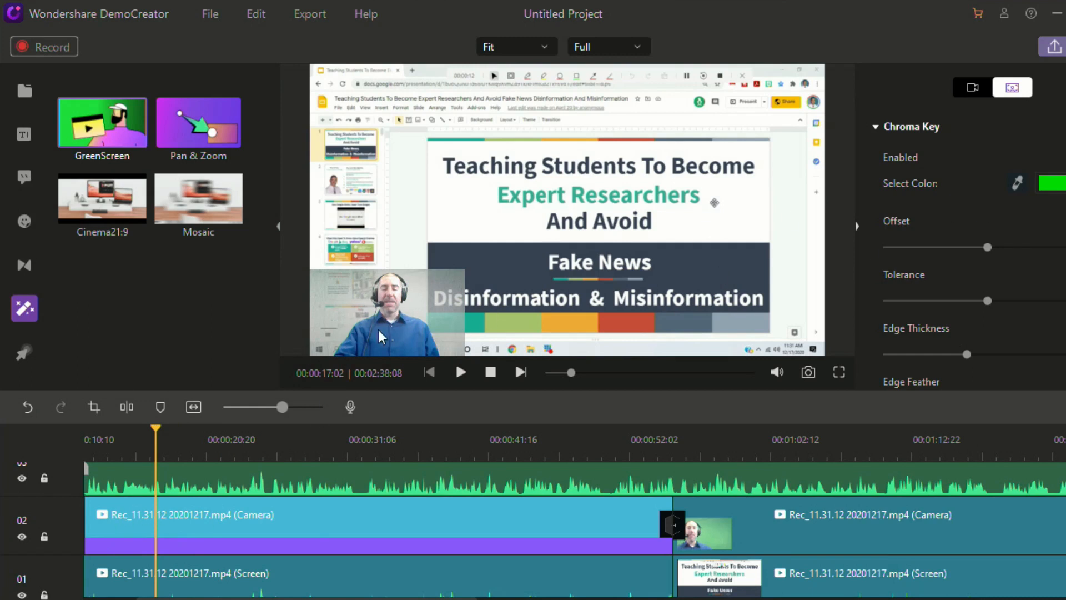
mouse_move(926, 207)
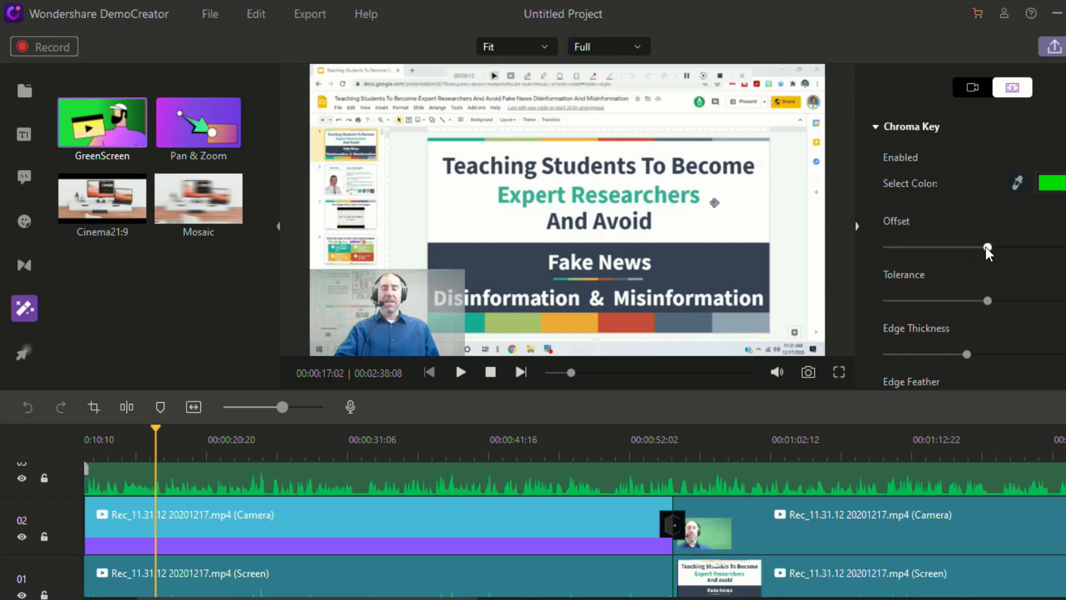
Tune the Chroma Key offset to remove the green backdrop and reposition the webcam overlay.
drag(988, 247, 1016, 247)
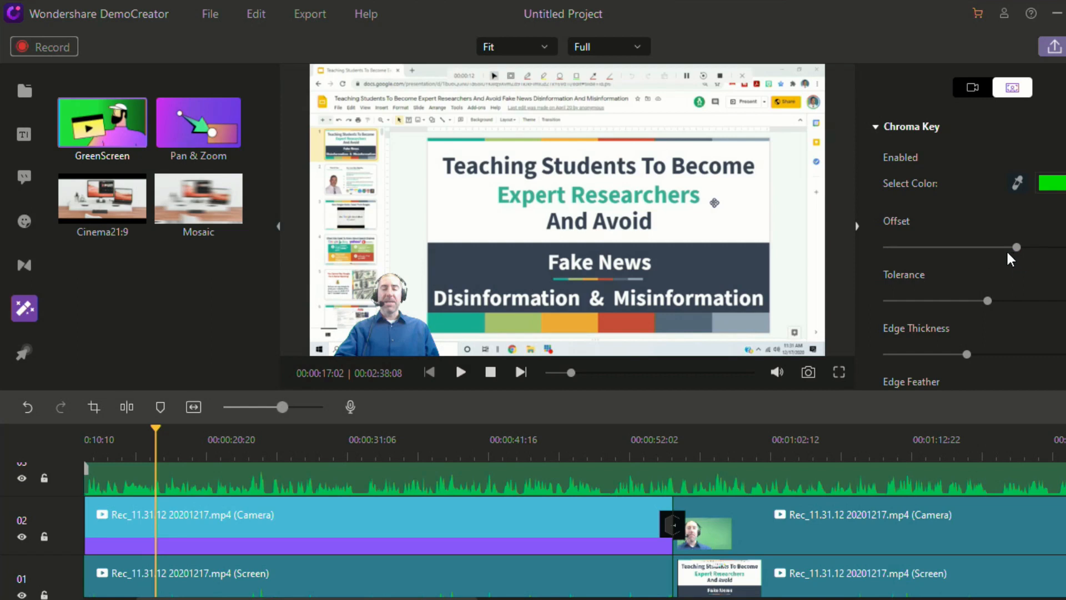
drag(1016, 248, 1004, 247)
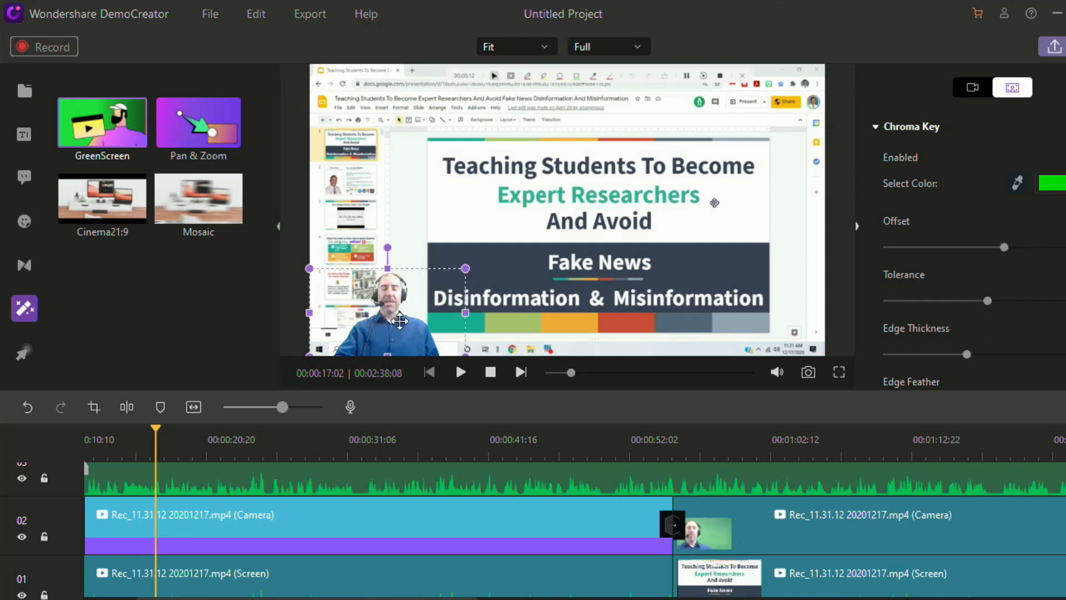
drag(398, 319, 408, 259)
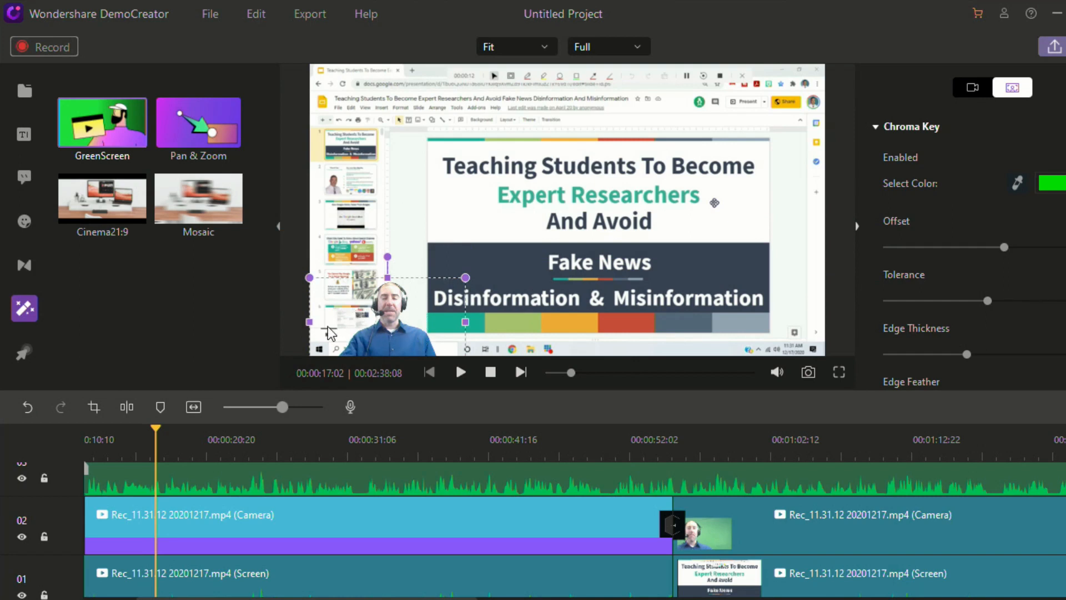
mouse_move(440, 314)
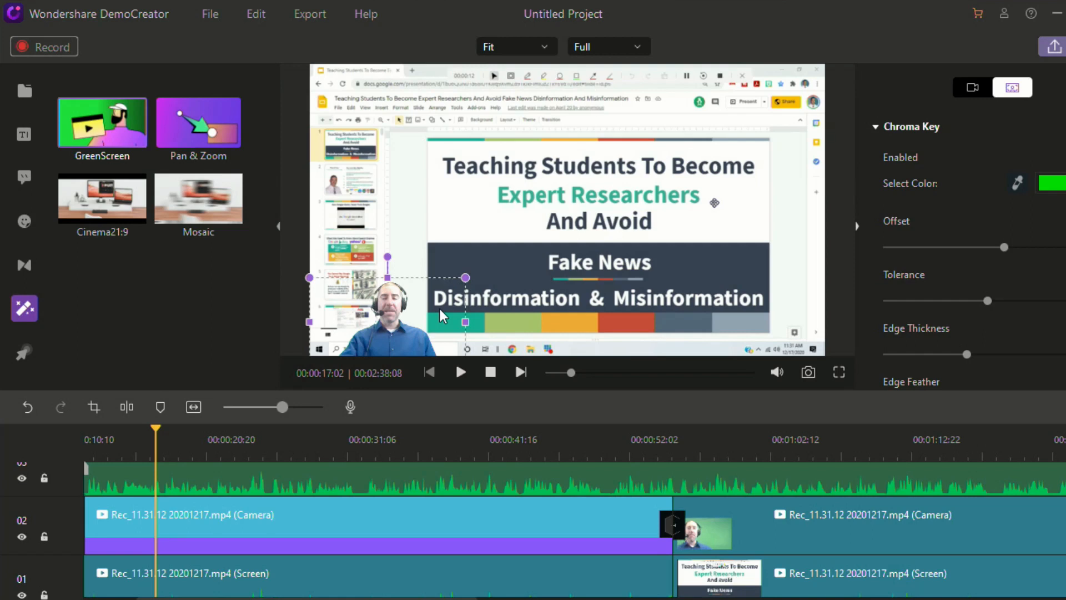
mouse_move(11, 390)
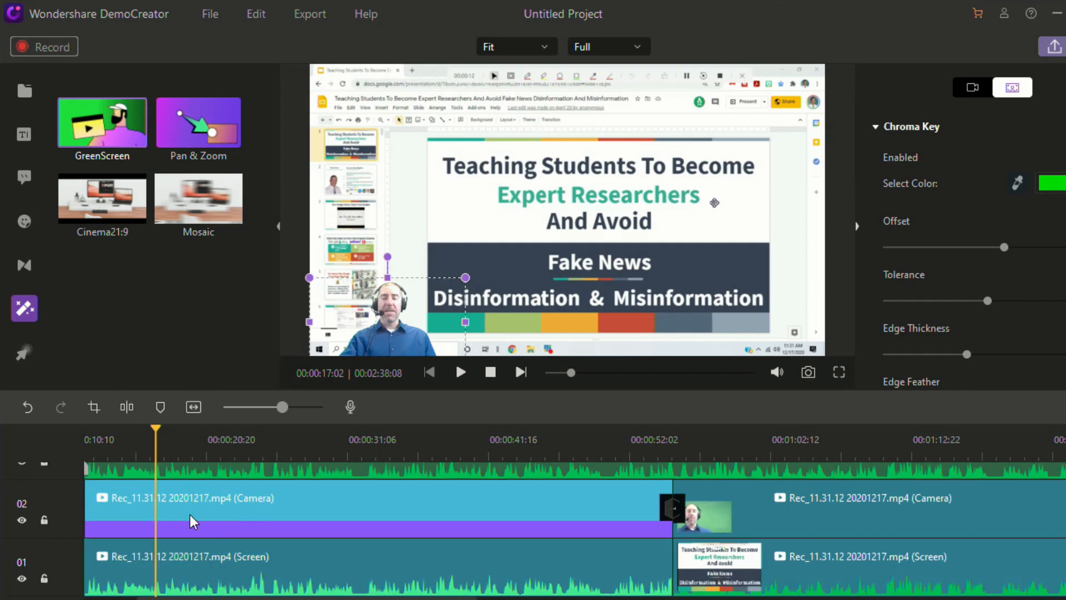
mouse_move(219, 521)
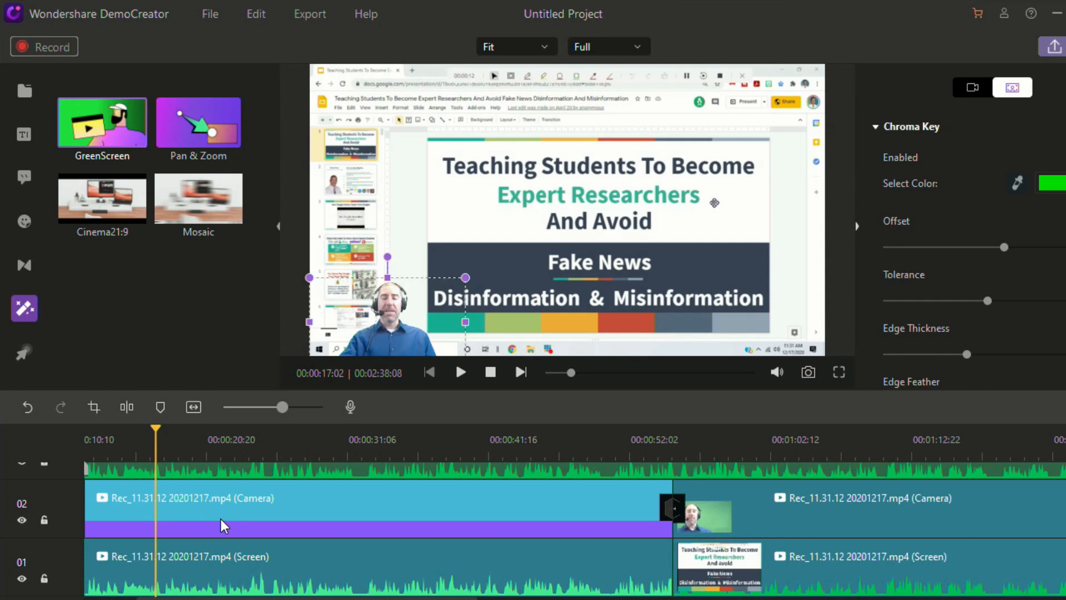
mouse_move(238, 507)
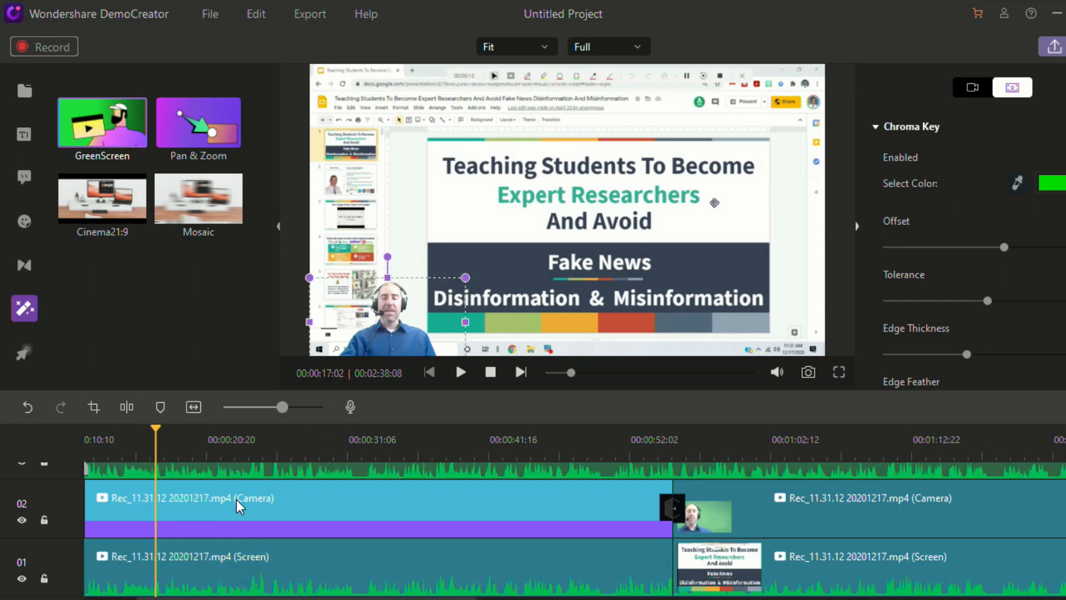
mouse_move(212, 523)
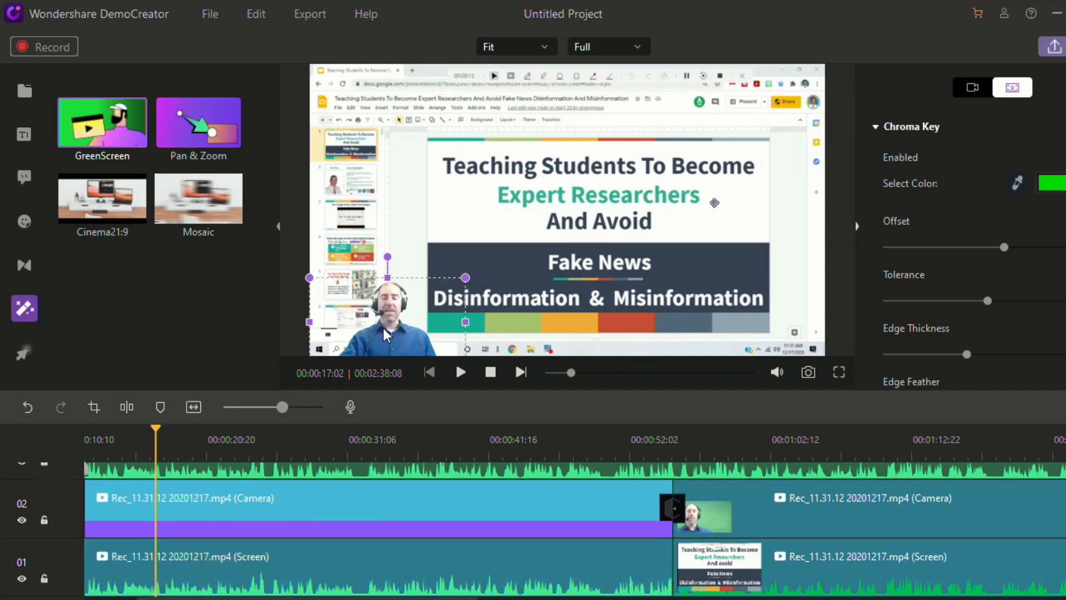
mouse_move(592, 207)
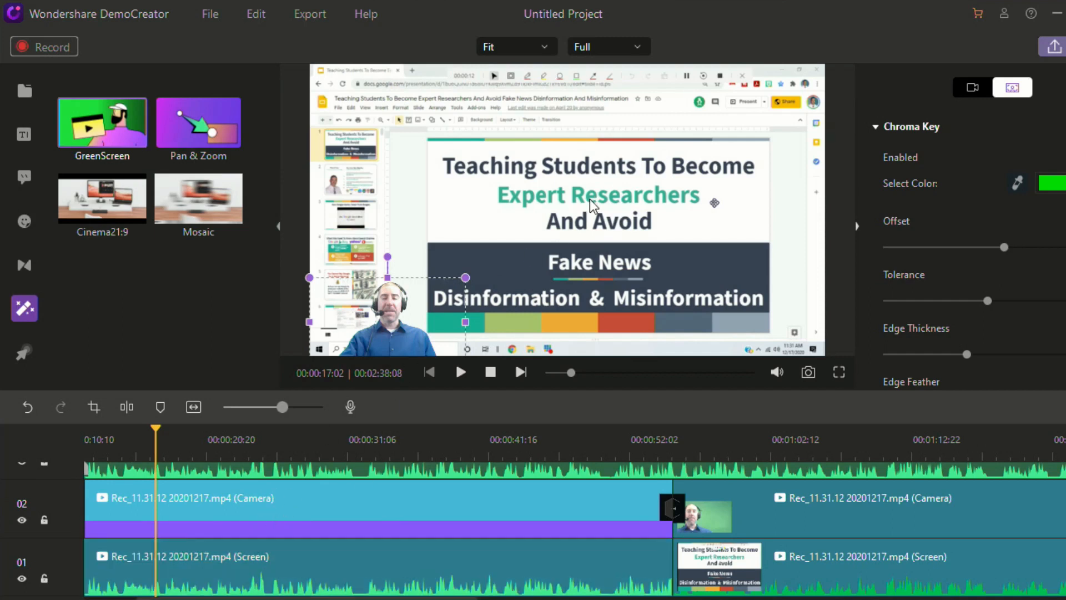
mouse_move(350, 407)
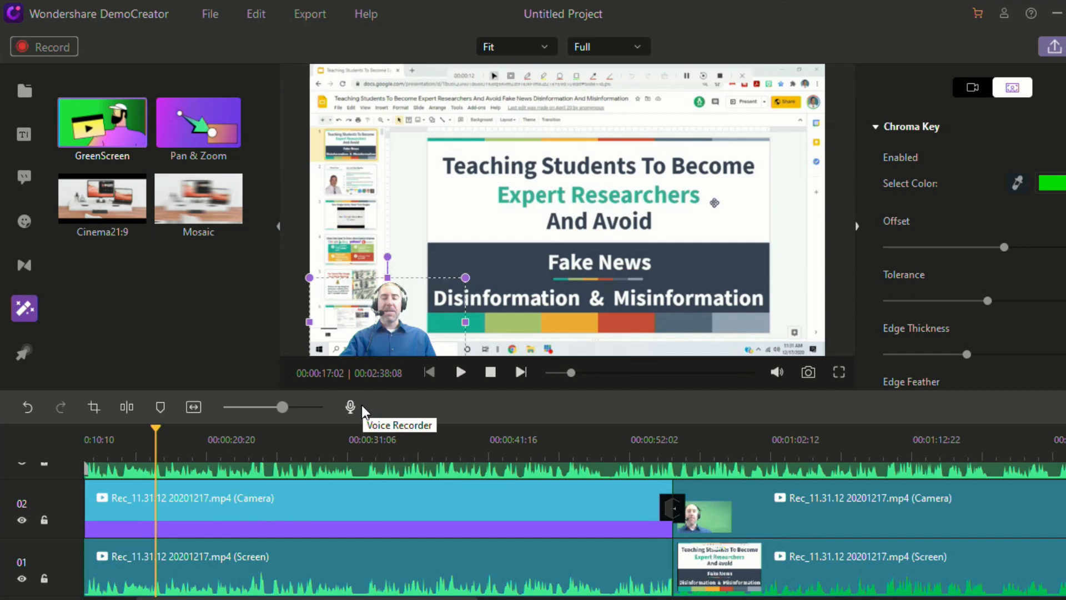
mouse_move(285, 289)
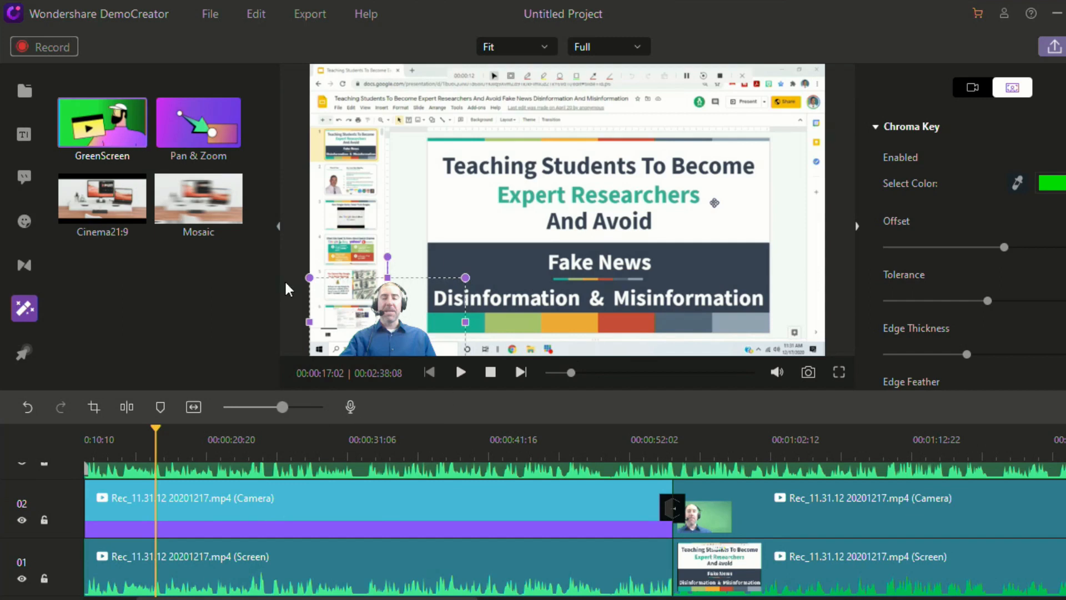
mouse_move(360, 310)
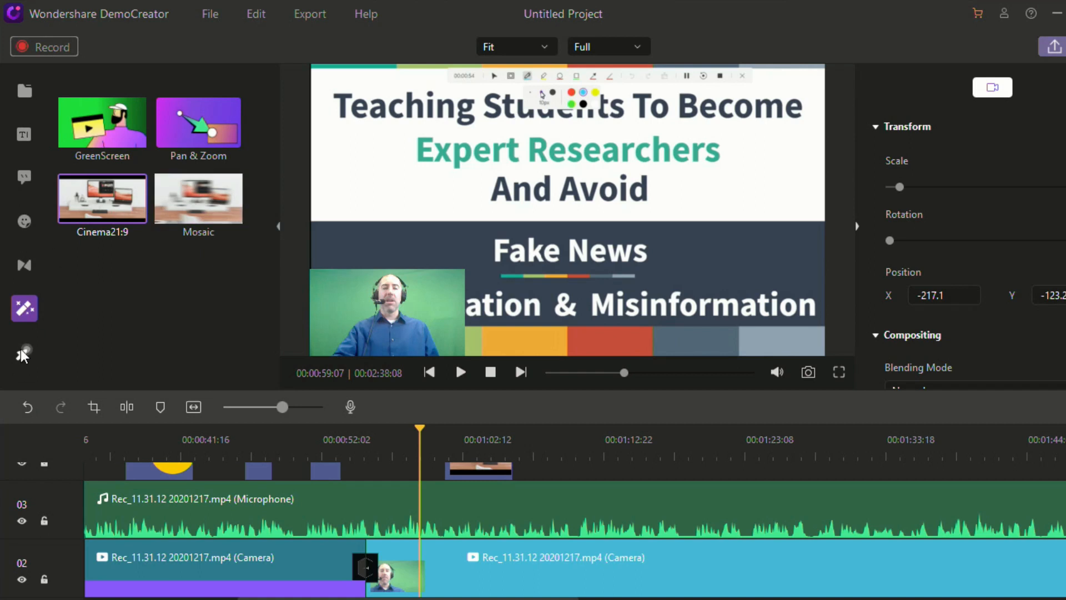
Review the cursor effects panel and browse the Edit, Export and File menus.
click(24, 353)
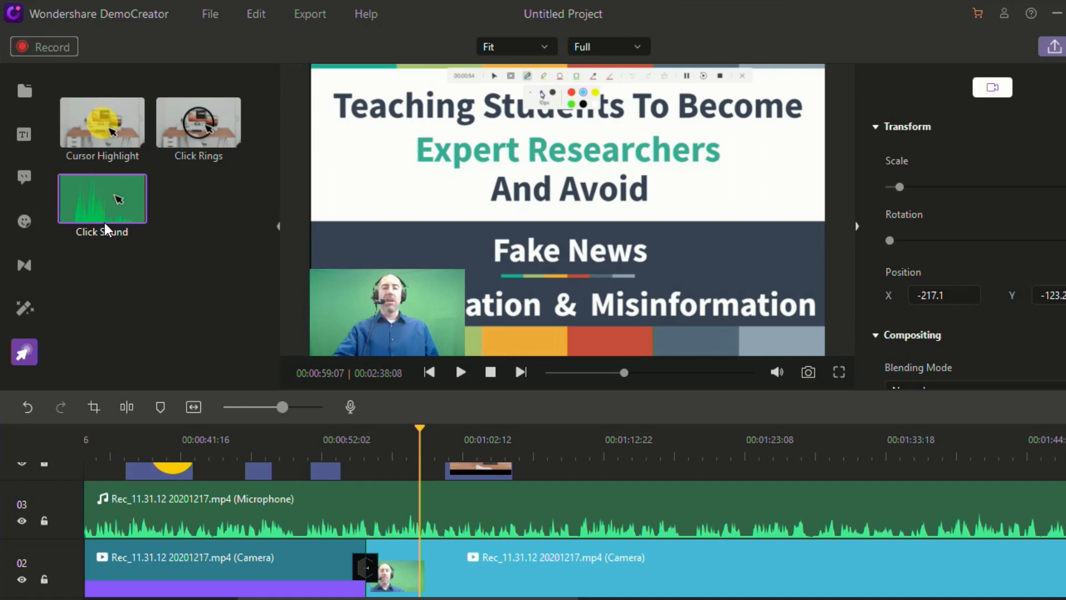
mouse_move(81, 343)
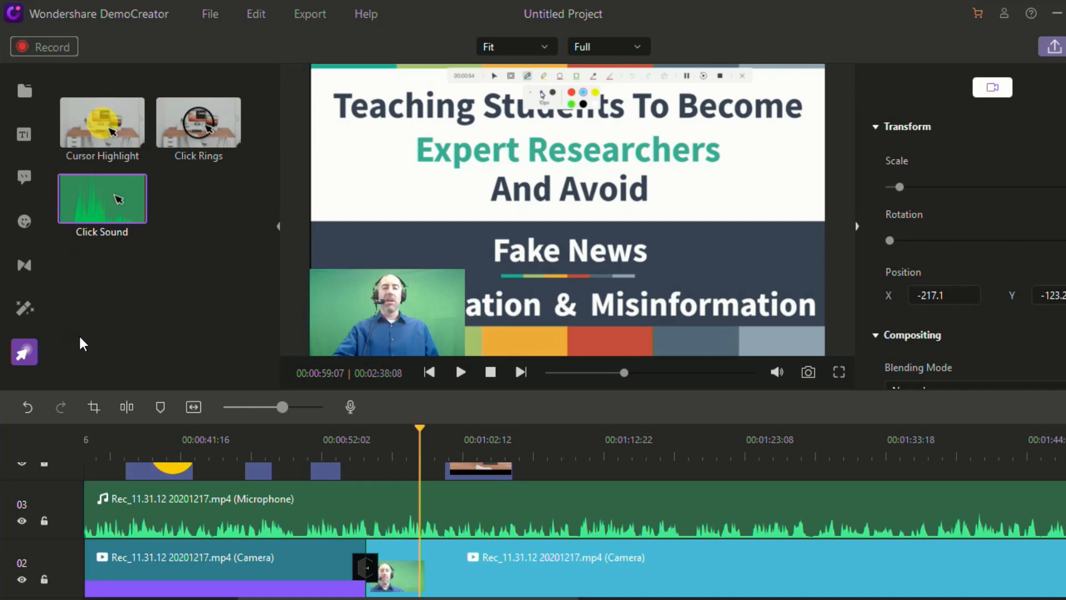
click(255, 14)
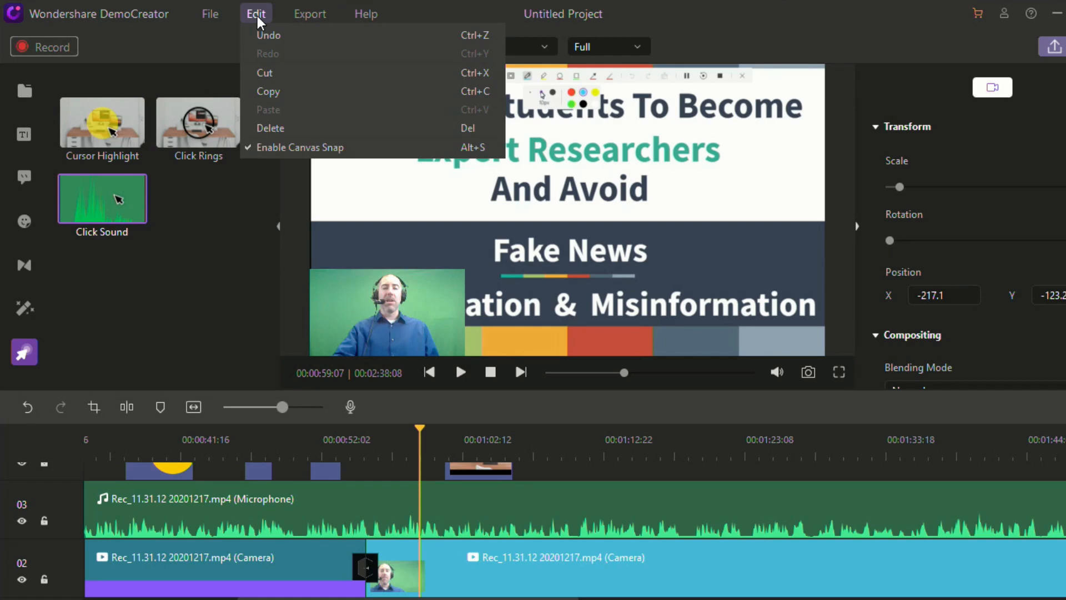
click(310, 13)
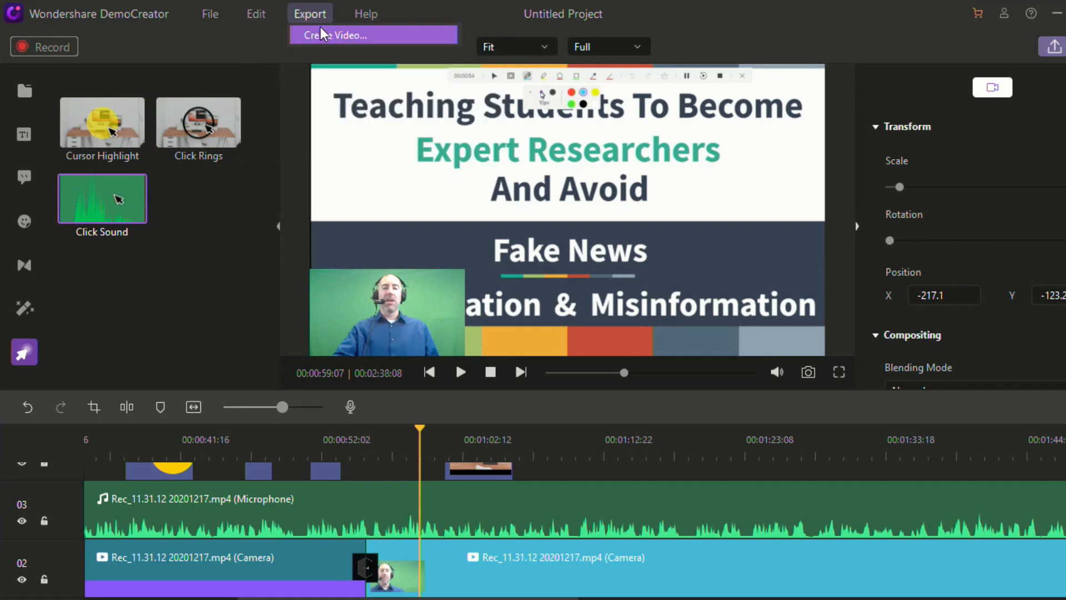
click(210, 13)
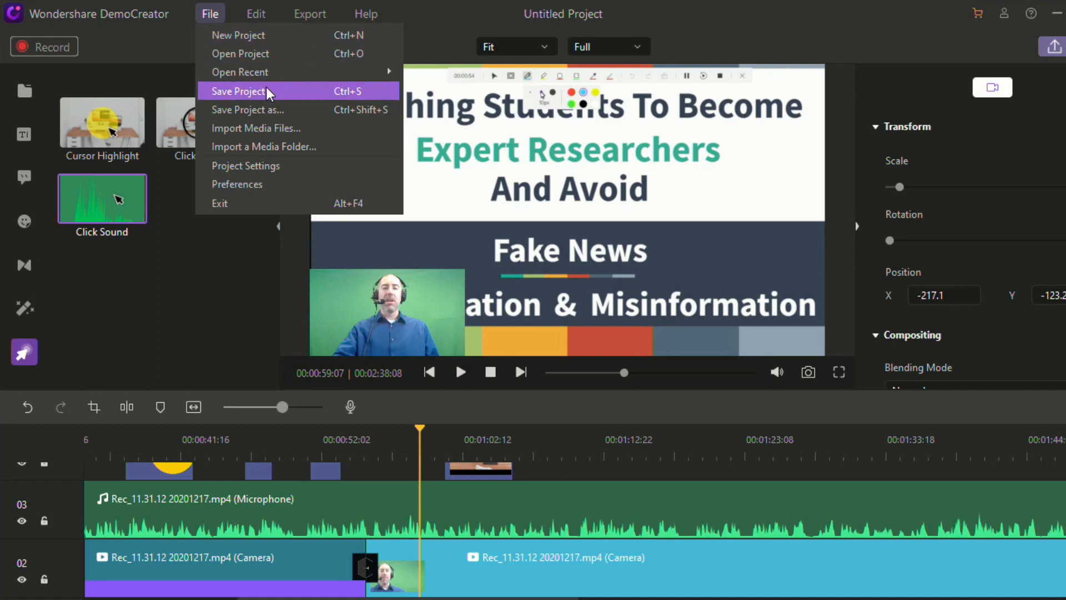
mouse_move(262, 71)
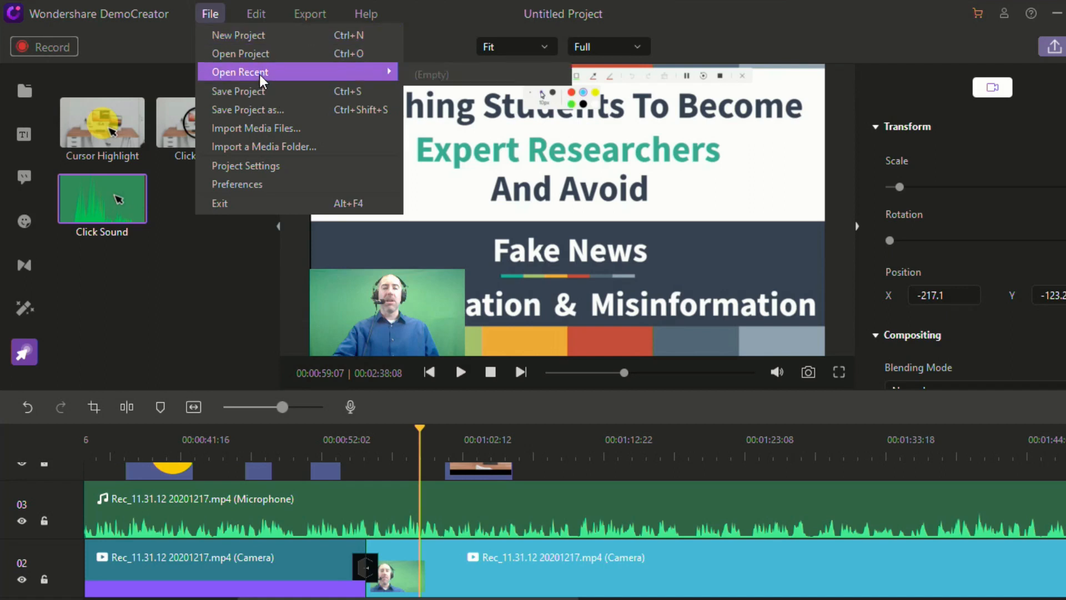
mouse_move(255, 128)
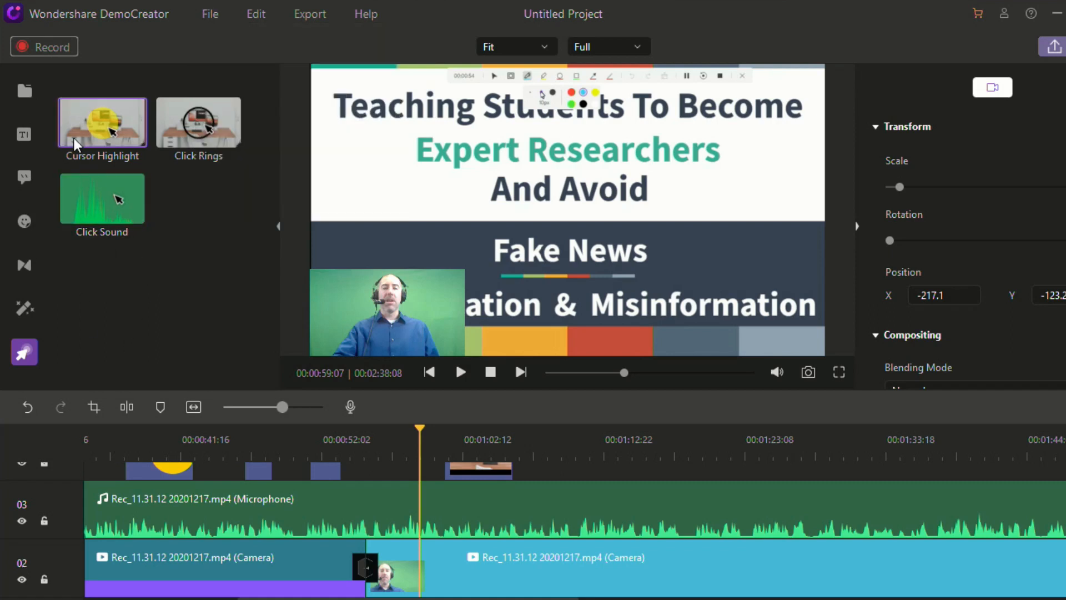
Return to the Media library and bring up the Export menu.
click(24, 90)
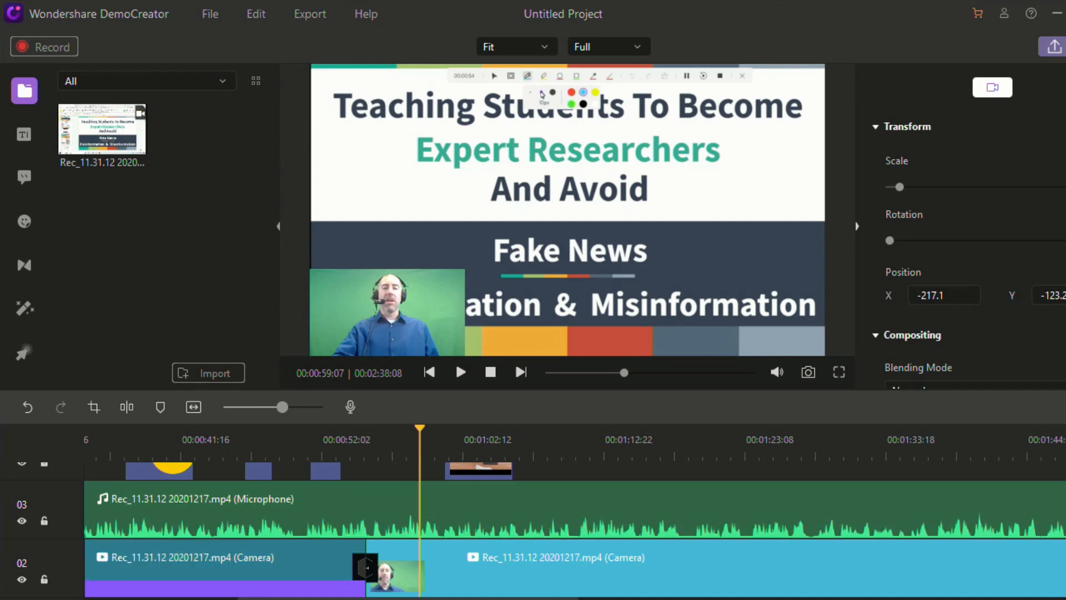
click(309, 14)
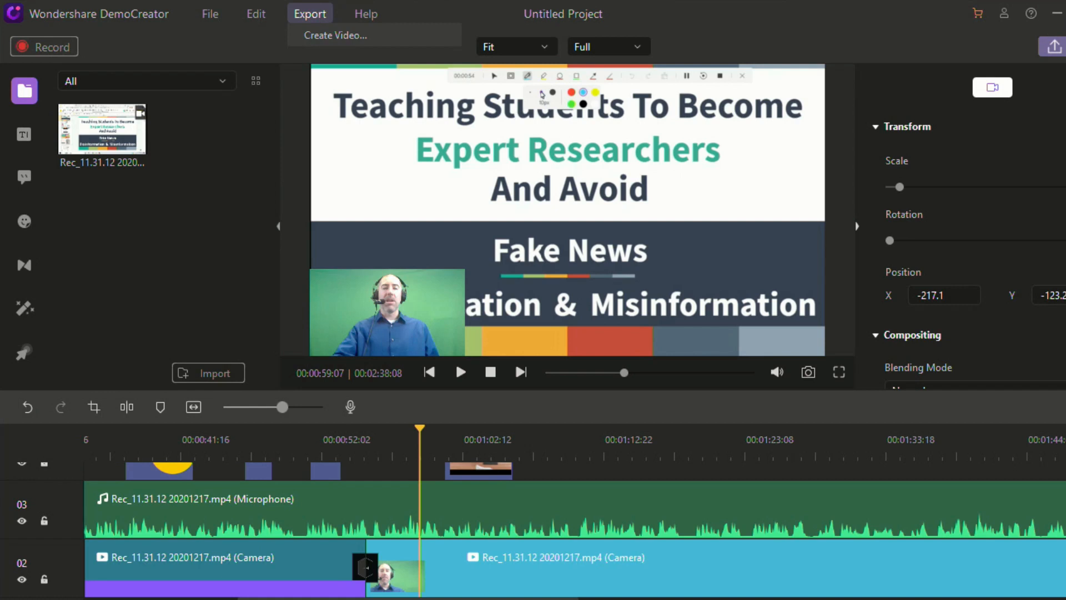
Open Create Video export keeping MP4 format, then switch to the YouTube upload option.
click(335, 36)
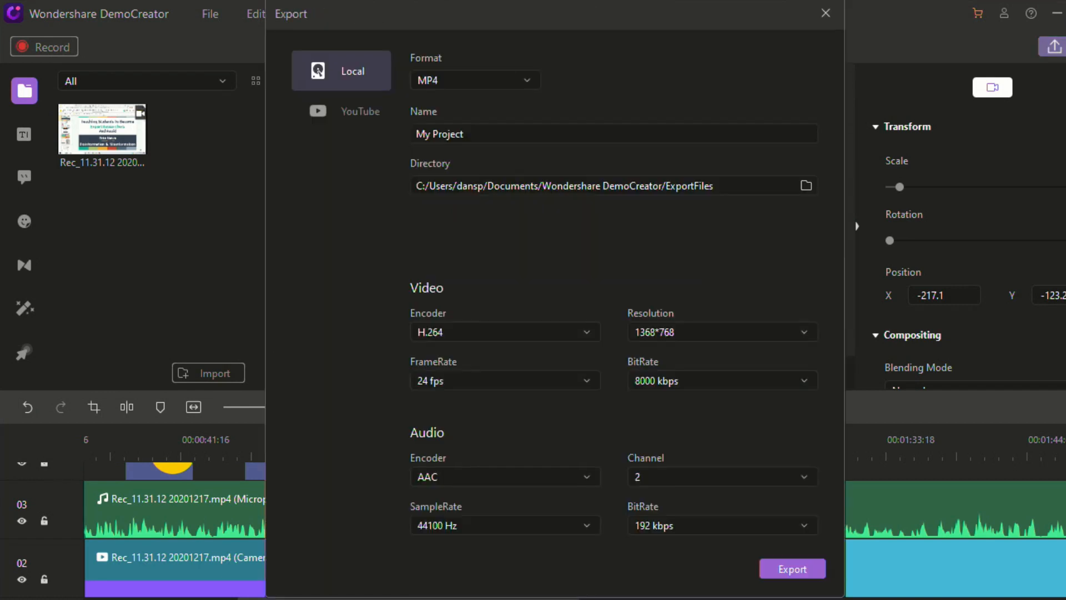
click(474, 80)
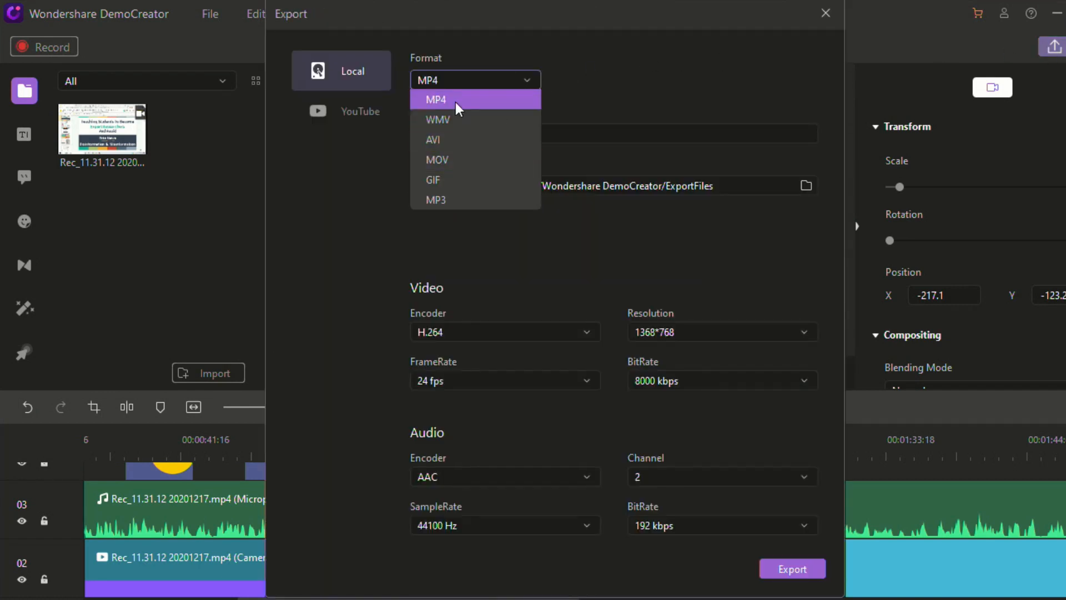
mouse_move(476, 117)
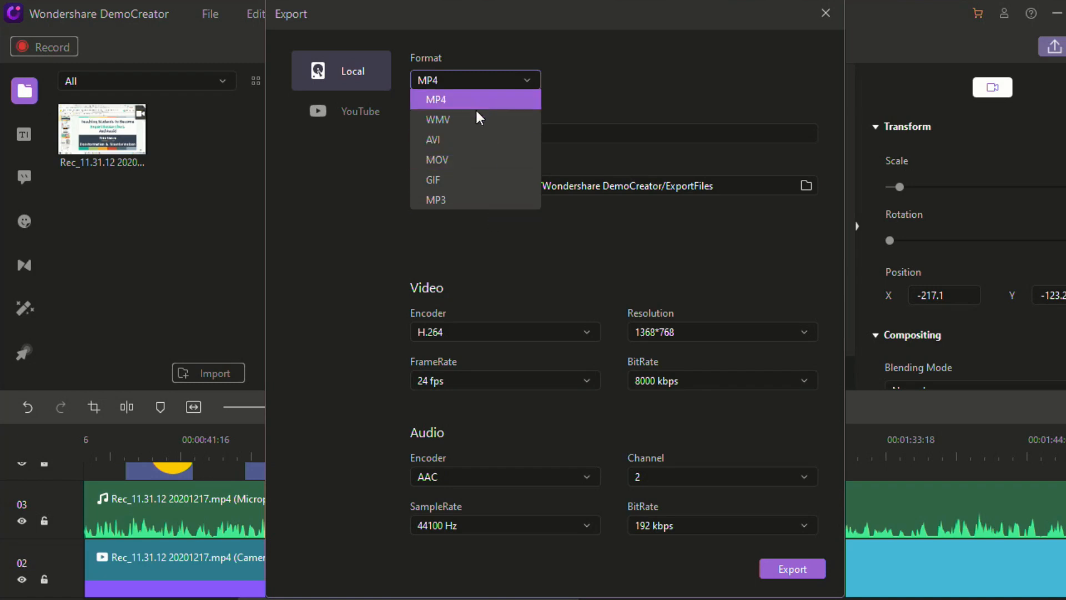
click(435, 99)
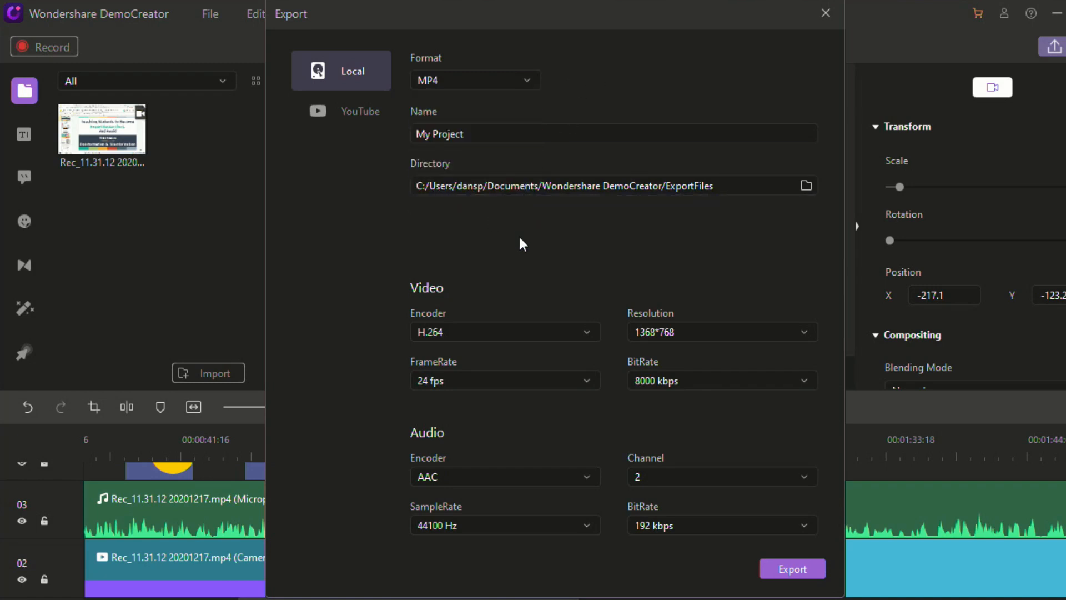
click(722, 332)
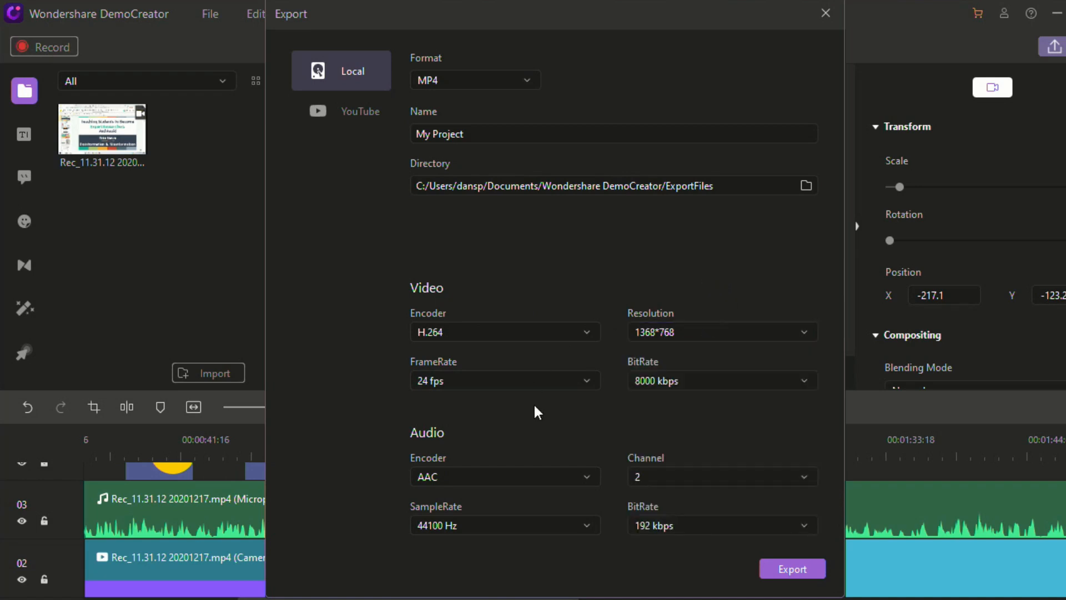
mouse_move(577, 430)
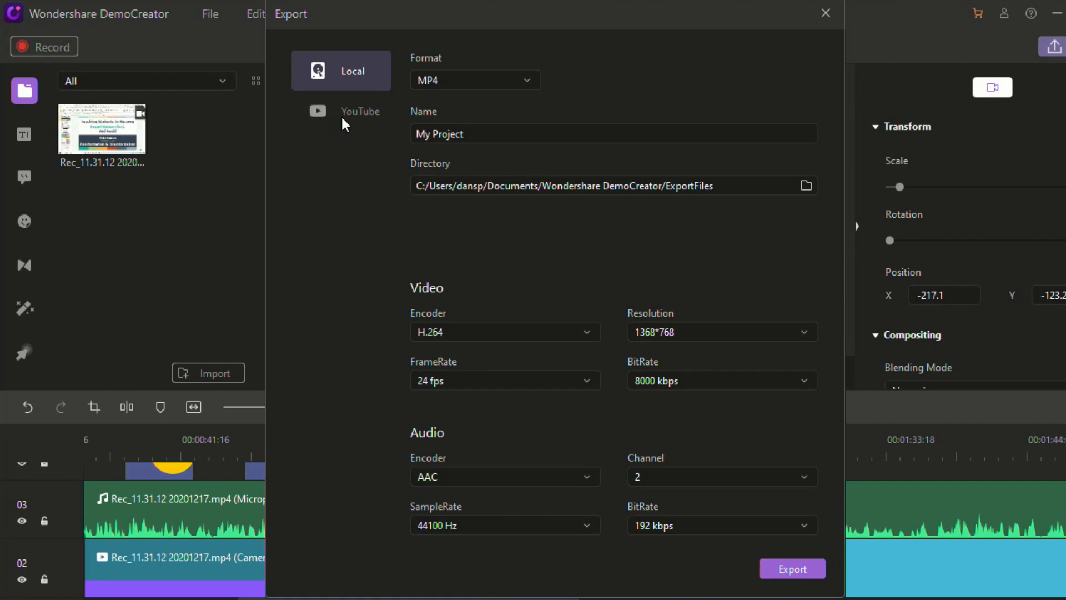
click(341, 110)
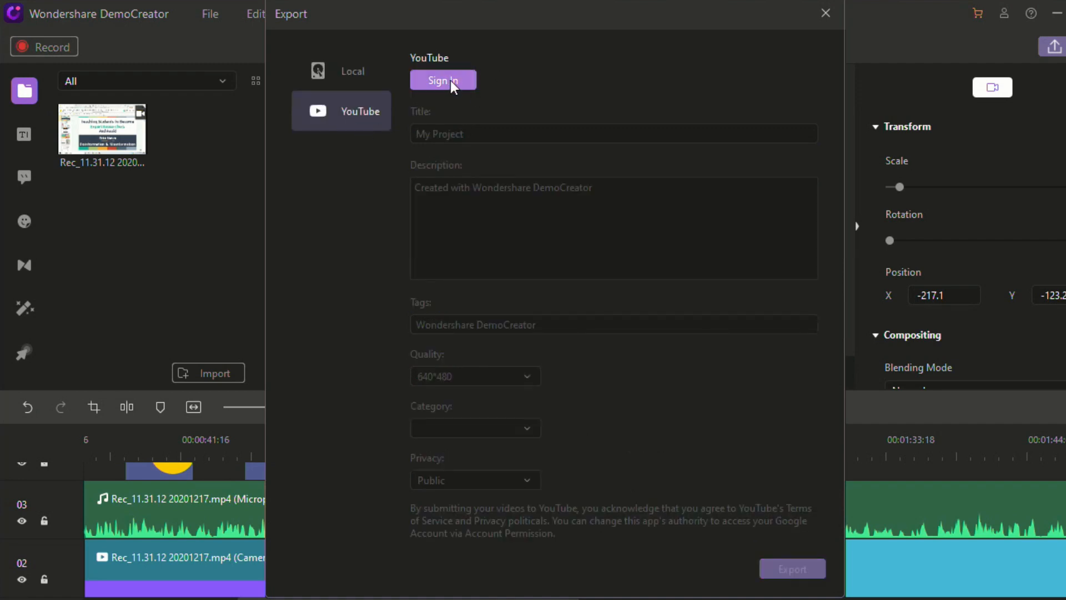
mouse_move(458, 92)
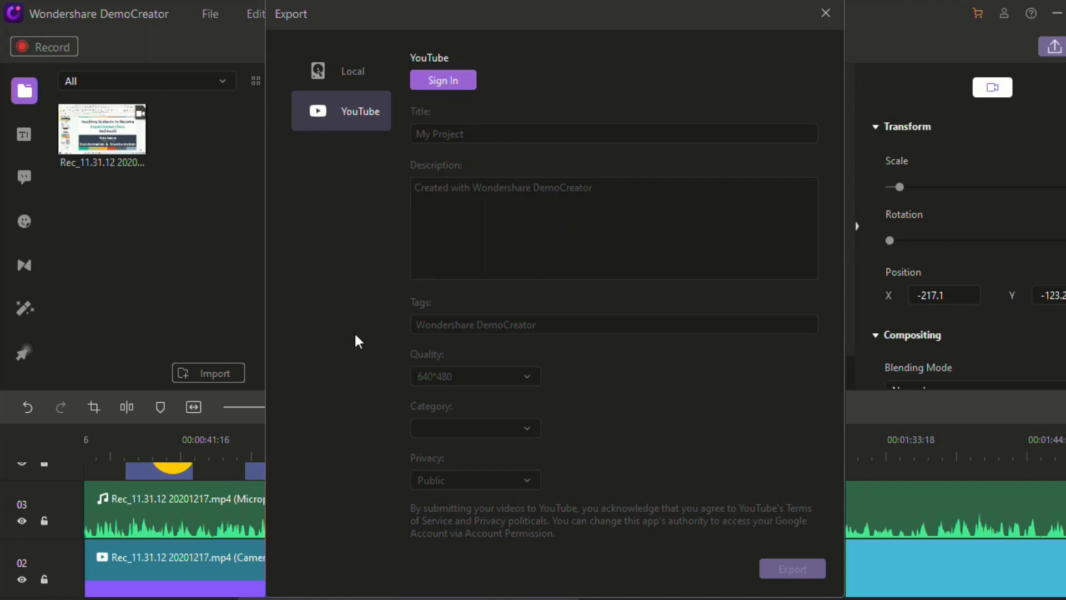
mouse_move(523, 393)
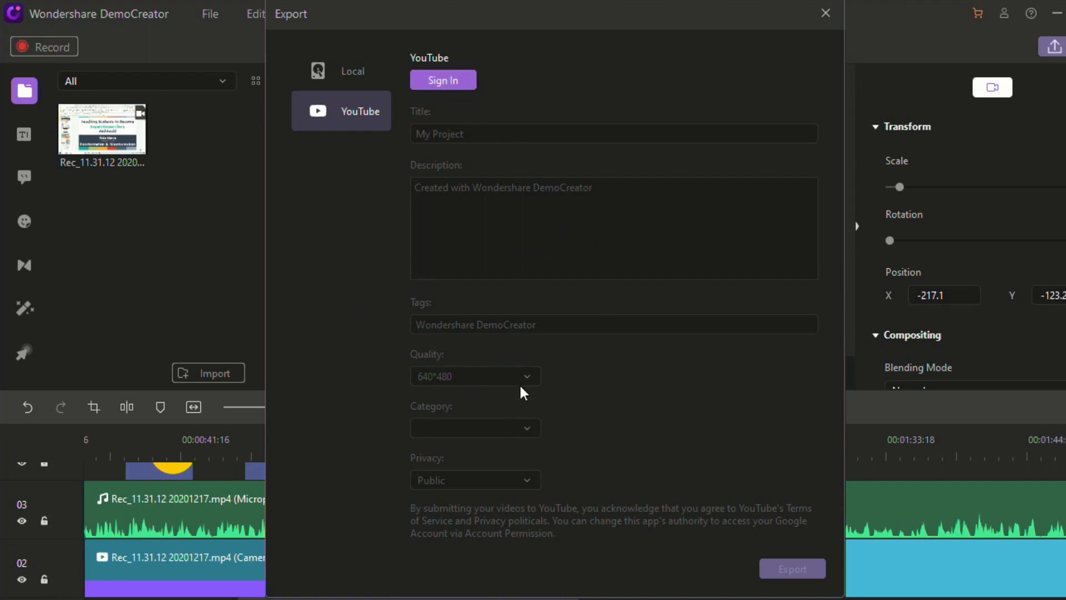
mouse_move(791, 583)
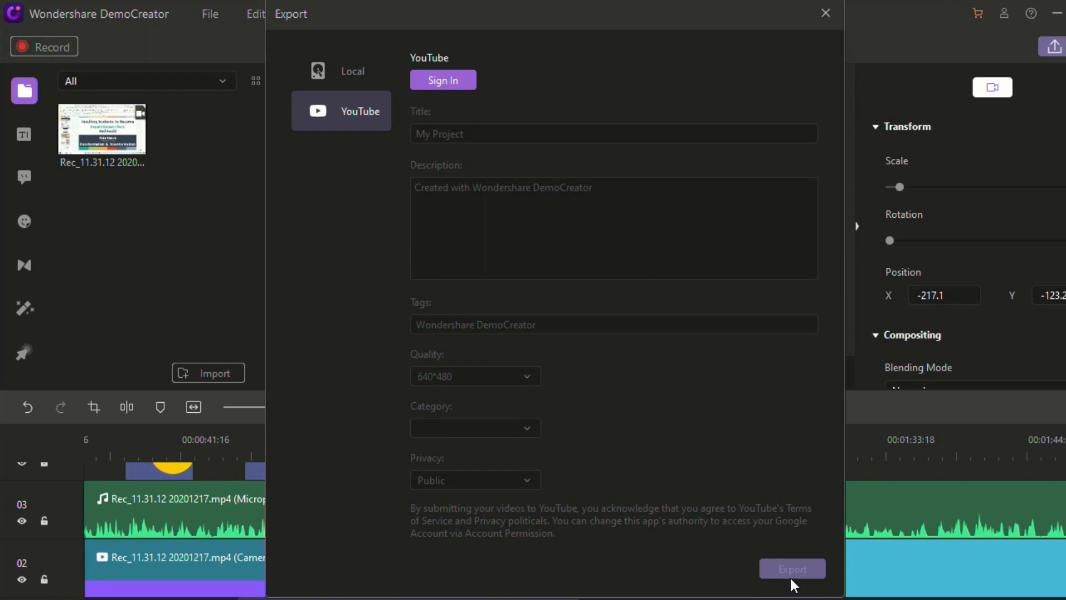